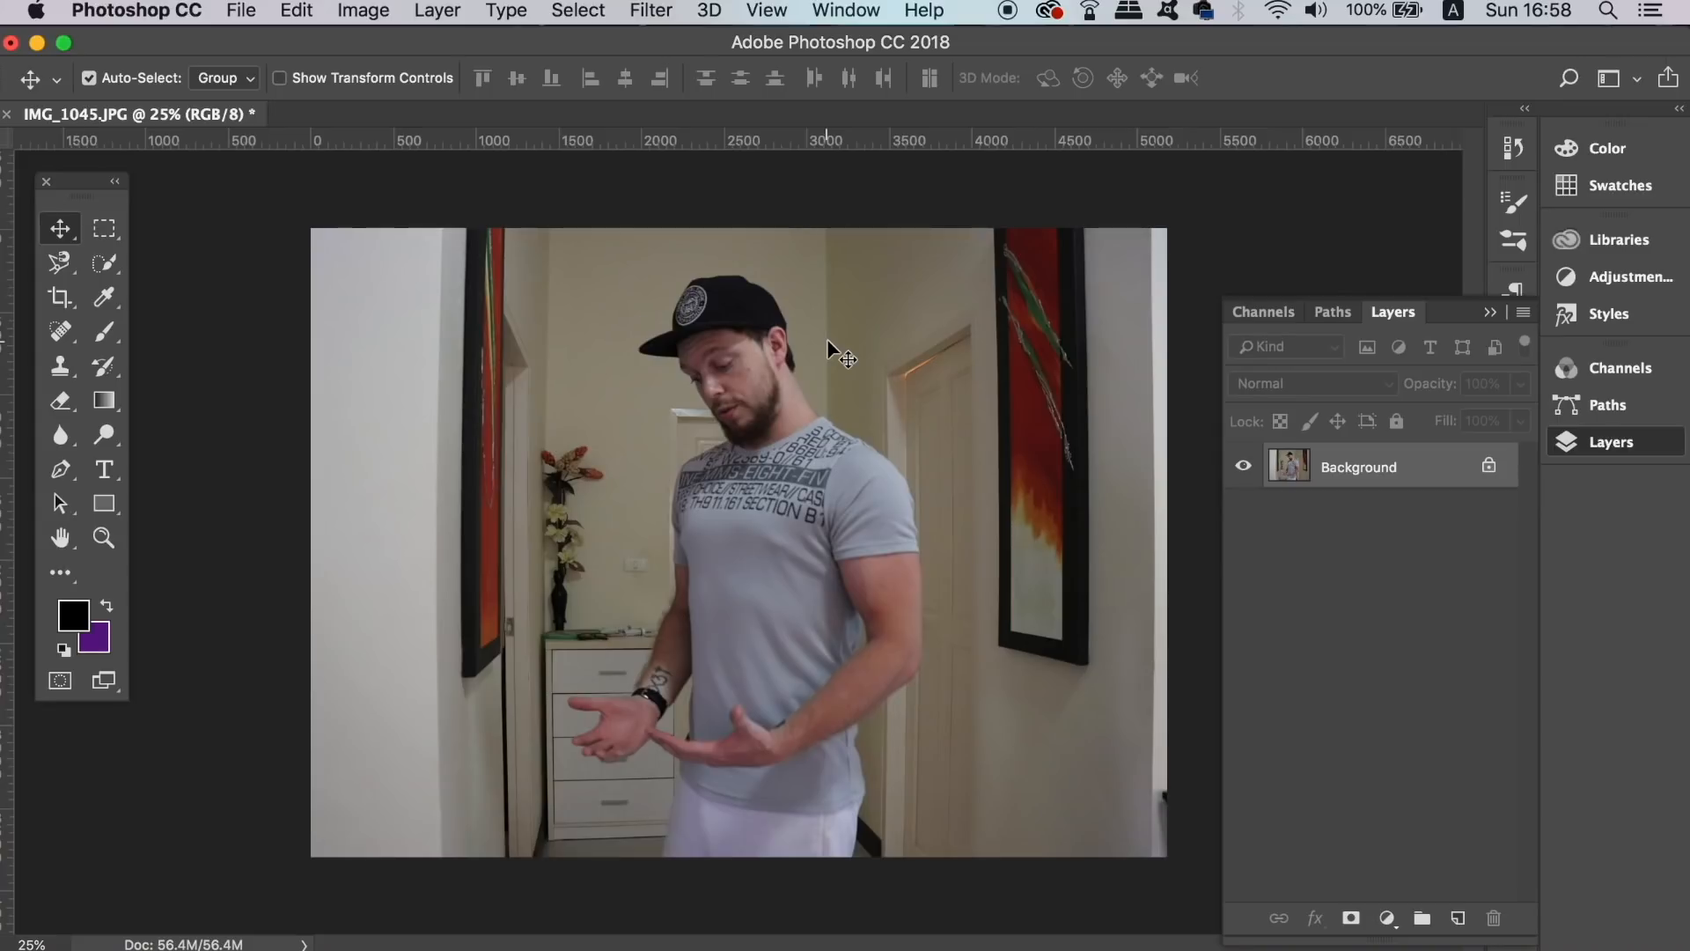
{"action": "mouse_move", "coordinate": [765, 304]}
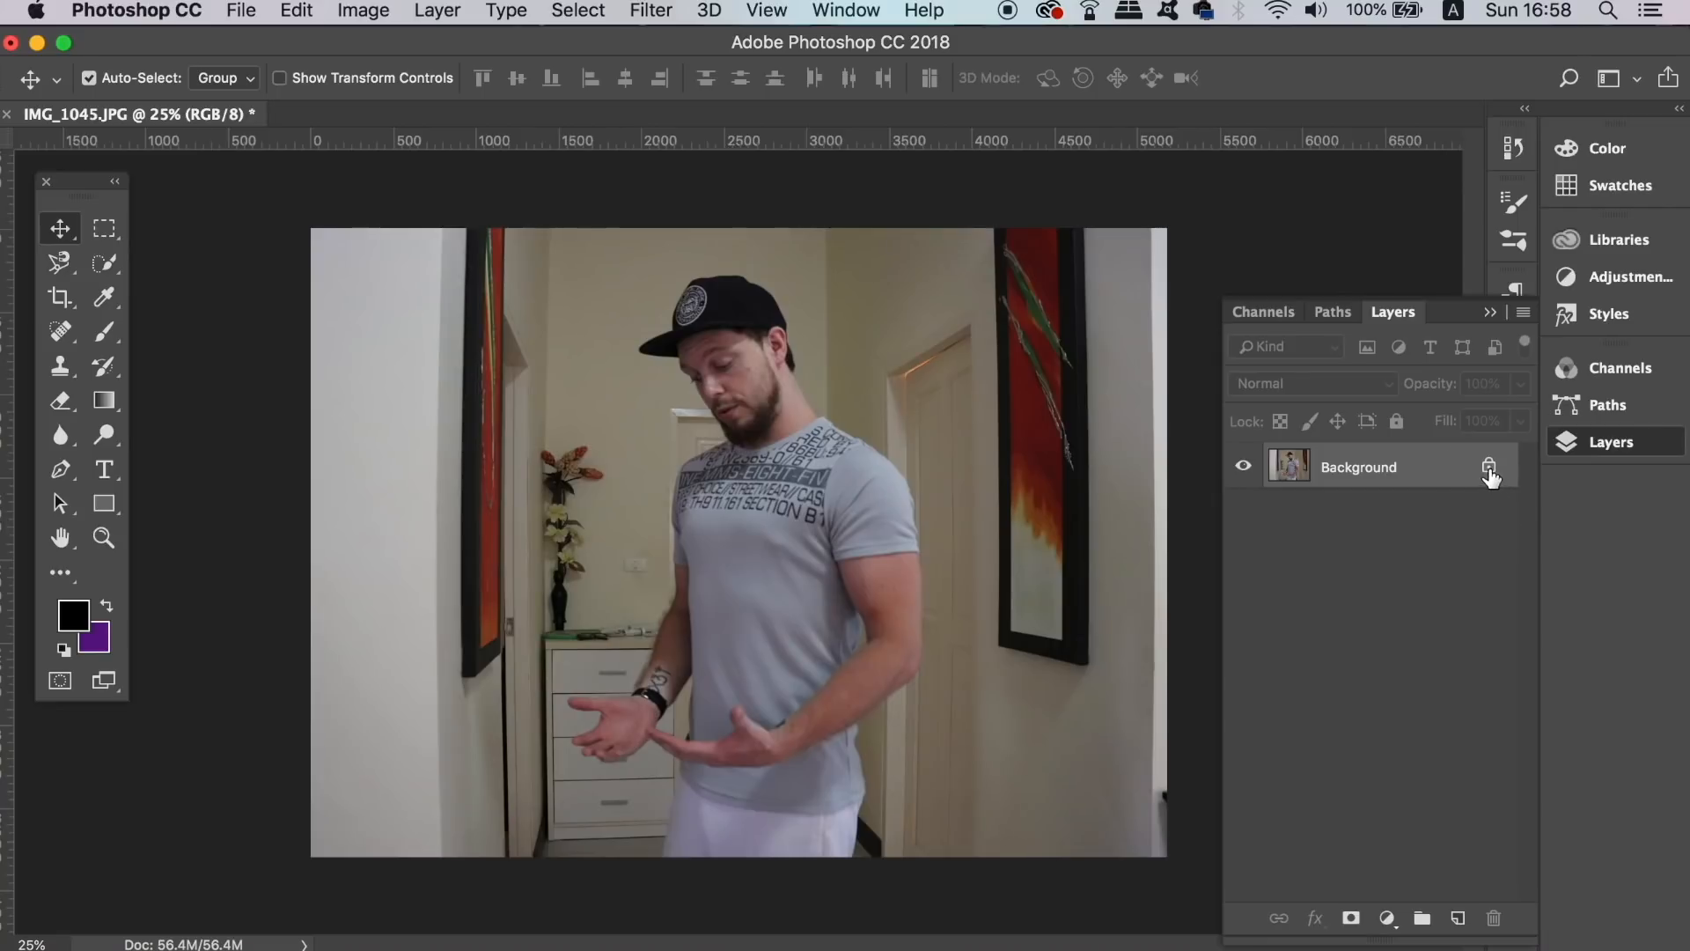
Step: Unlock the Background photo layer so it becomes an editable Layer 0
{"action": "left_click", "coordinate": [1490, 464]}
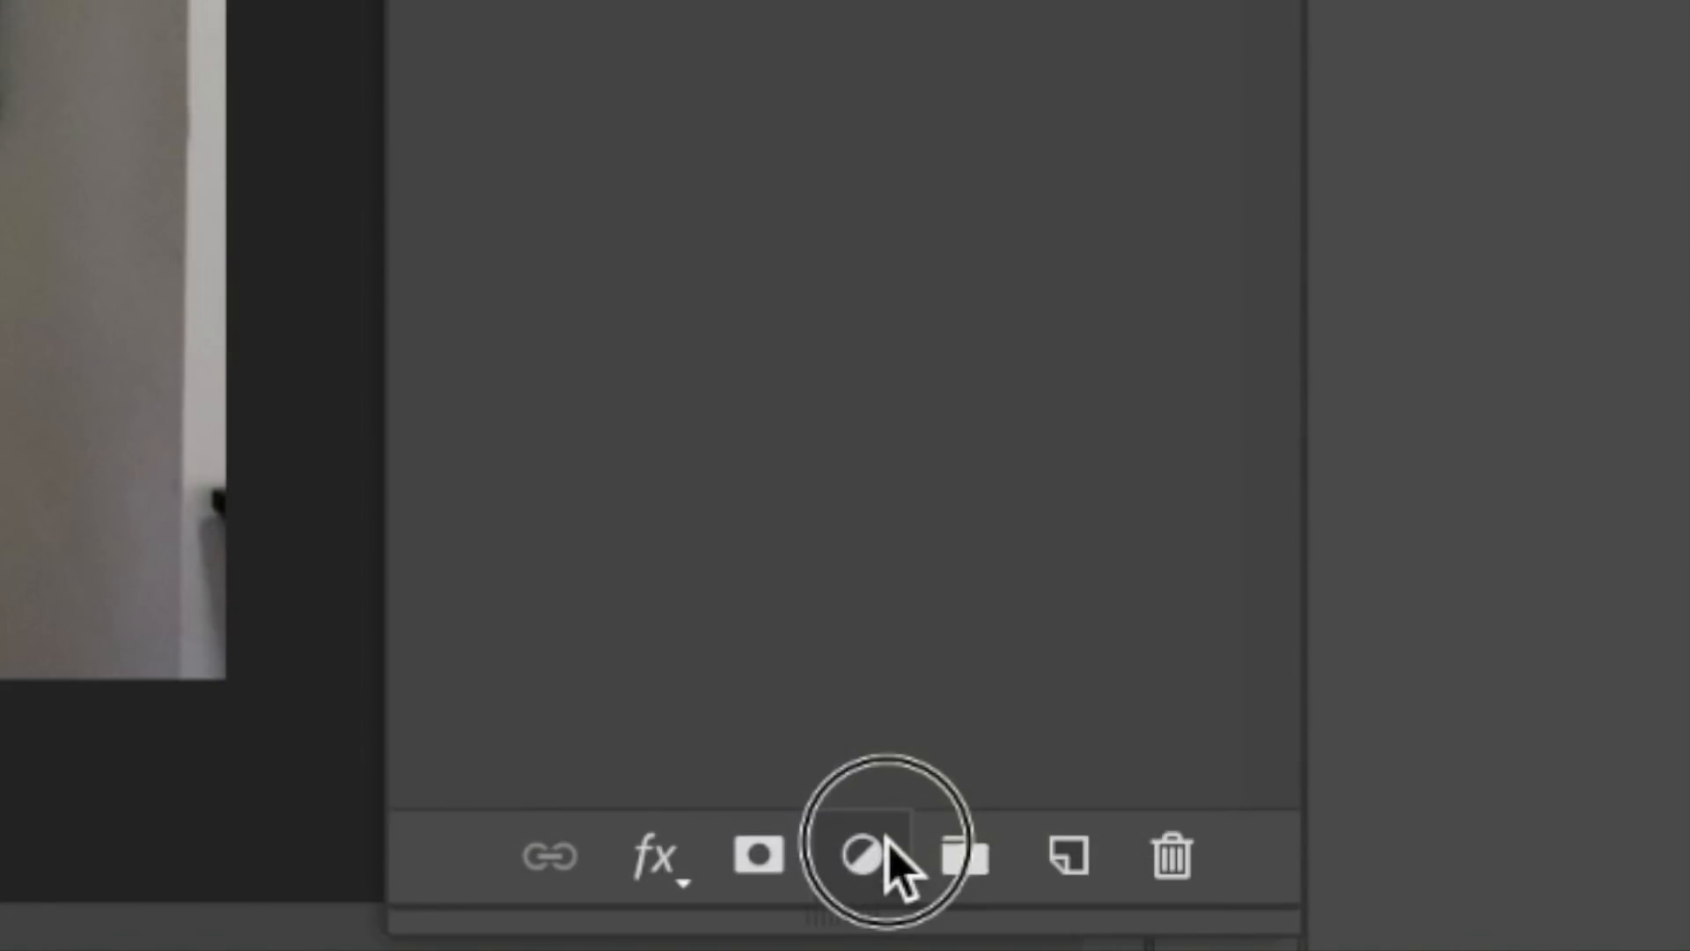
Step: Add a Color Balance adjustment layer pushing the photo toward cooler blue tones
{"action": "left_click", "coordinate": [859, 857]}
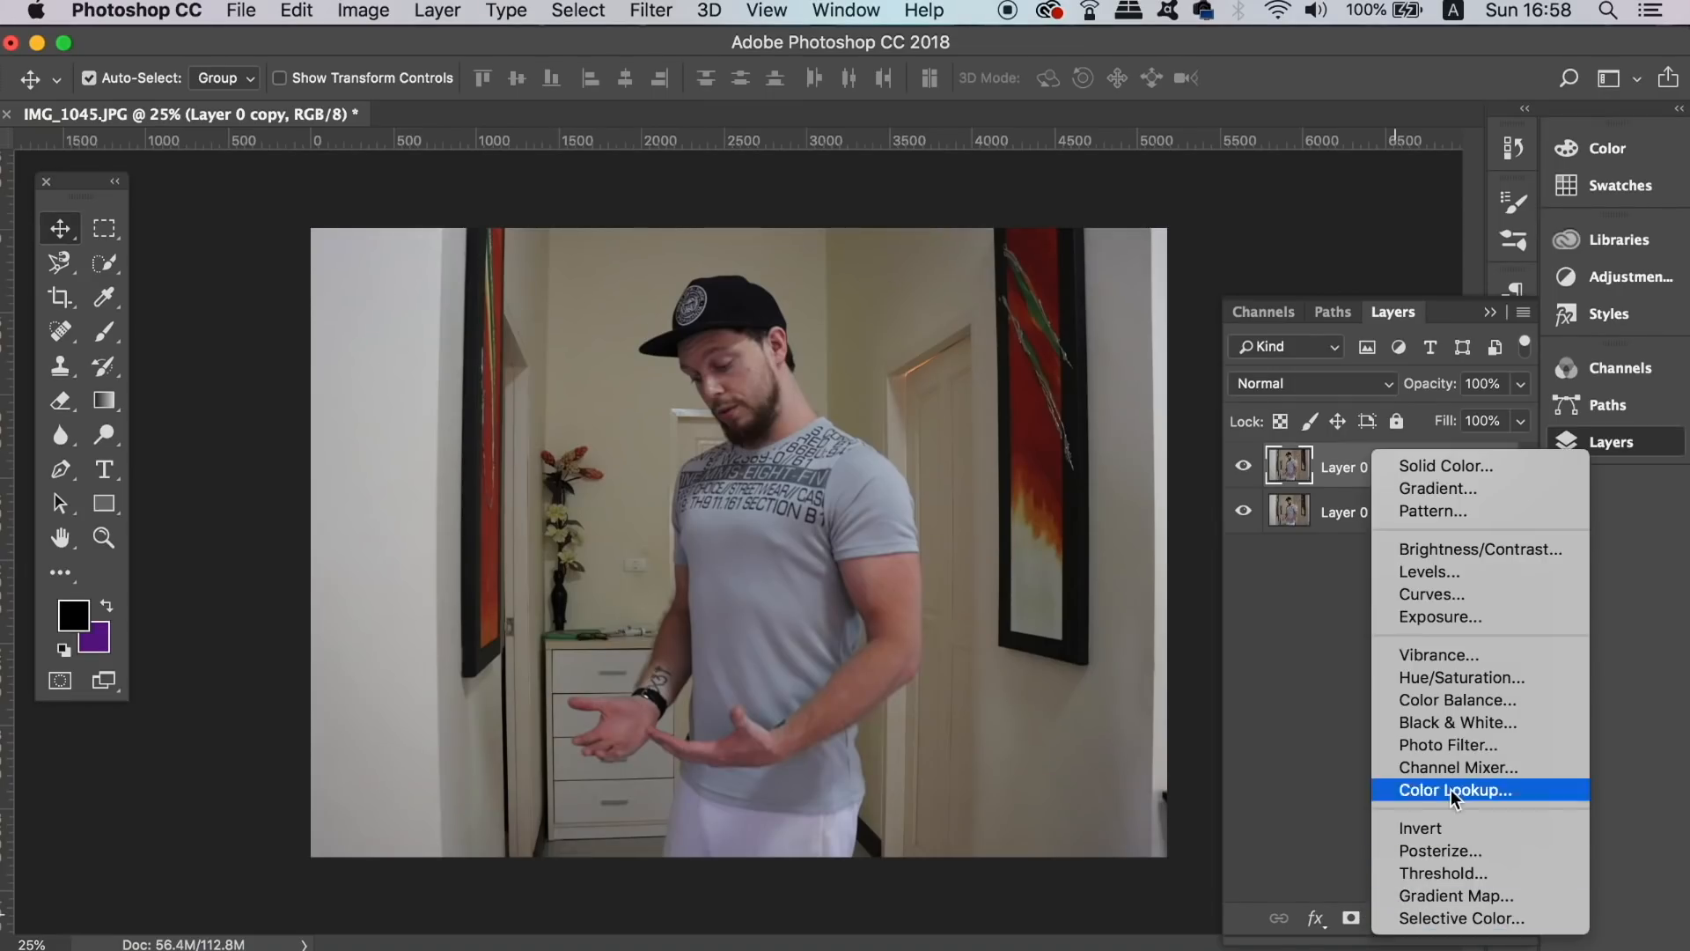
{"action": "mouse_move", "coordinate": [1478, 699]}
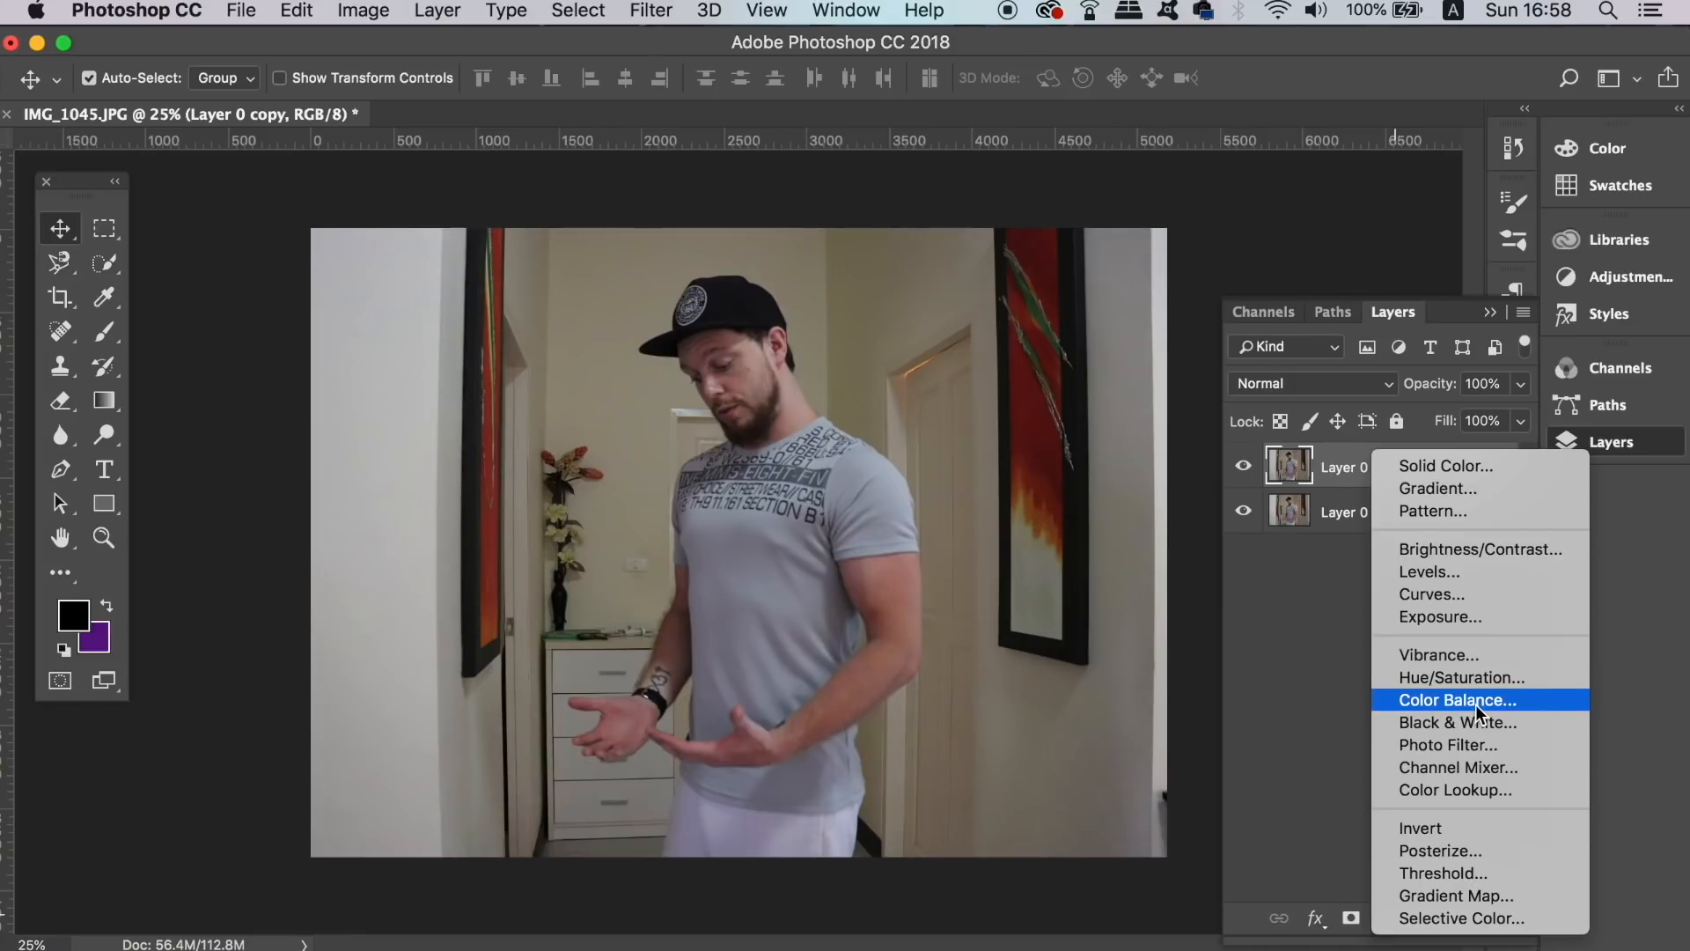
{"action": "left_click", "coordinate": [1456, 699]}
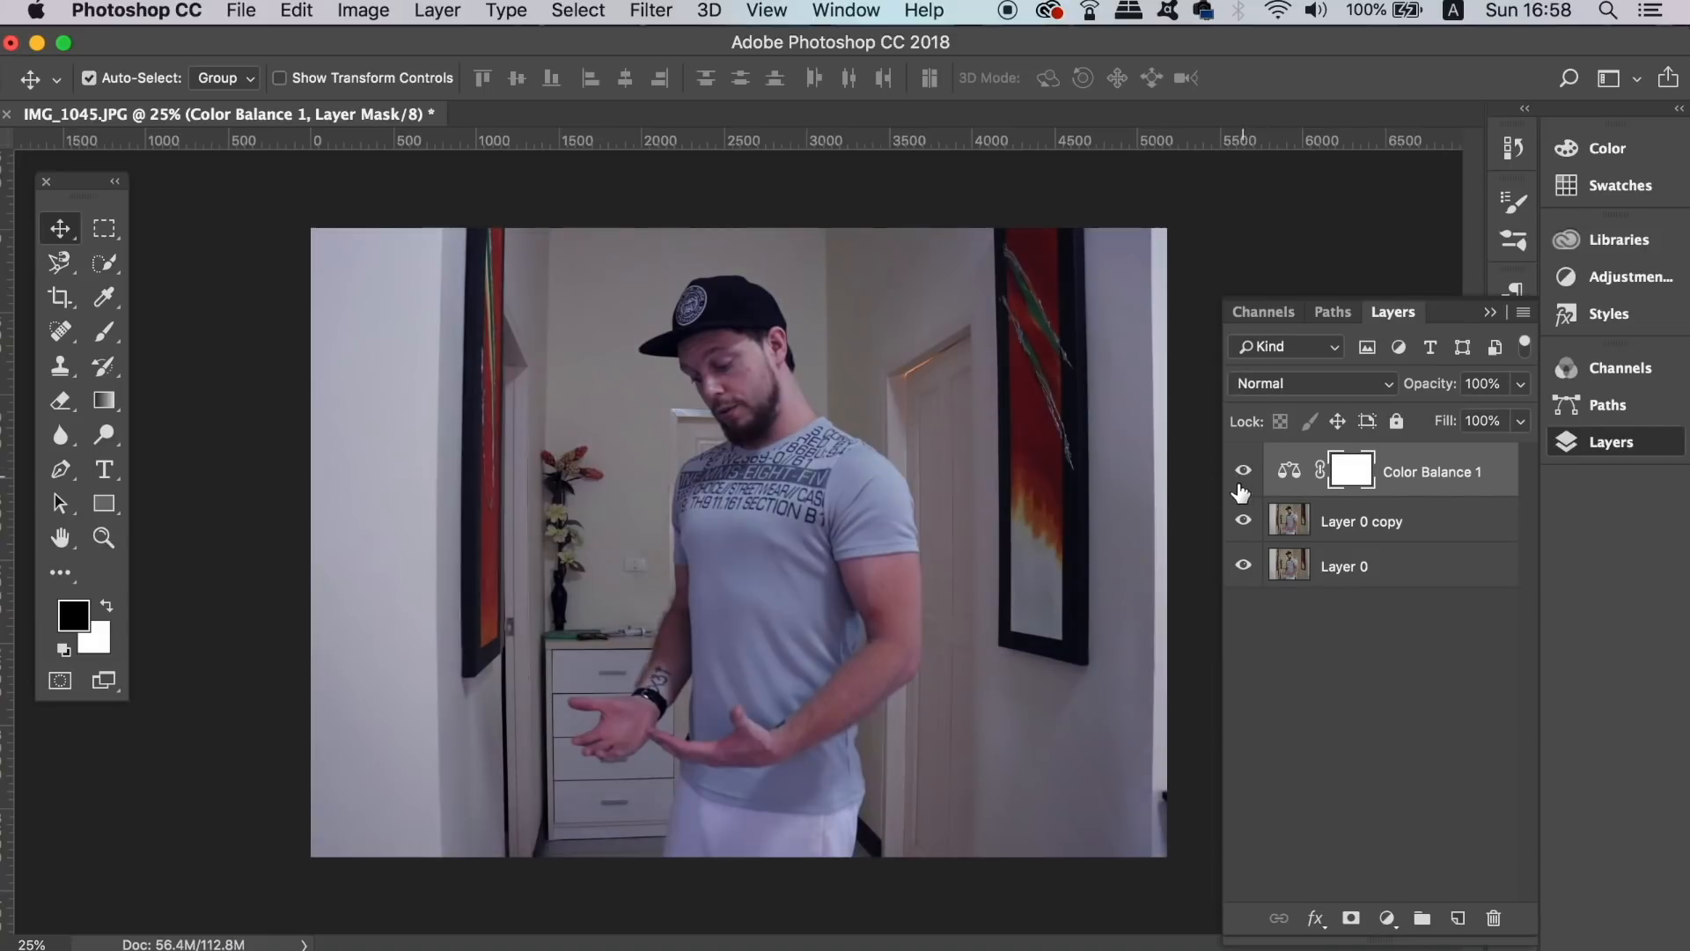
{"action": "mouse_move", "coordinate": [1383, 551]}
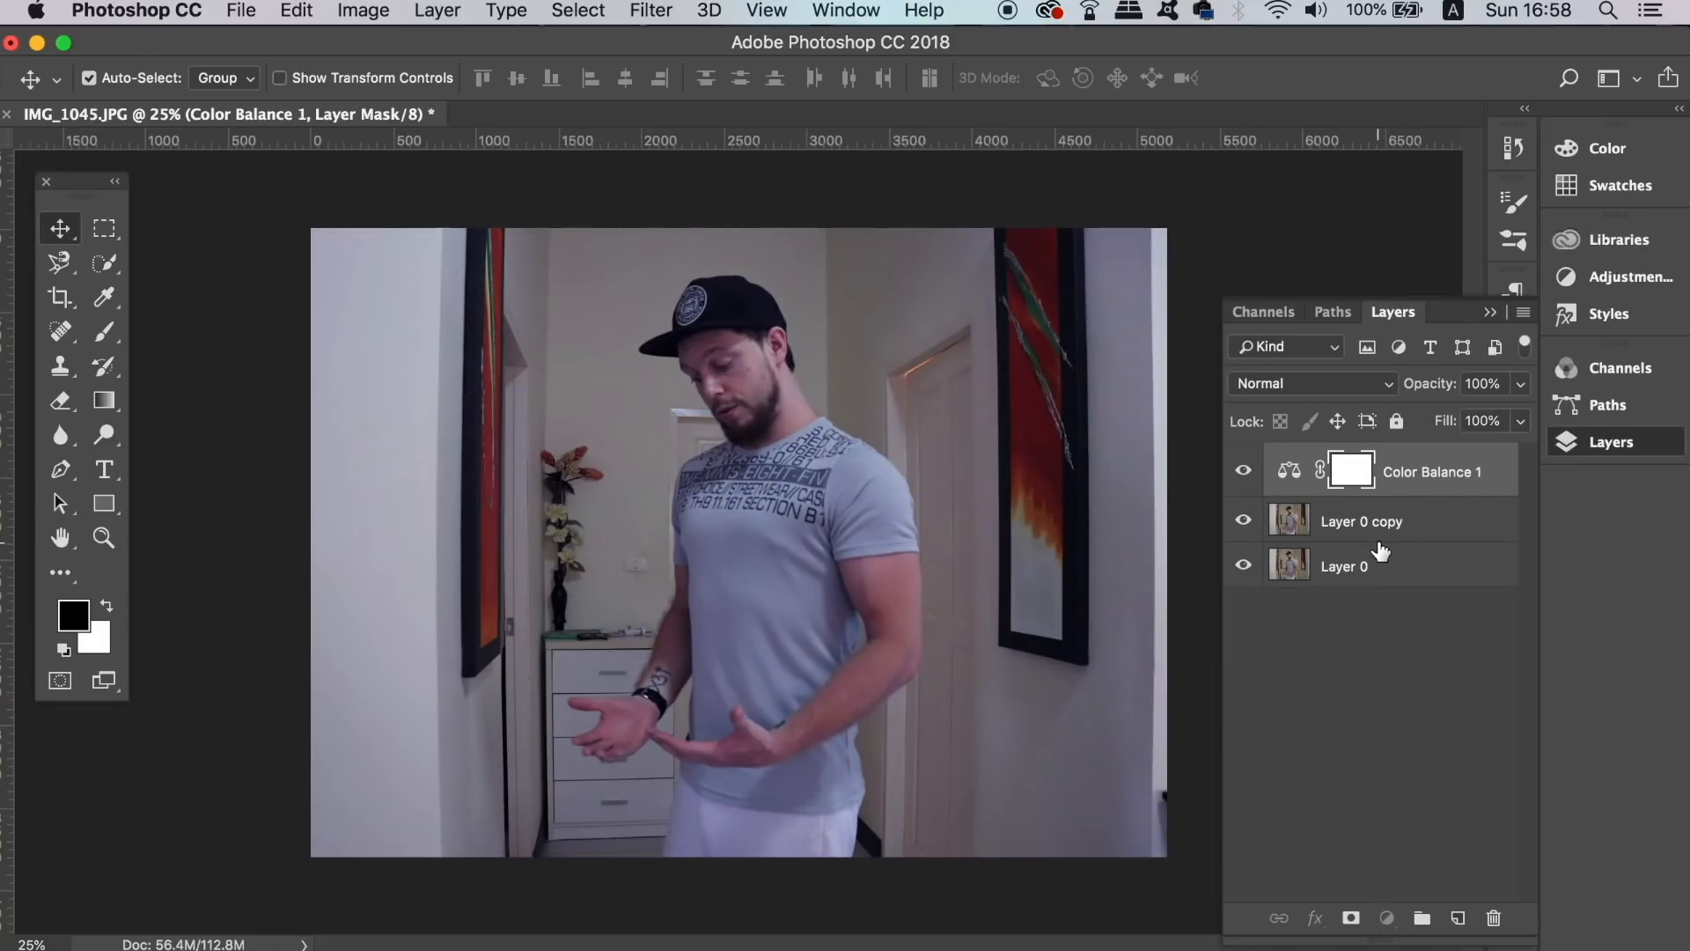
Step: Add a Hue/Saturation adjustment above Layer 0 copy to mute the photo's colours
{"action": "left_click", "coordinate": [1360, 521]}
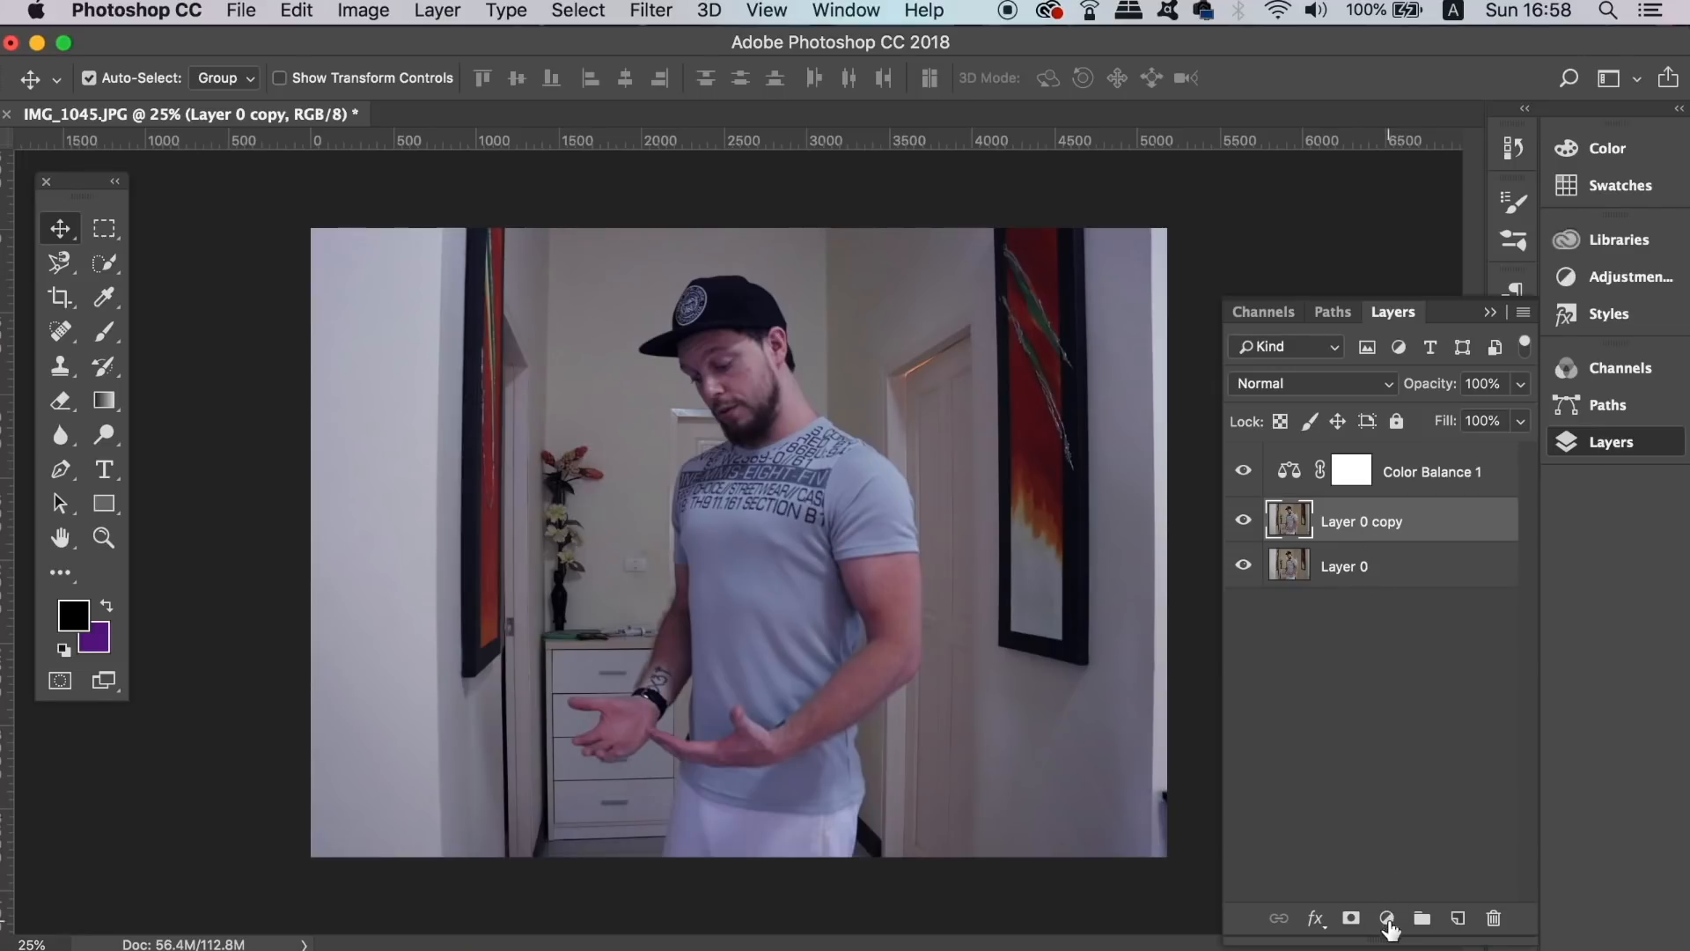
{"action": "left_click", "coordinate": [1389, 919]}
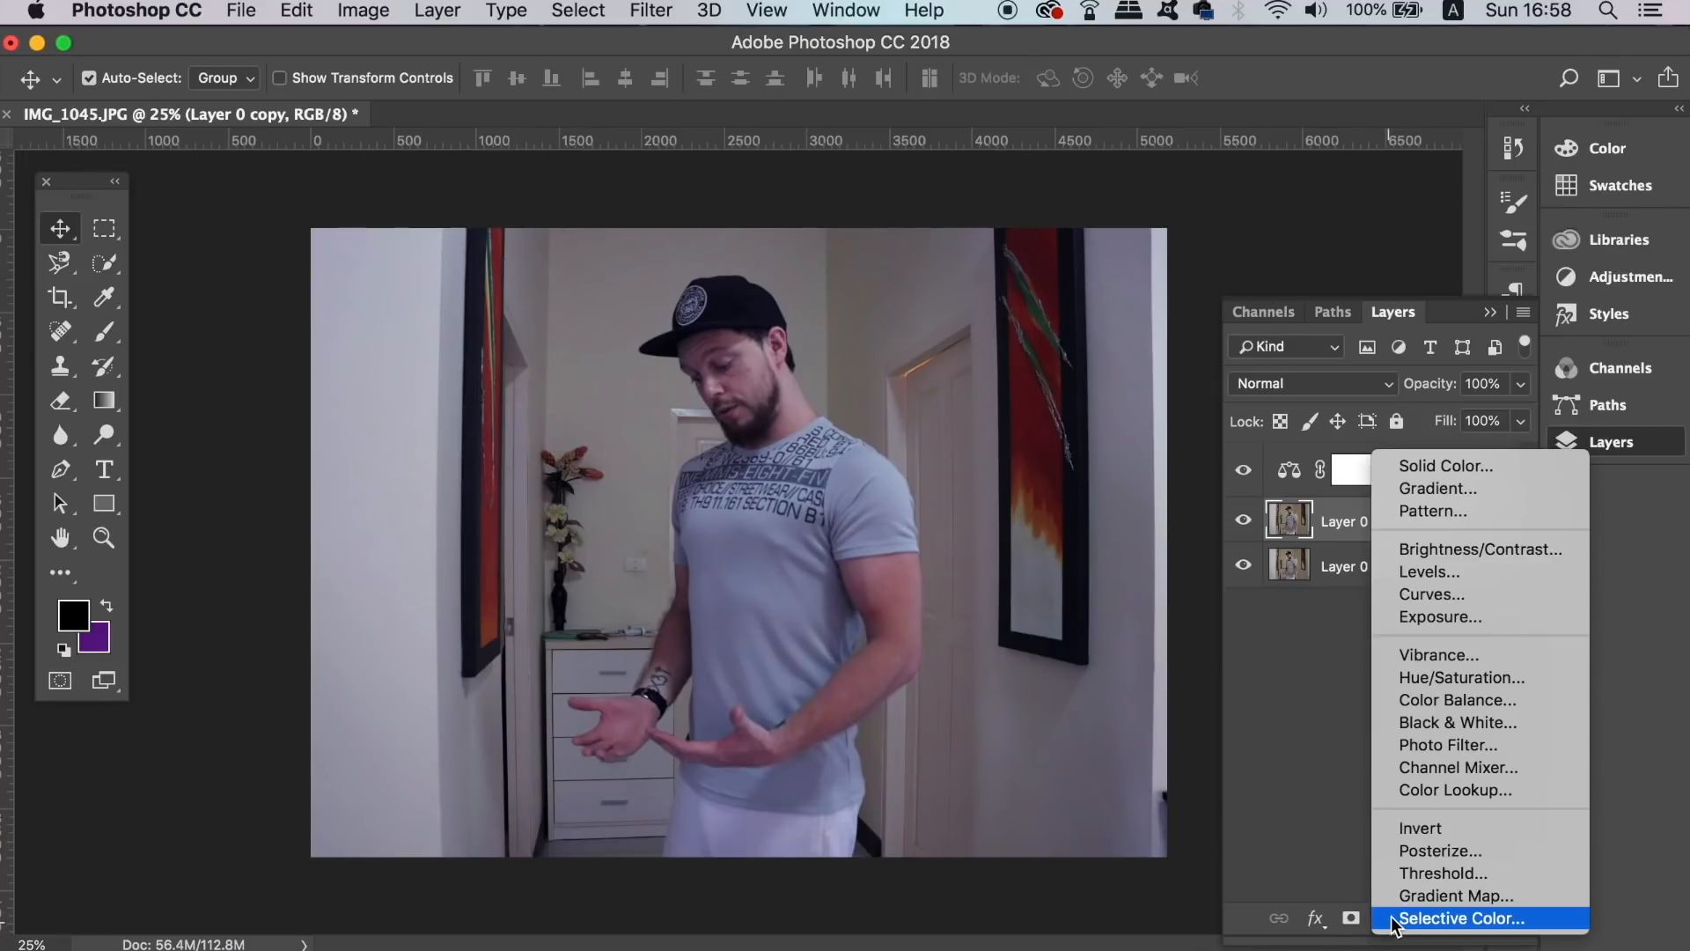
{"action": "mouse_move", "coordinate": [1482, 676]}
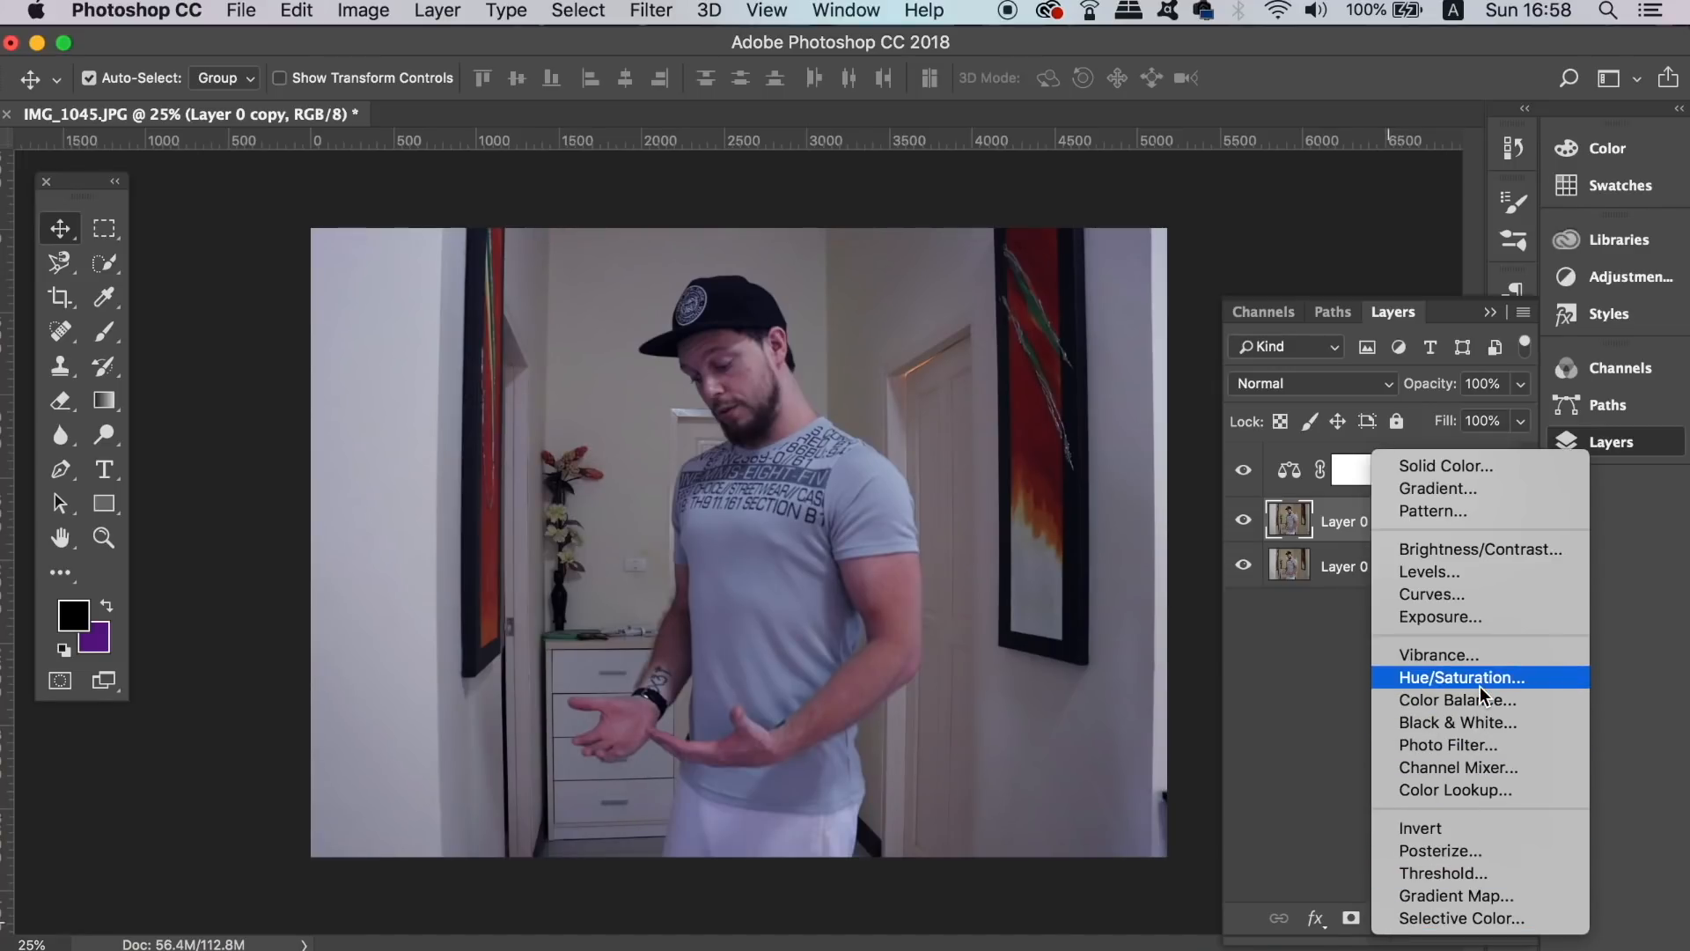
{"action": "left_click", "coordinate": [1457, 676]}
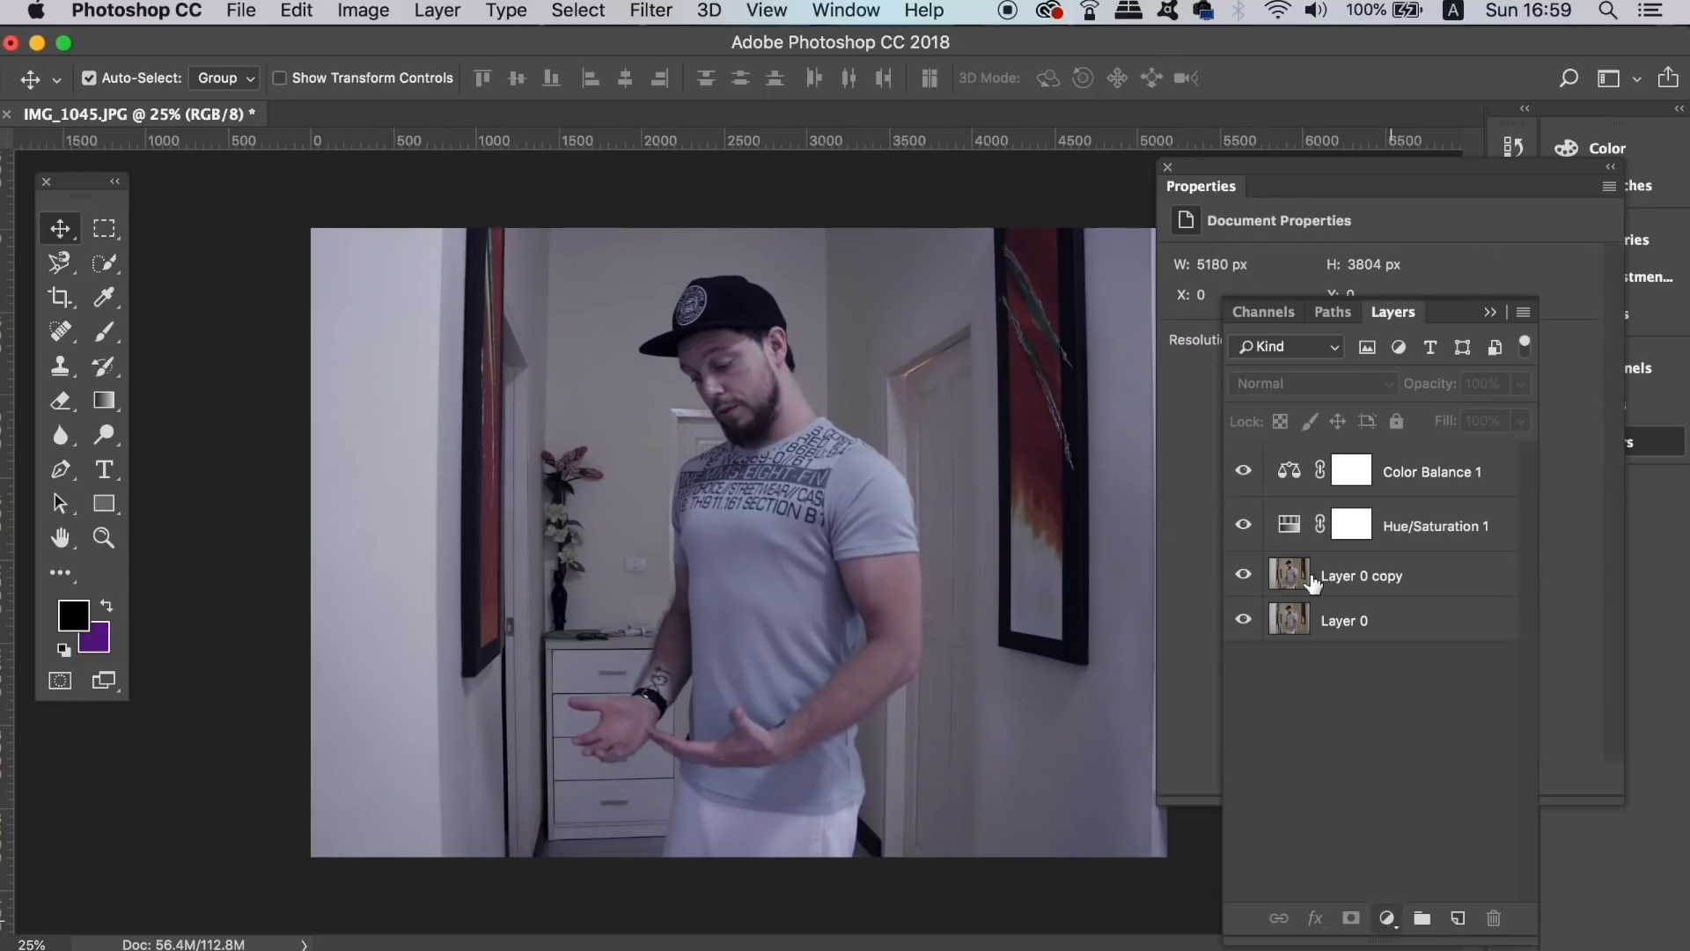
Step: Add a Brightness/Contrast adjustment above Layer 0 copy to darken the photo
{"action": "left_click", "coordinate": [1360, 574]}
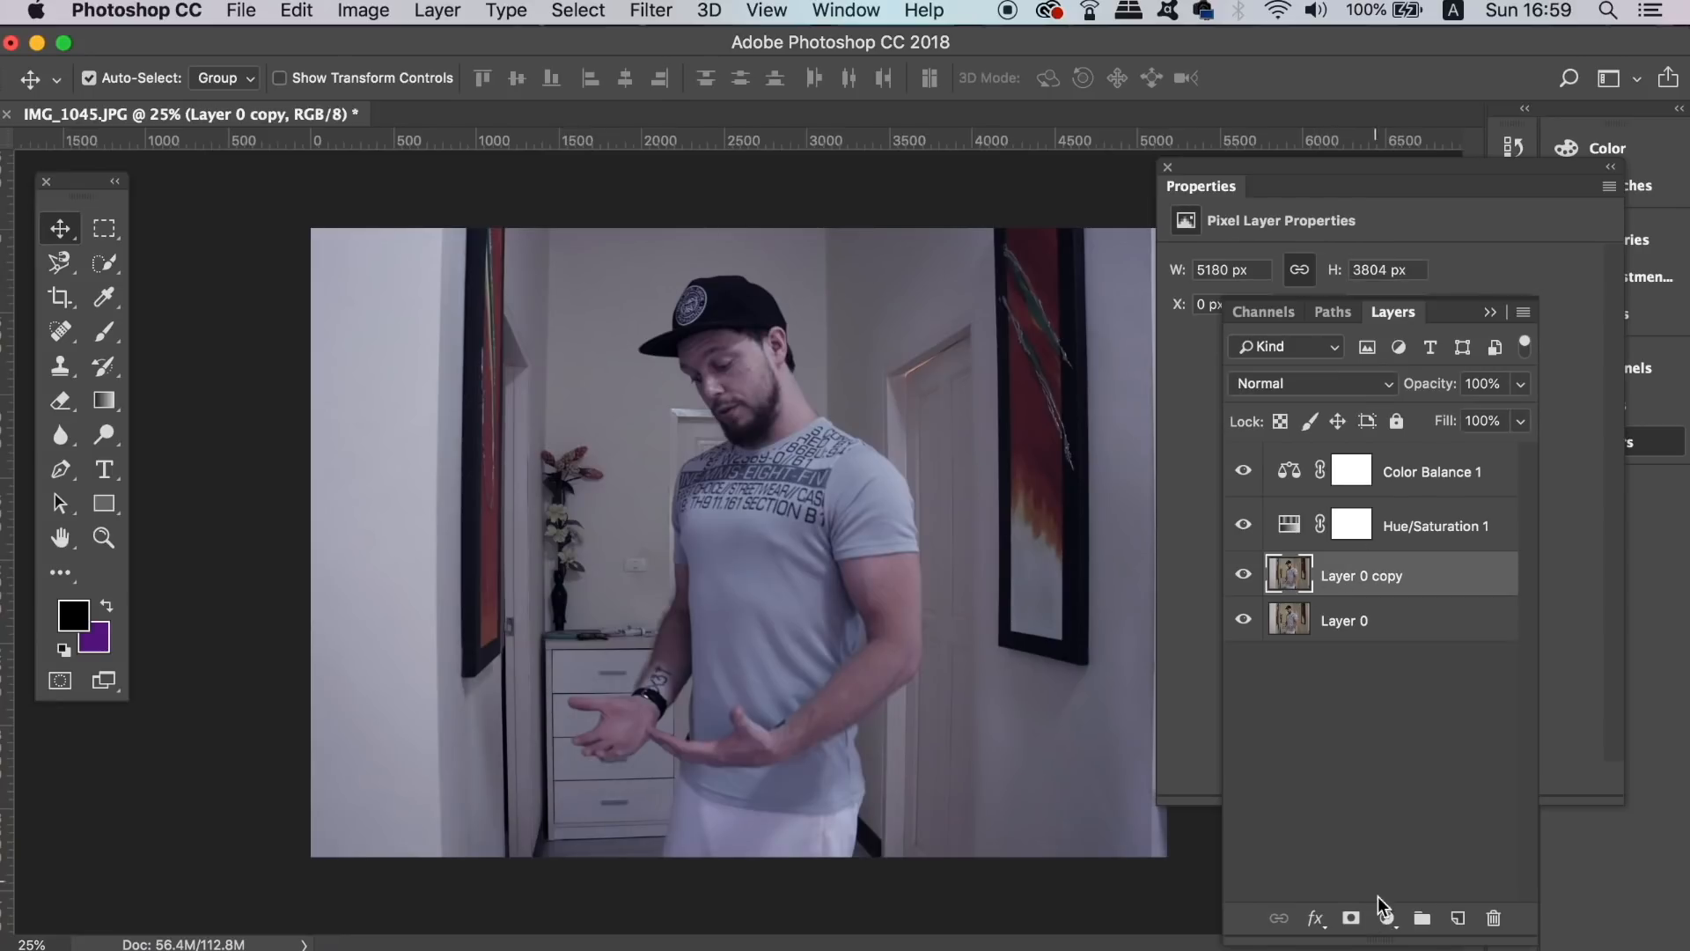
{"action": "left_click", "coordinate": [1385, 917]}
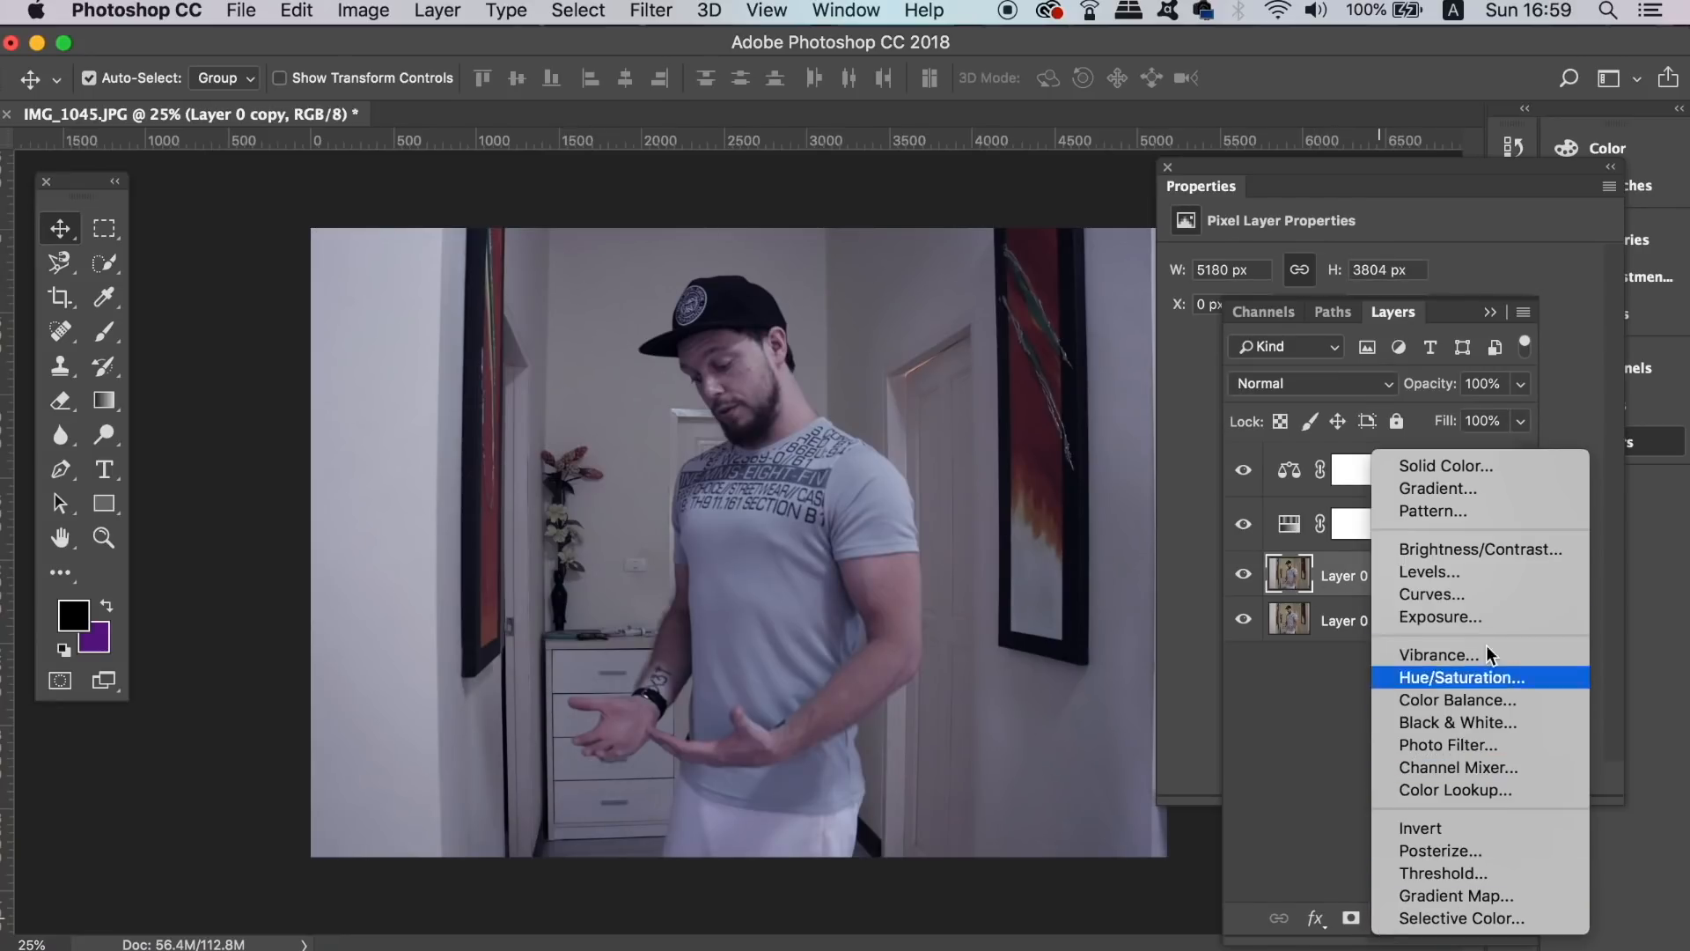
{"action": "mouse_move", "coordinate": [1498, 560]}
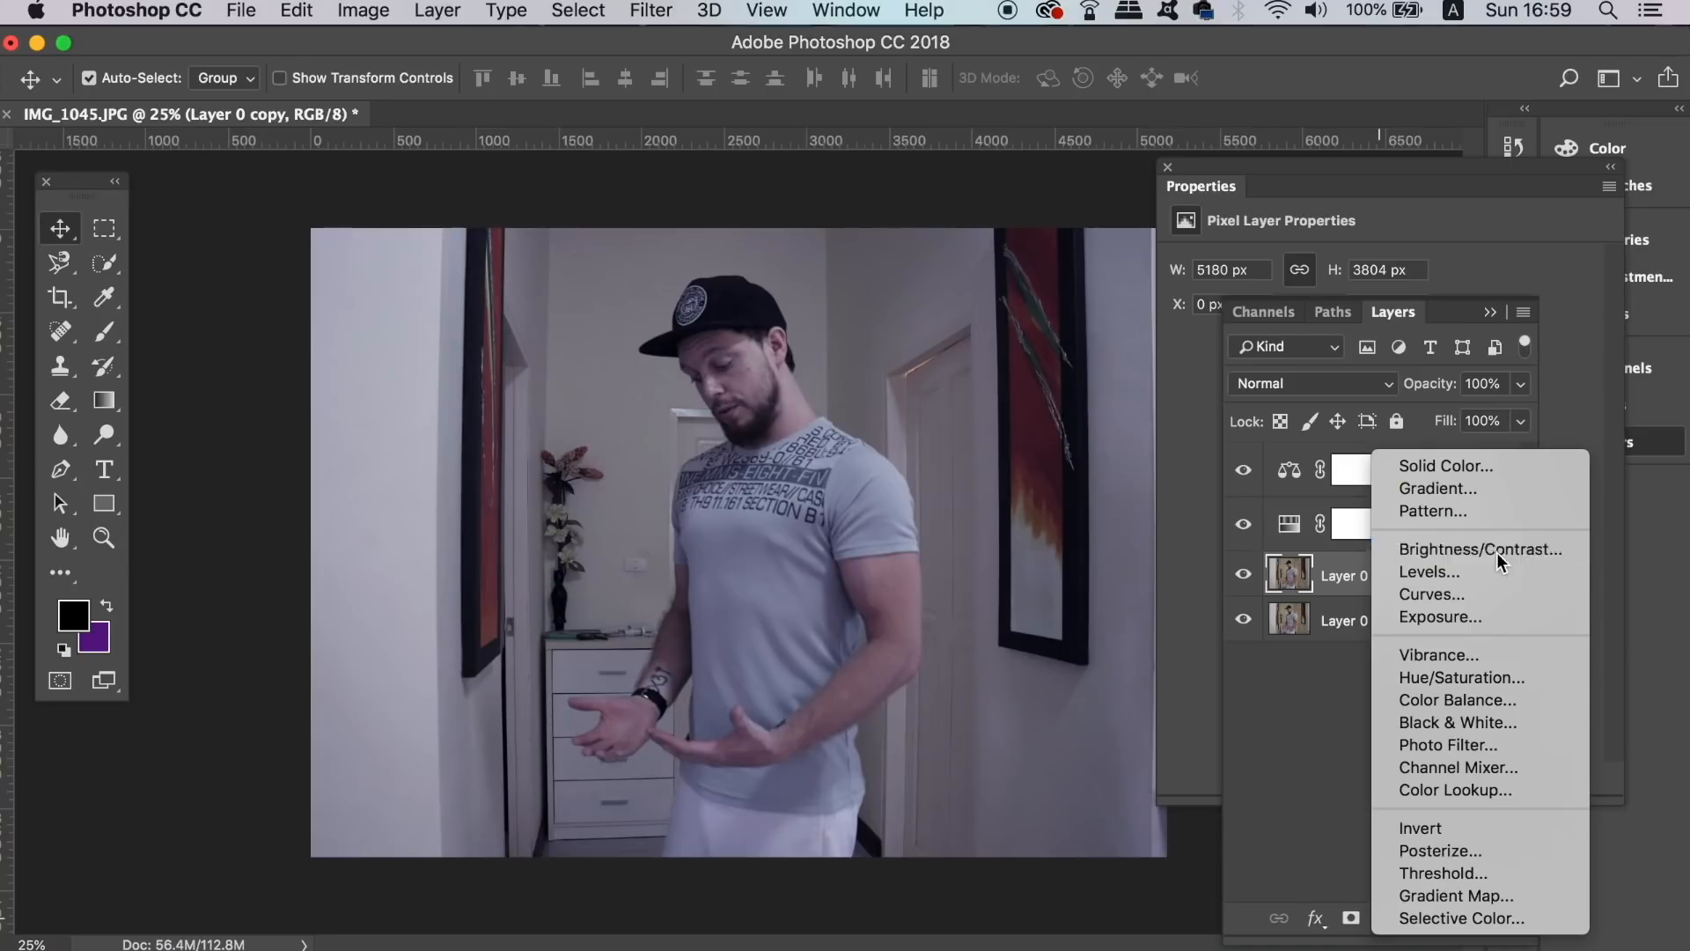
{"action": "left_click", "coordinate": [1481, 549]}
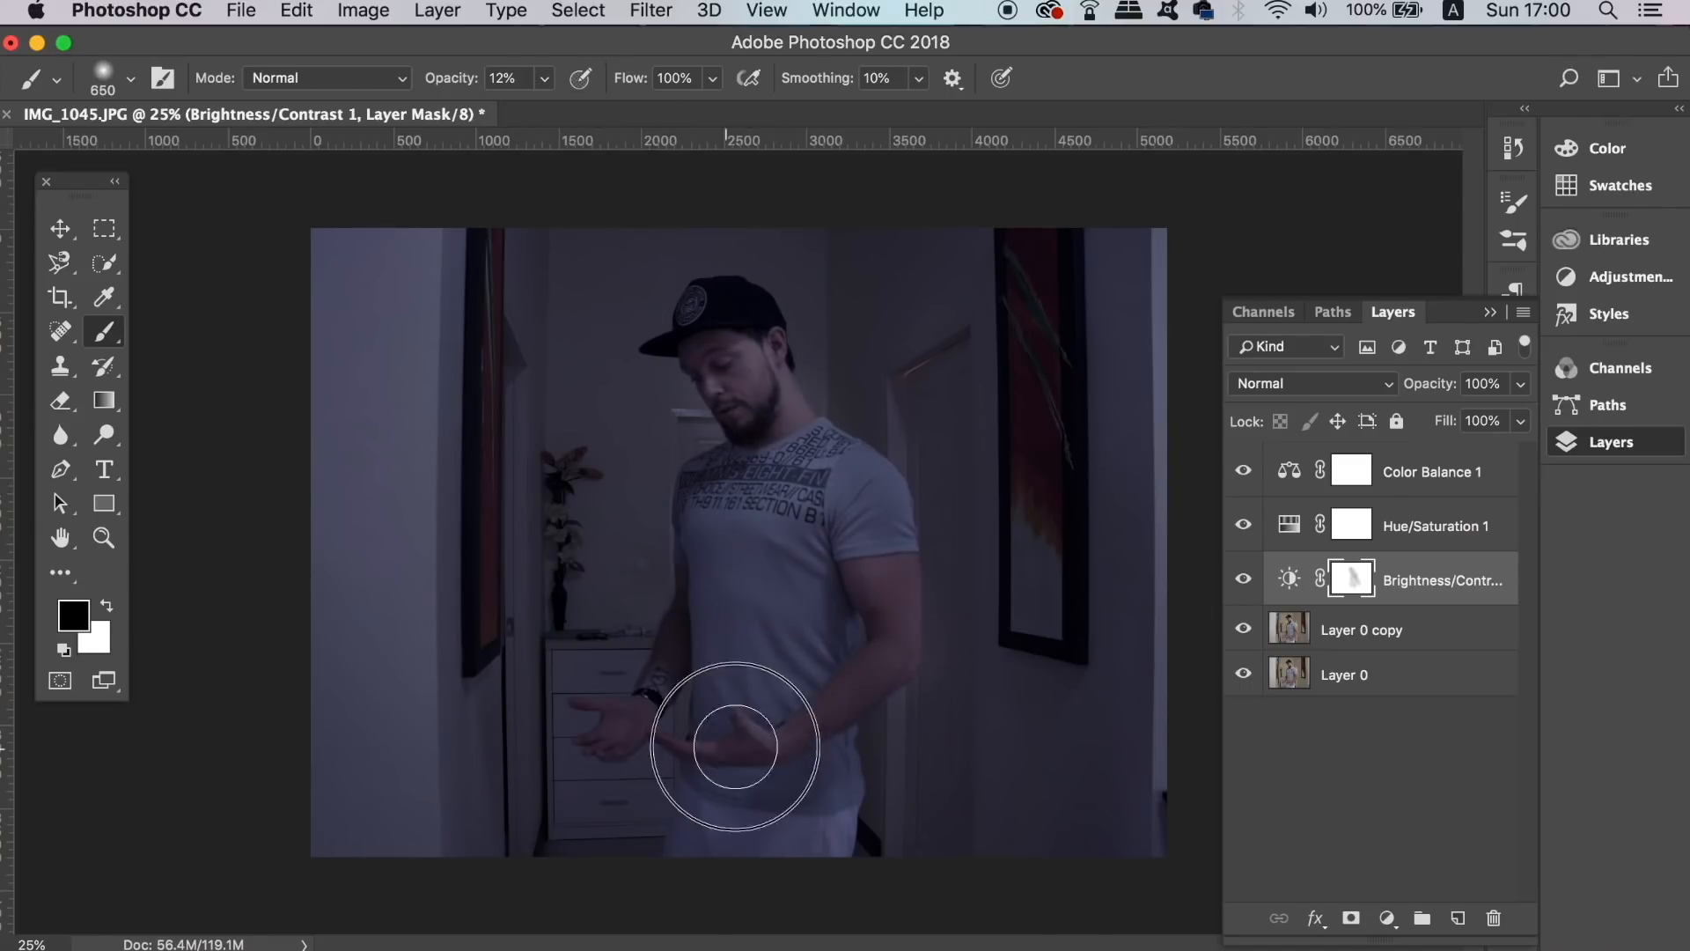
{"action": "mouse_move", "coordinate": [1391, 652]}
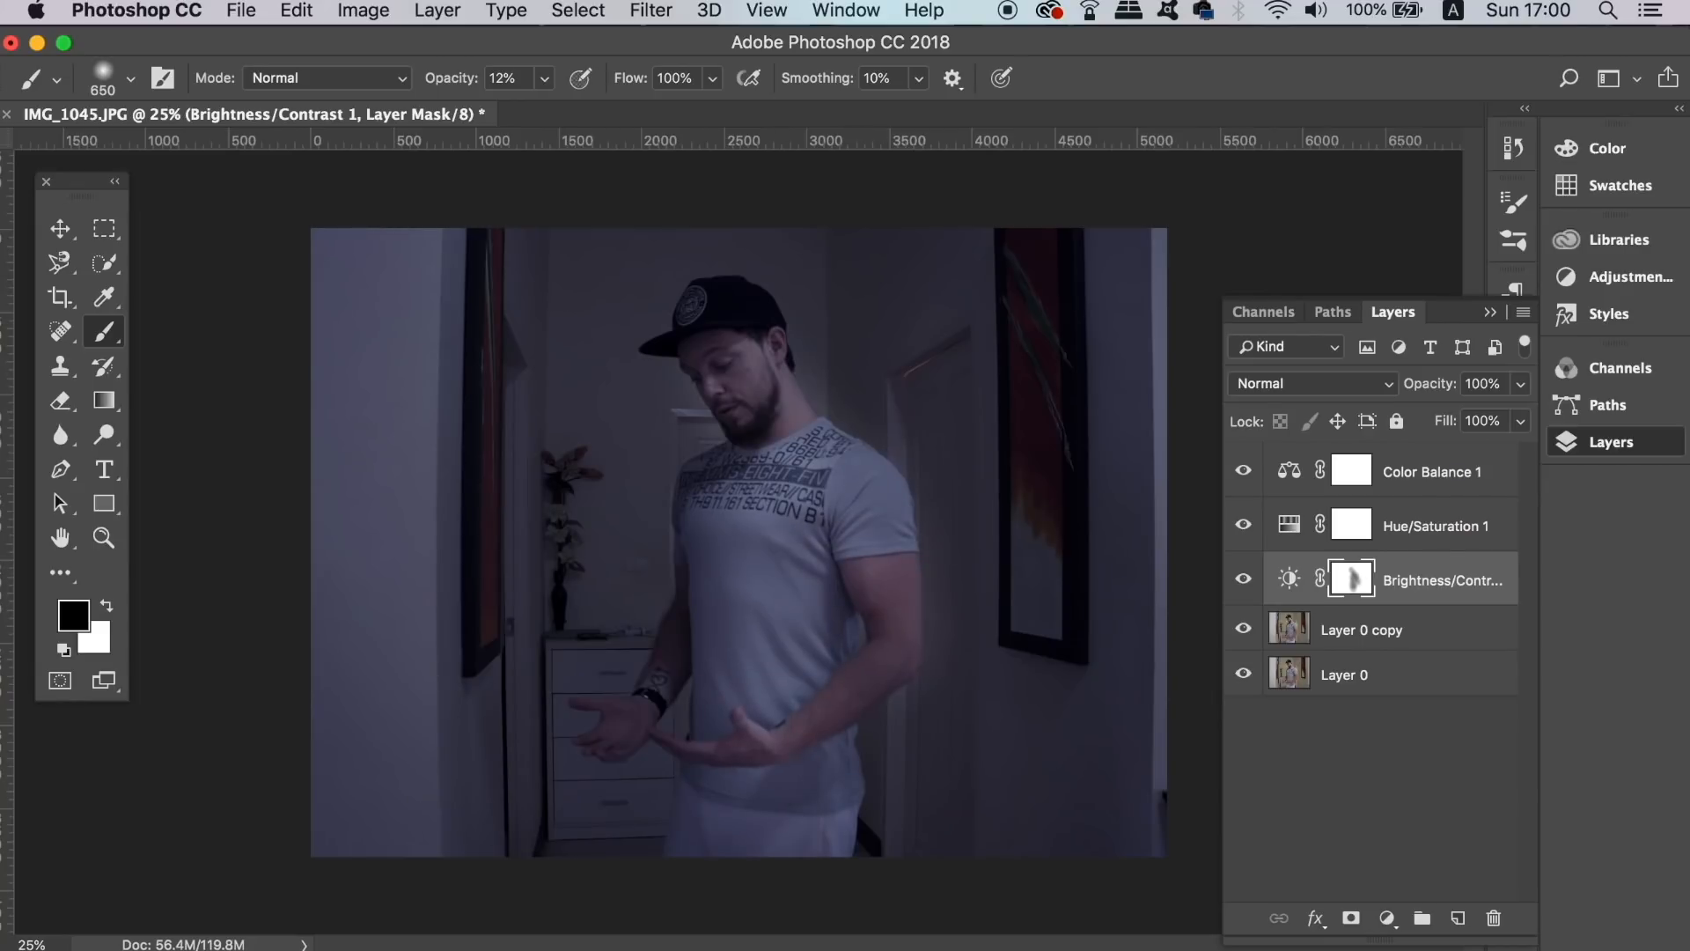
Step: Draw a black rectangle over the canvas at 86% opacity and rasterize the shape
{"action": "left_click", "coordinate": [103, 503]}
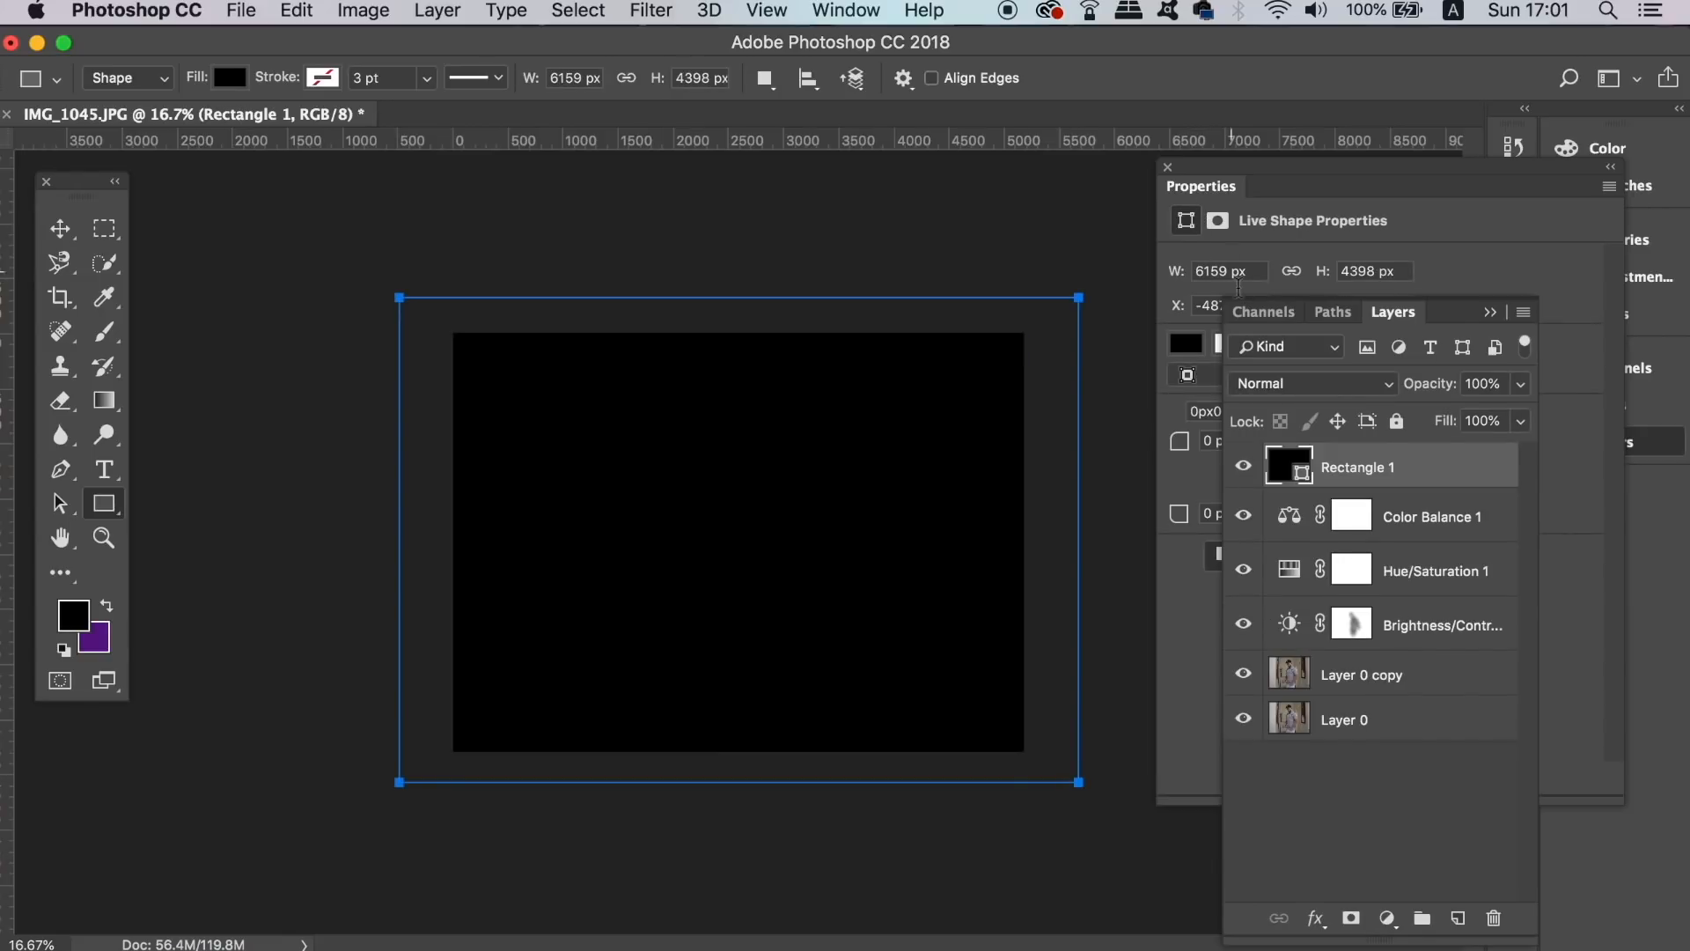
{"action": "left_click", "coordinate": [1165, 167]}
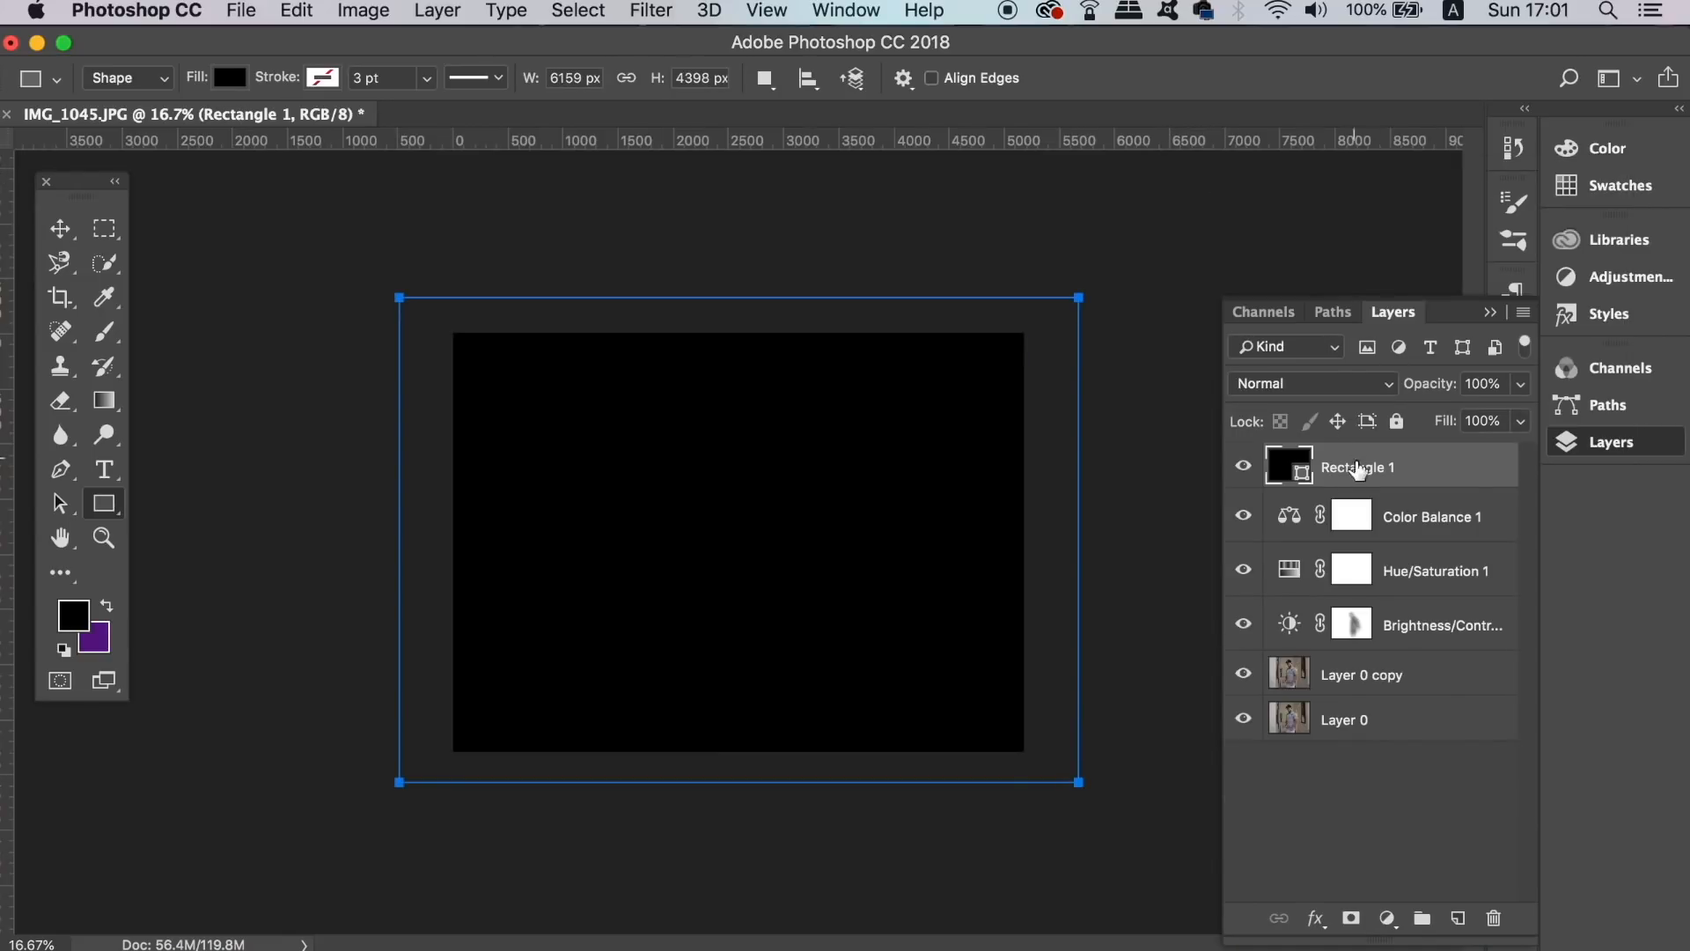
{"action": "mouse_move", "coordinate": [1146, 656]}
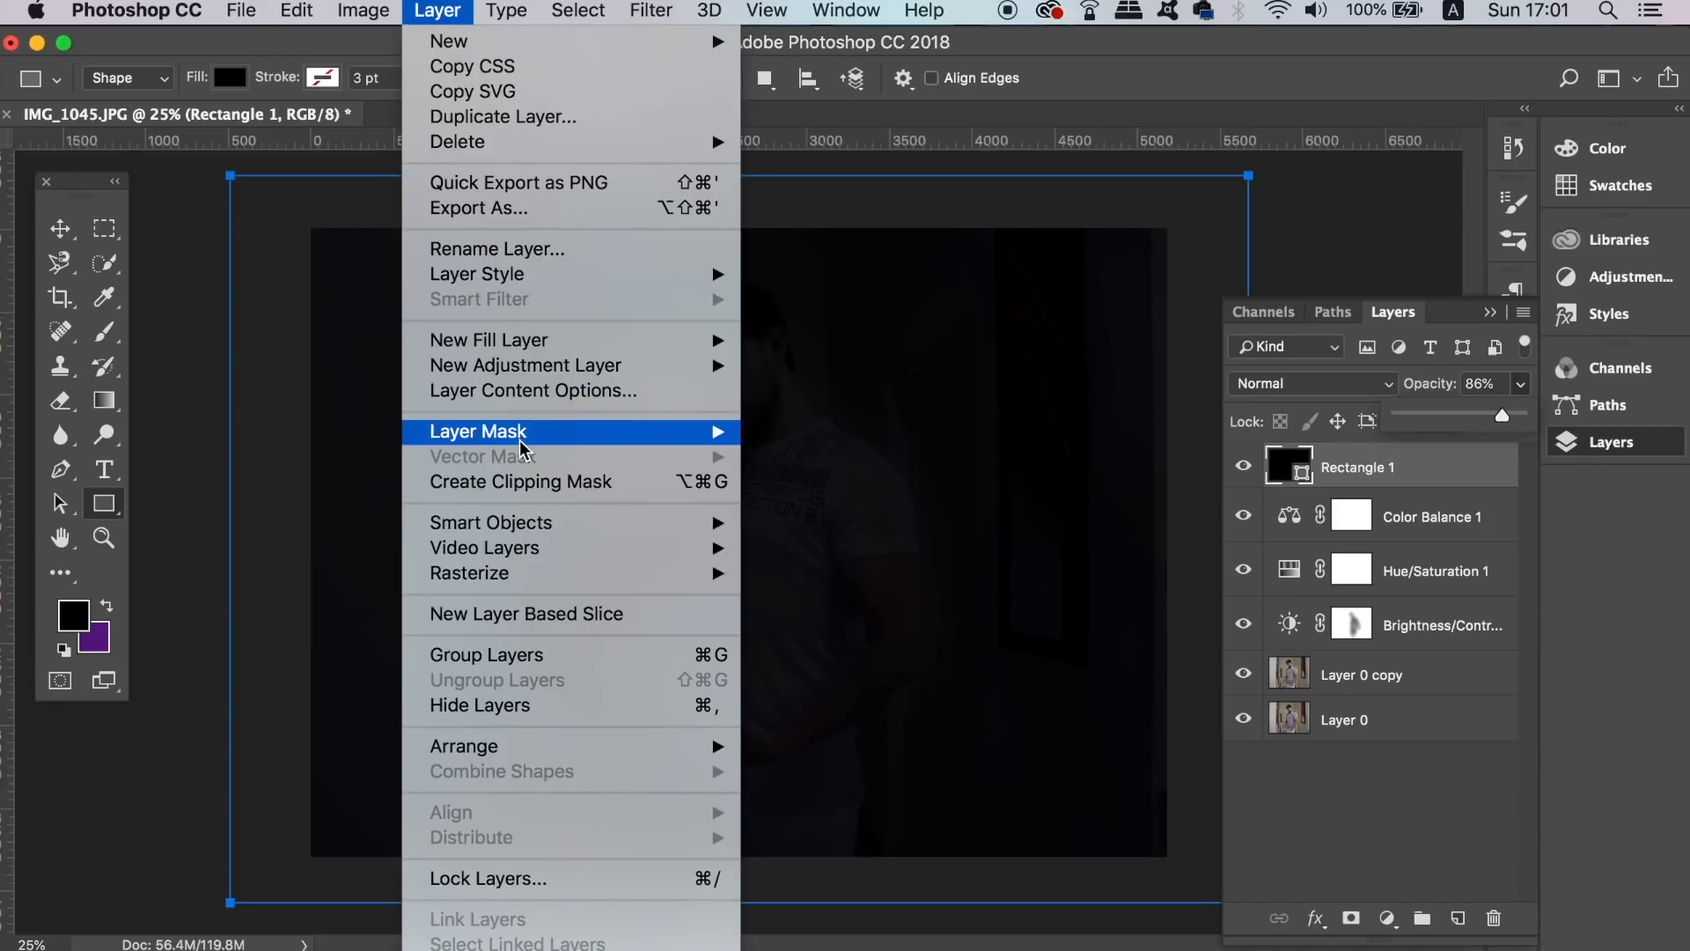
{"action": "mouse_move", "coordinate": [491, 523]}
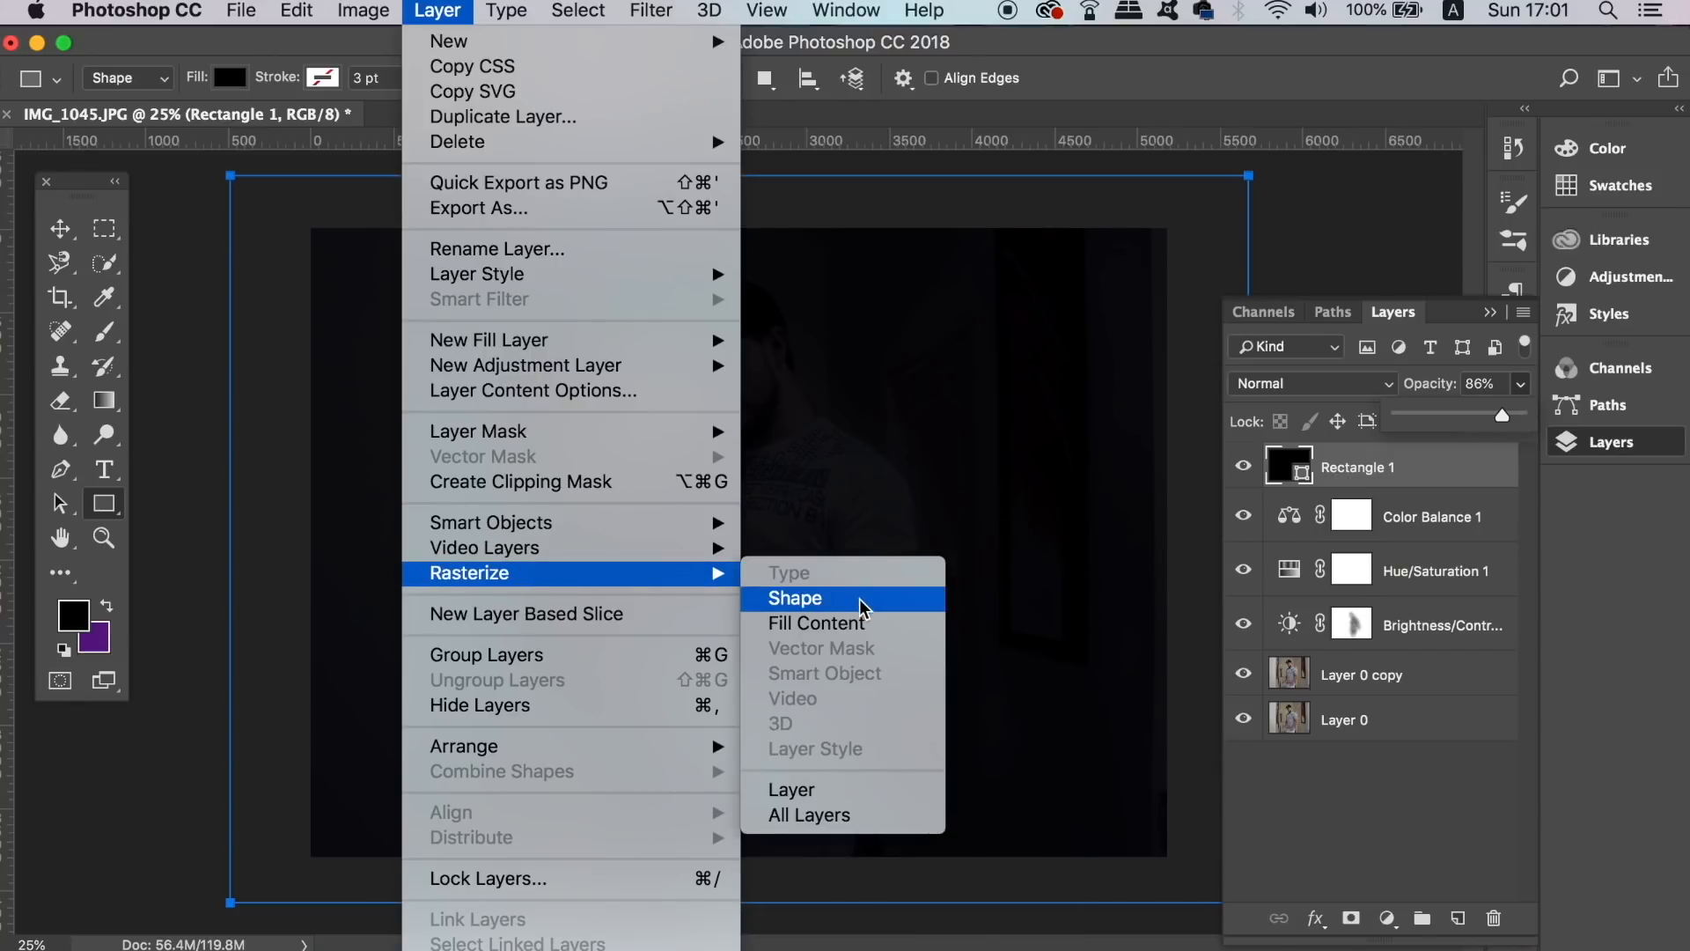
{"action": "left_click", "coordinate": [794, 598]}
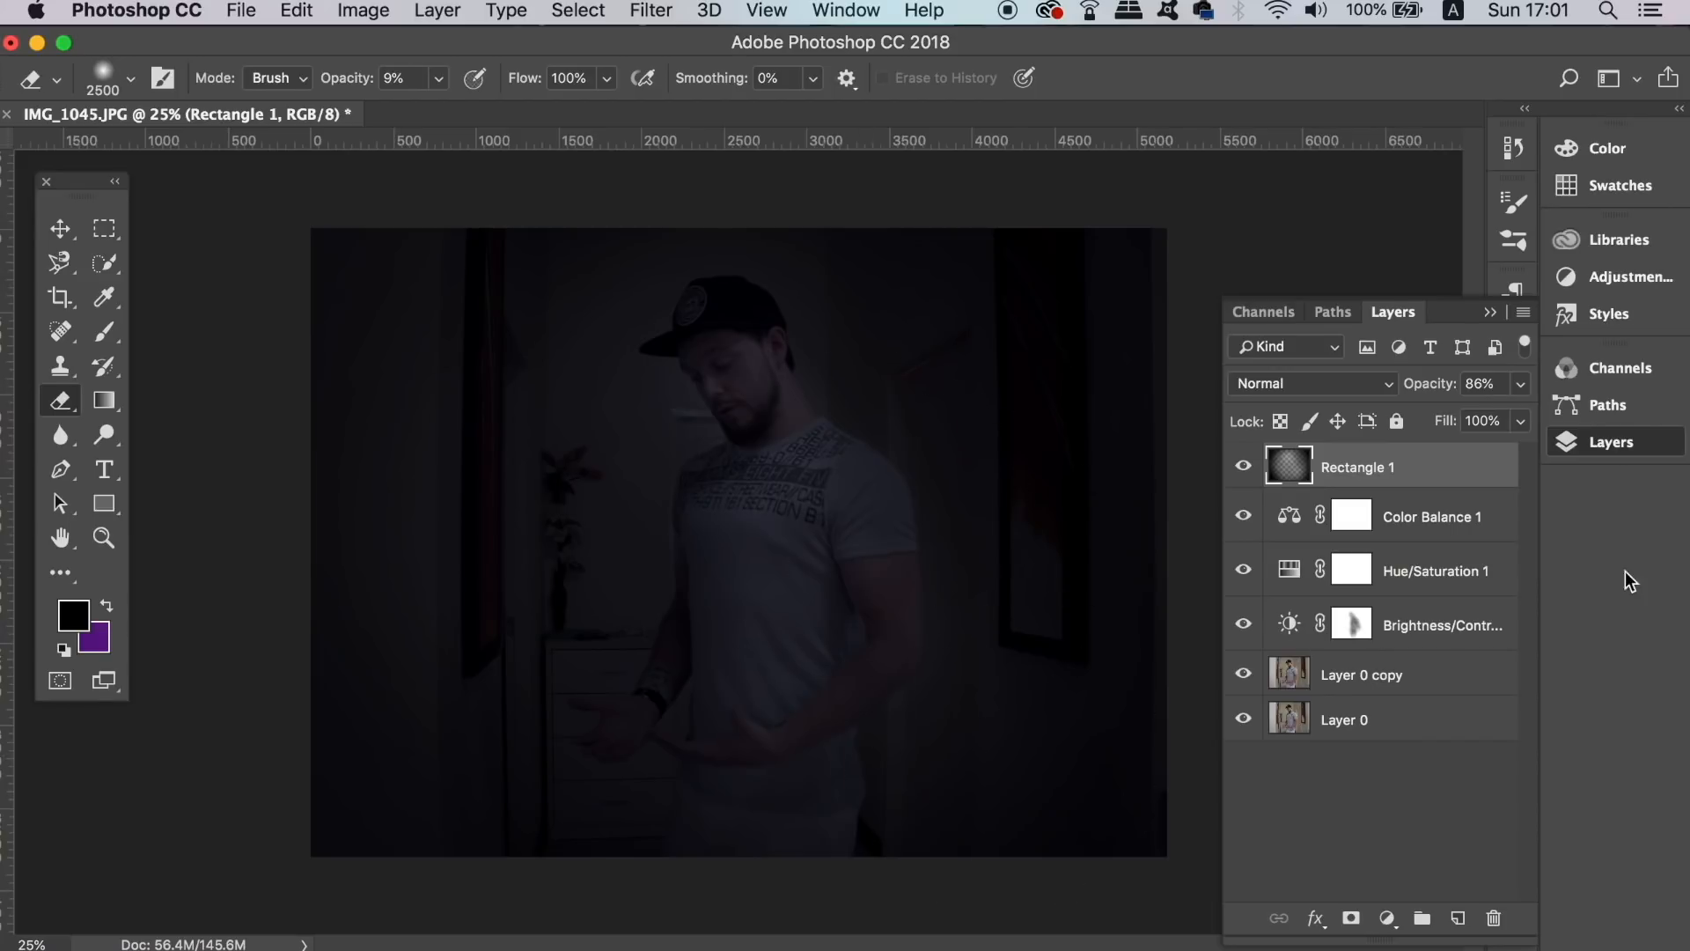
{"action": "mouse_move", "coordinate": [1438, 474]}
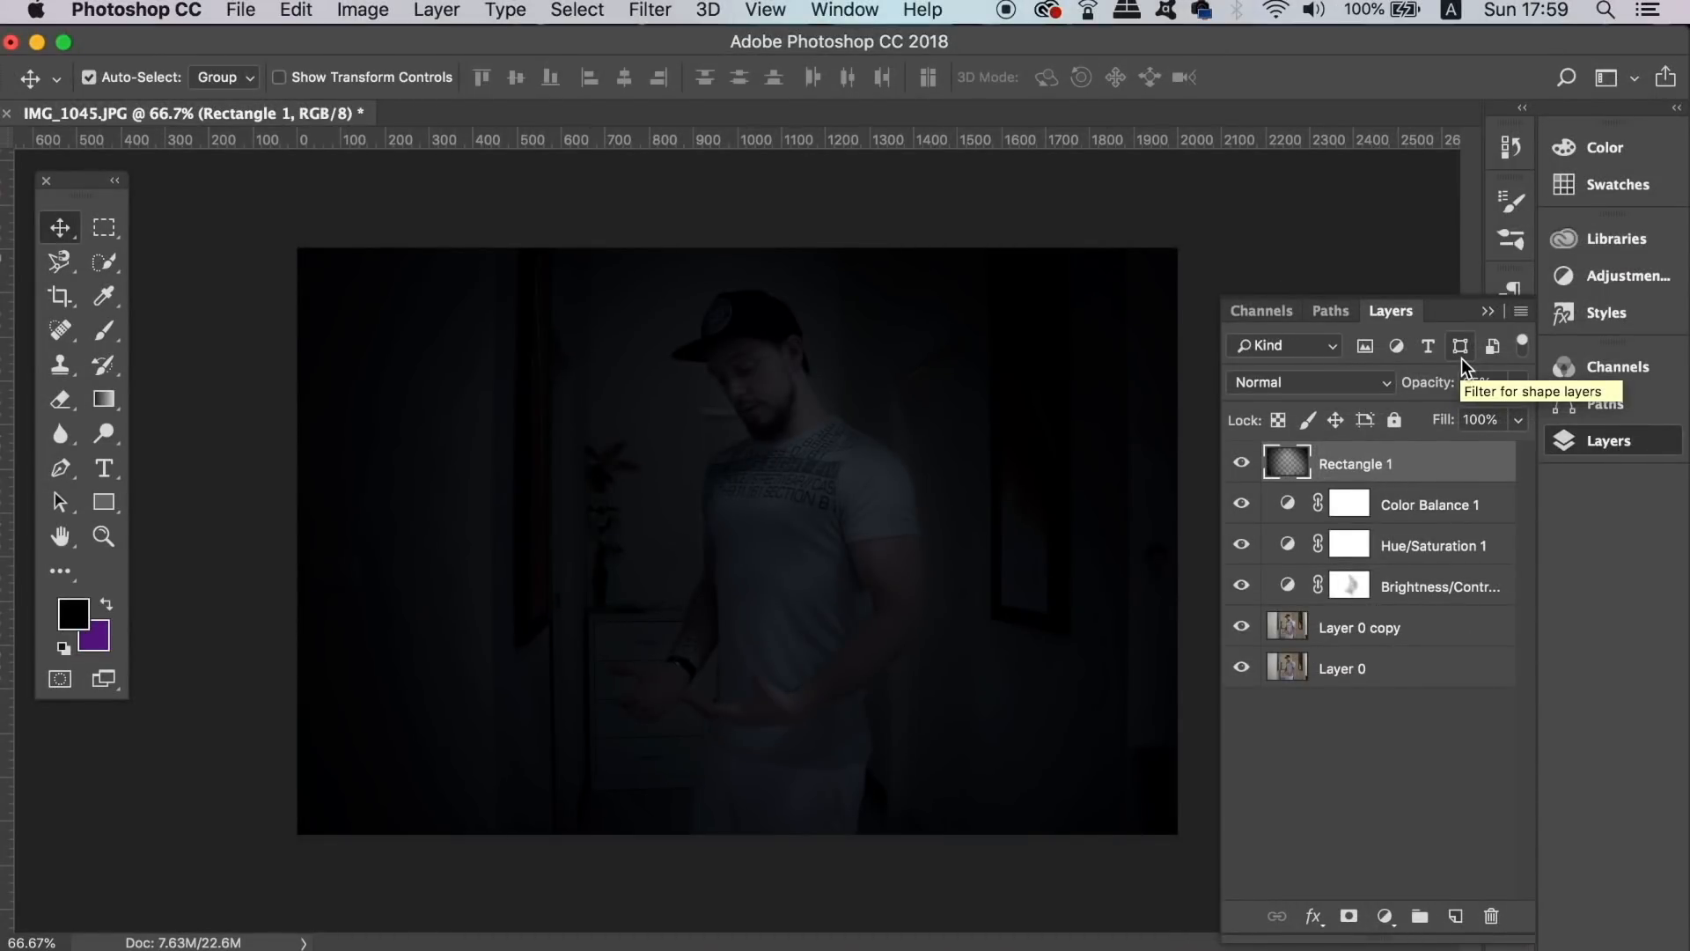
Step: Save the darkened image to the Desktop in a different file format via Save As
{"action": "left_click", "coordinate": [239, 10]}
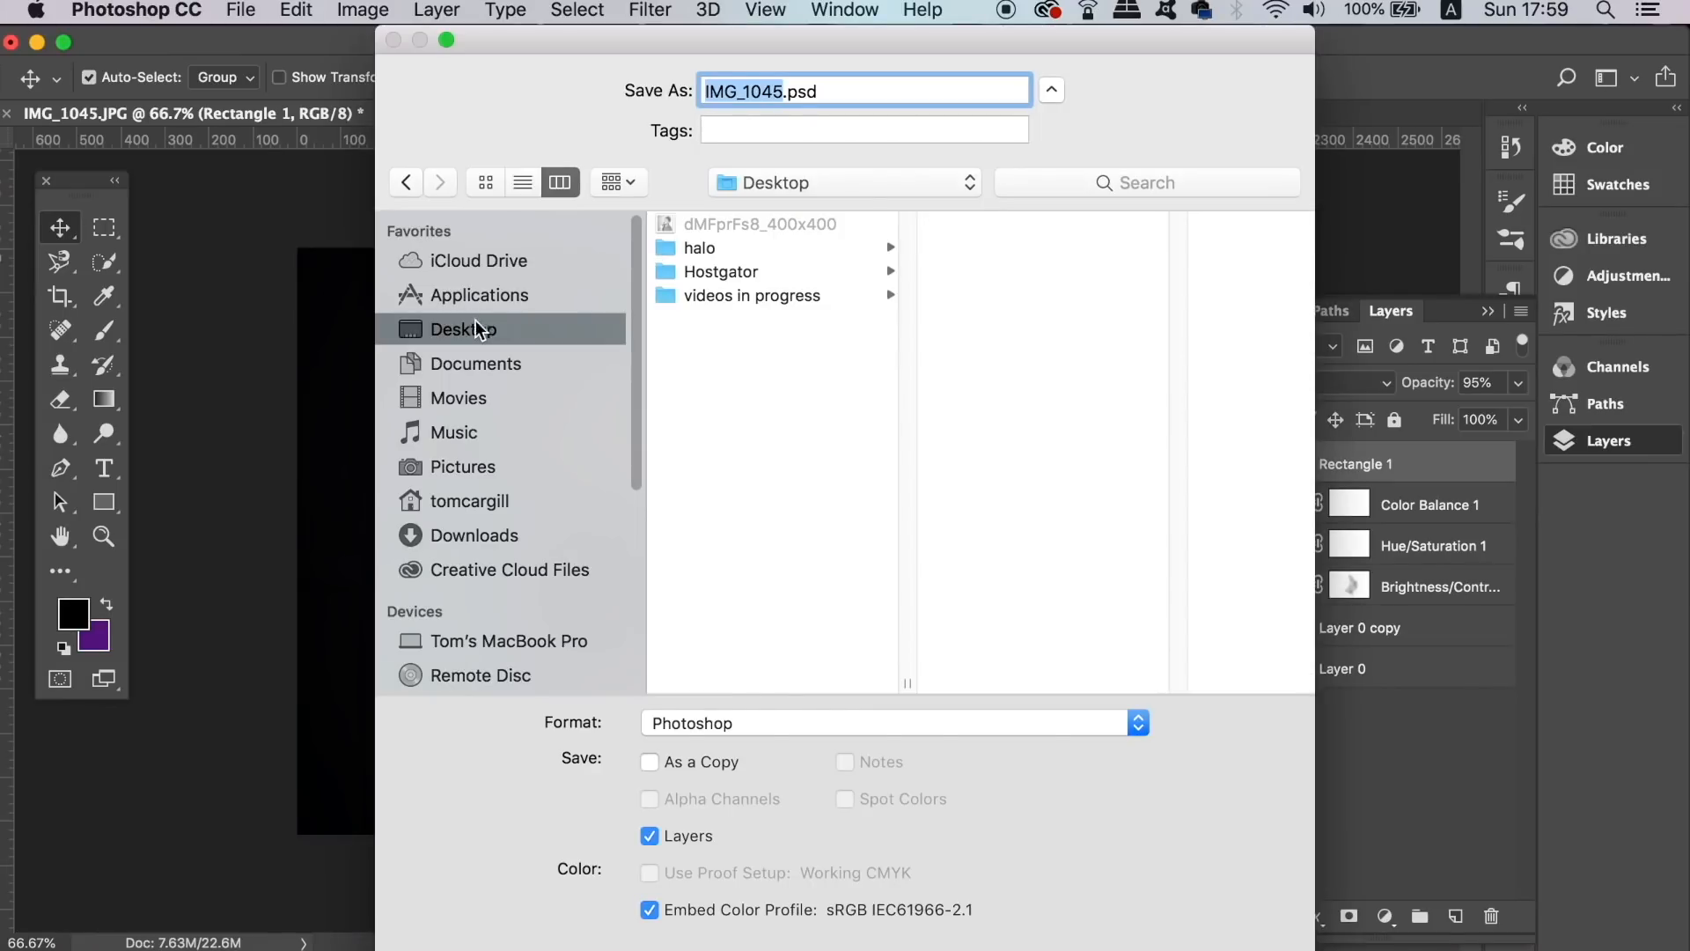
{"action": "left_click", "coordinate": [891, 721]}
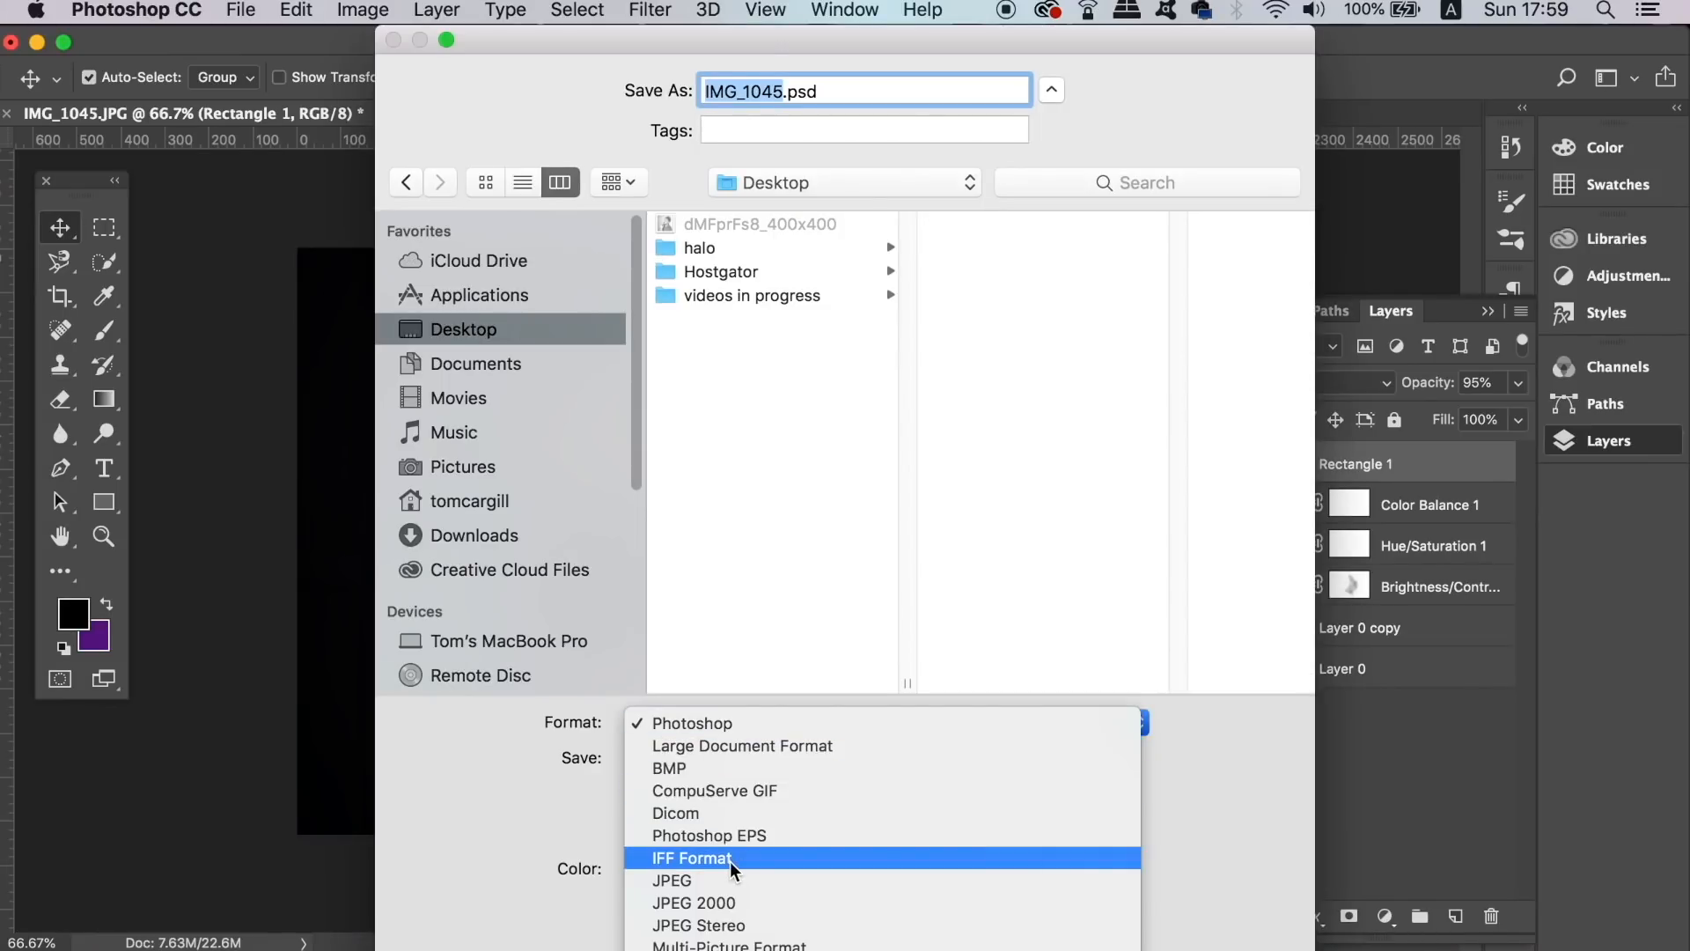
{"action": "left_click", "coordinate": [671, 881]}
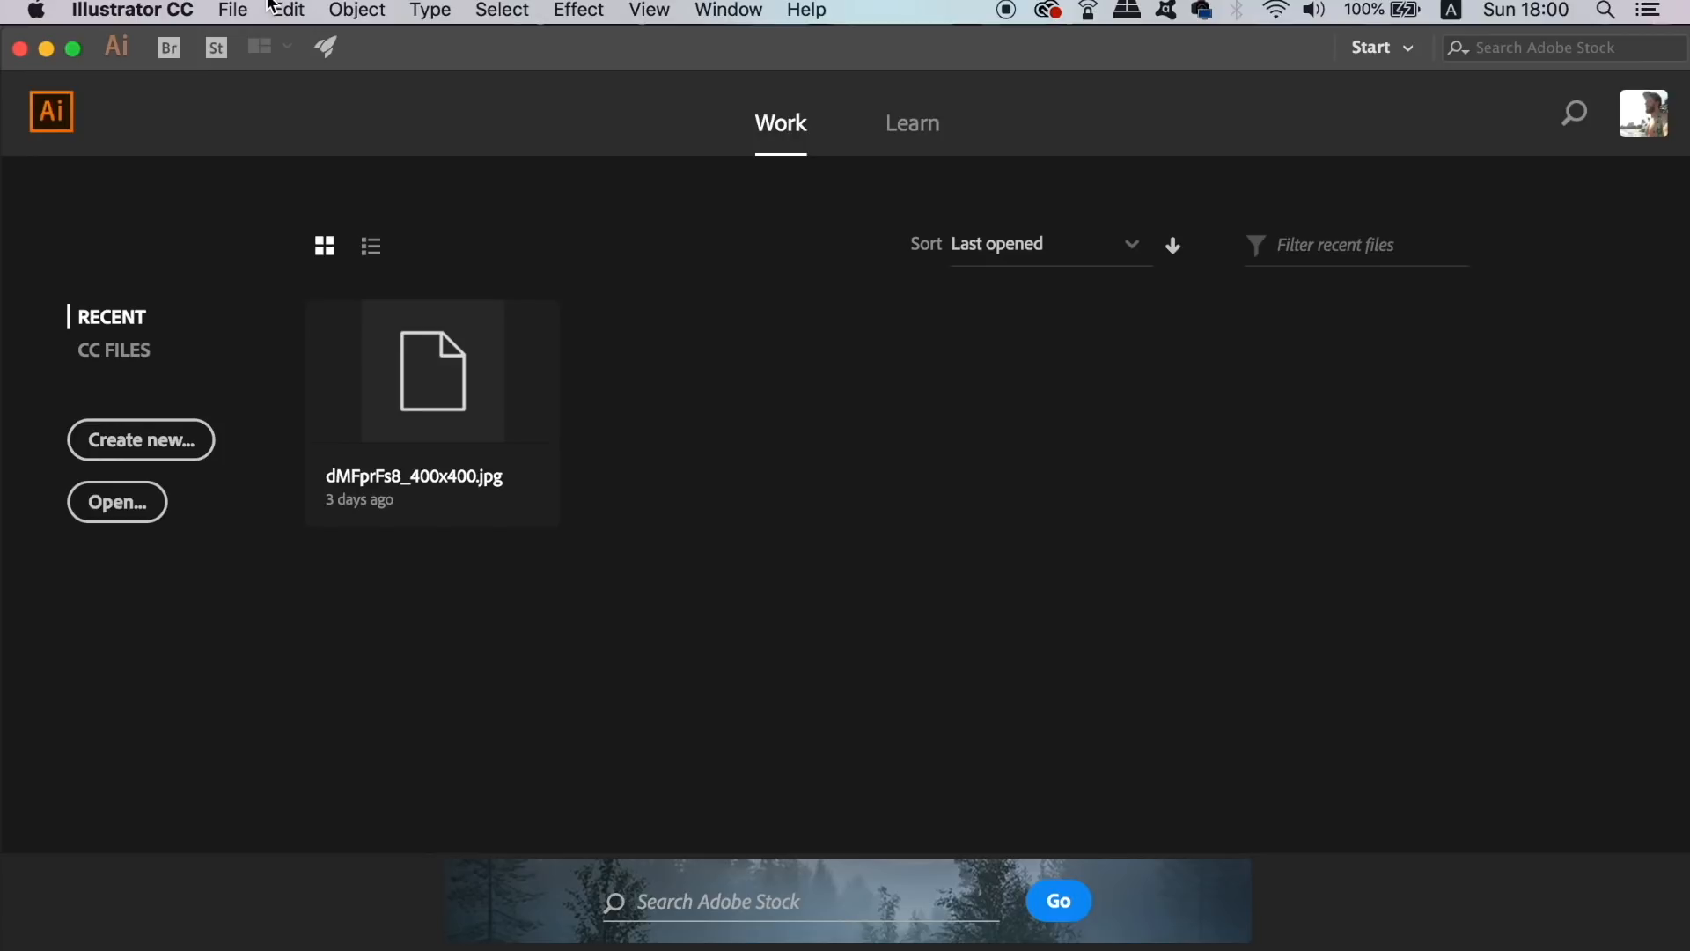
Step: Open IMG_1045.jpg from the Desktop as a new Illustrator document
{"action": "left_click", "coordinate": [232, 10]}
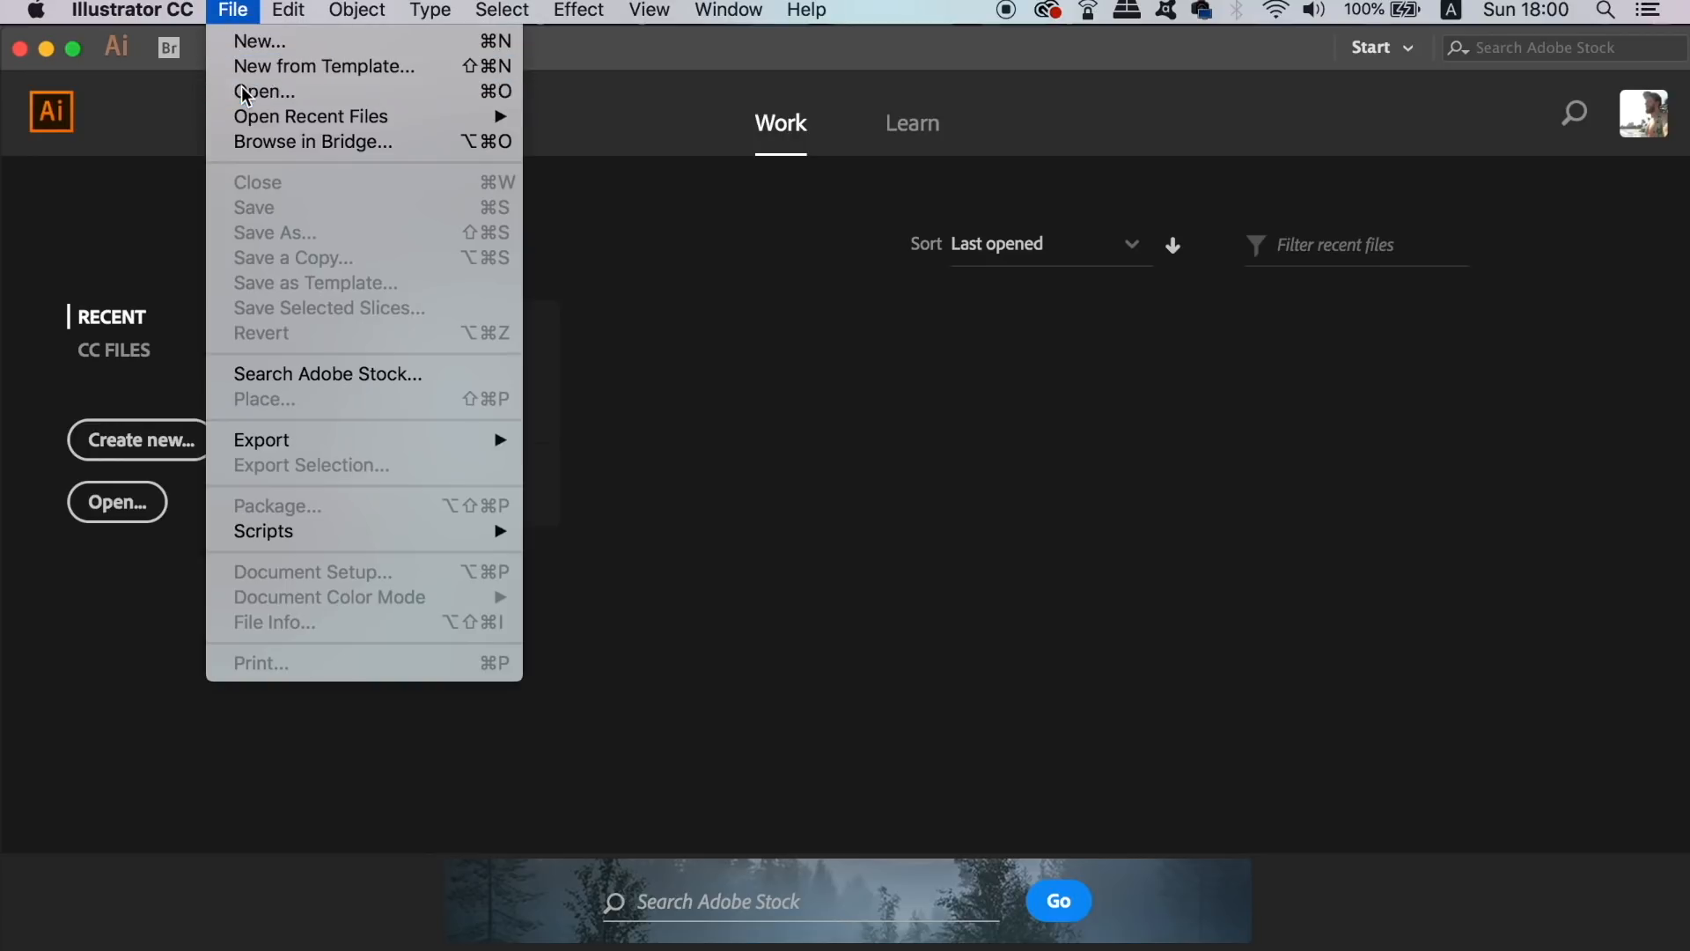
{"action": "left_click", "coordinate": [264, 91]}
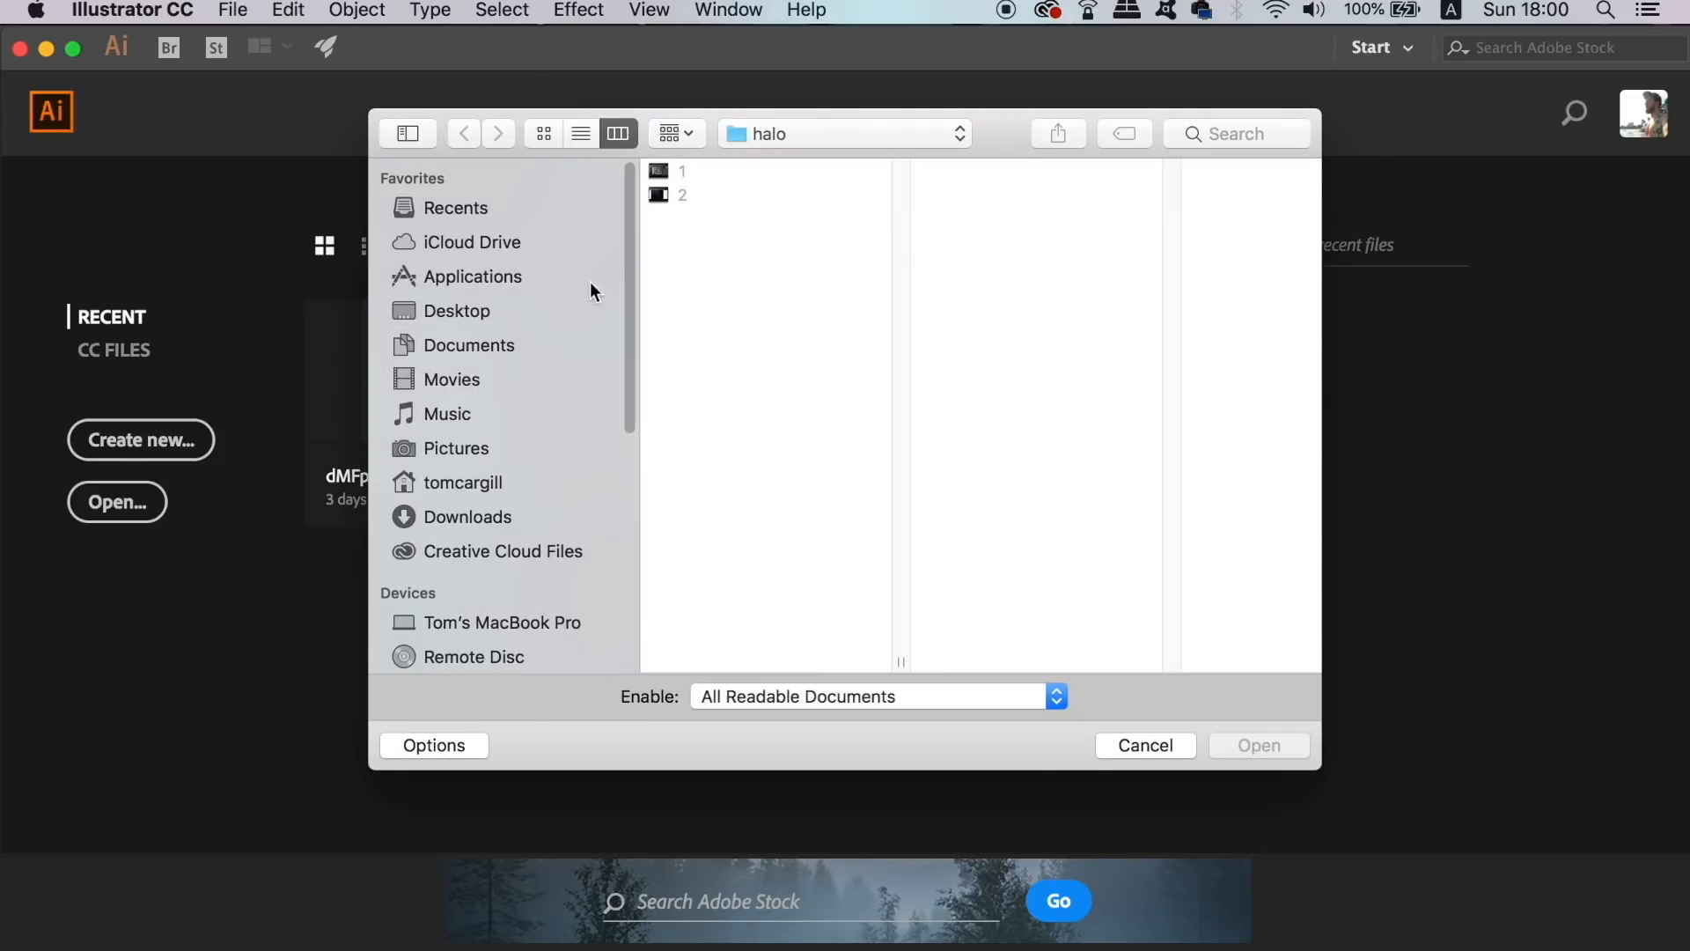
{"action": "left_click", "coordinate": [457, 310]}
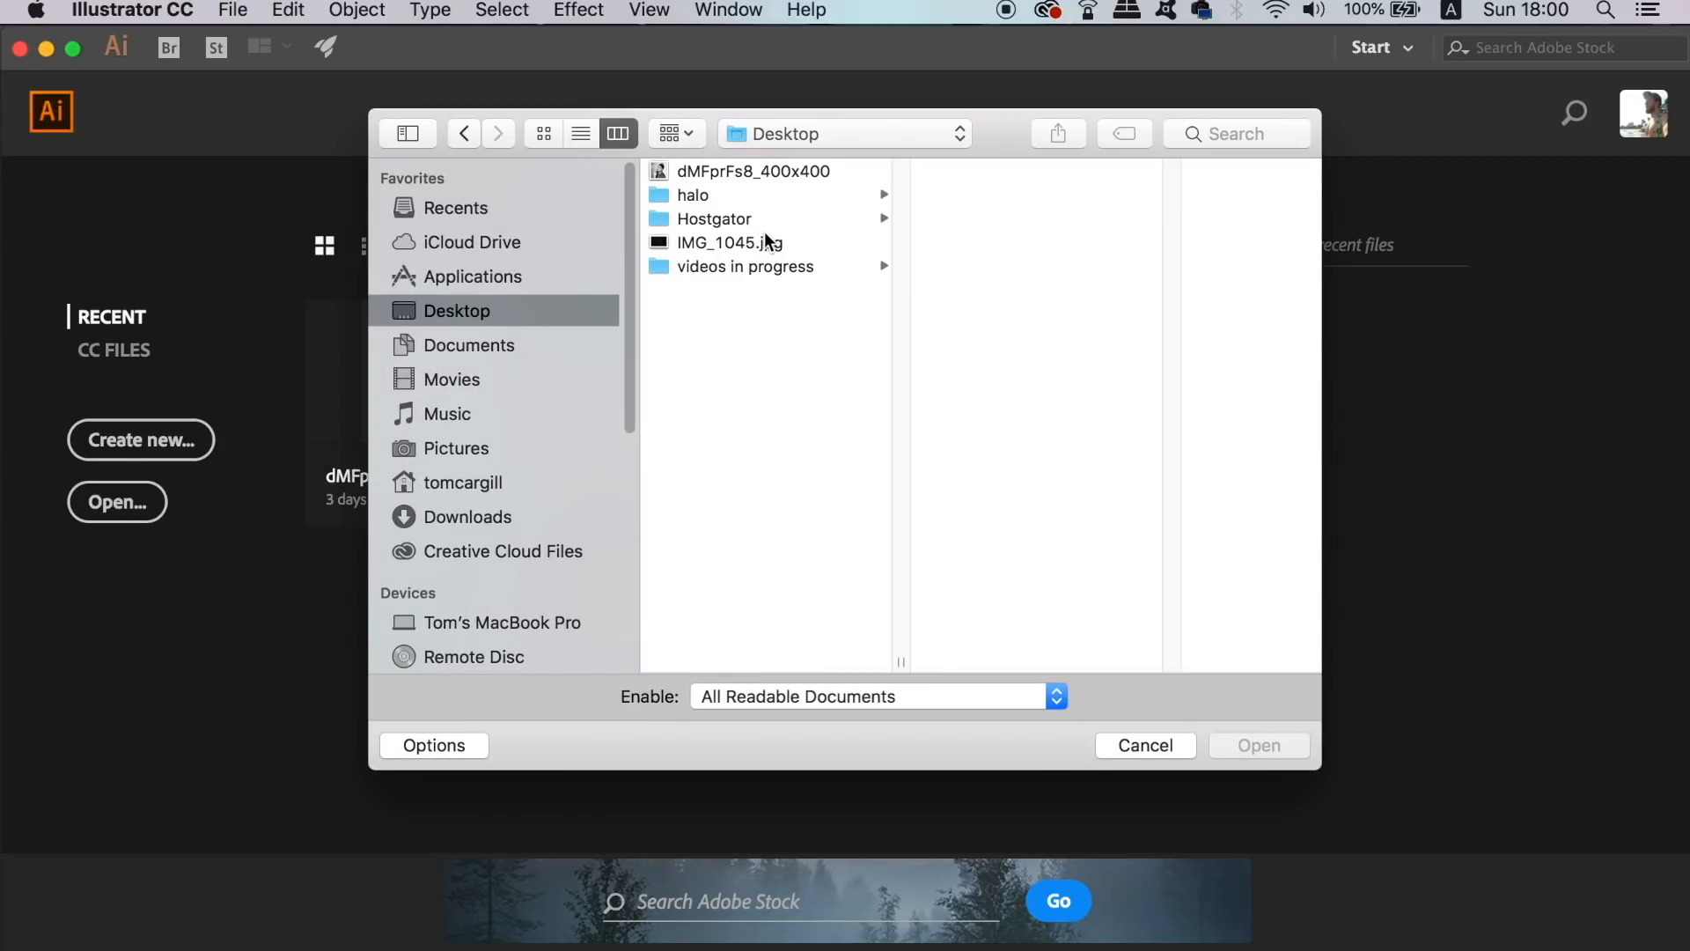
{"action": "left_click", "coordinate": [729, 243]}
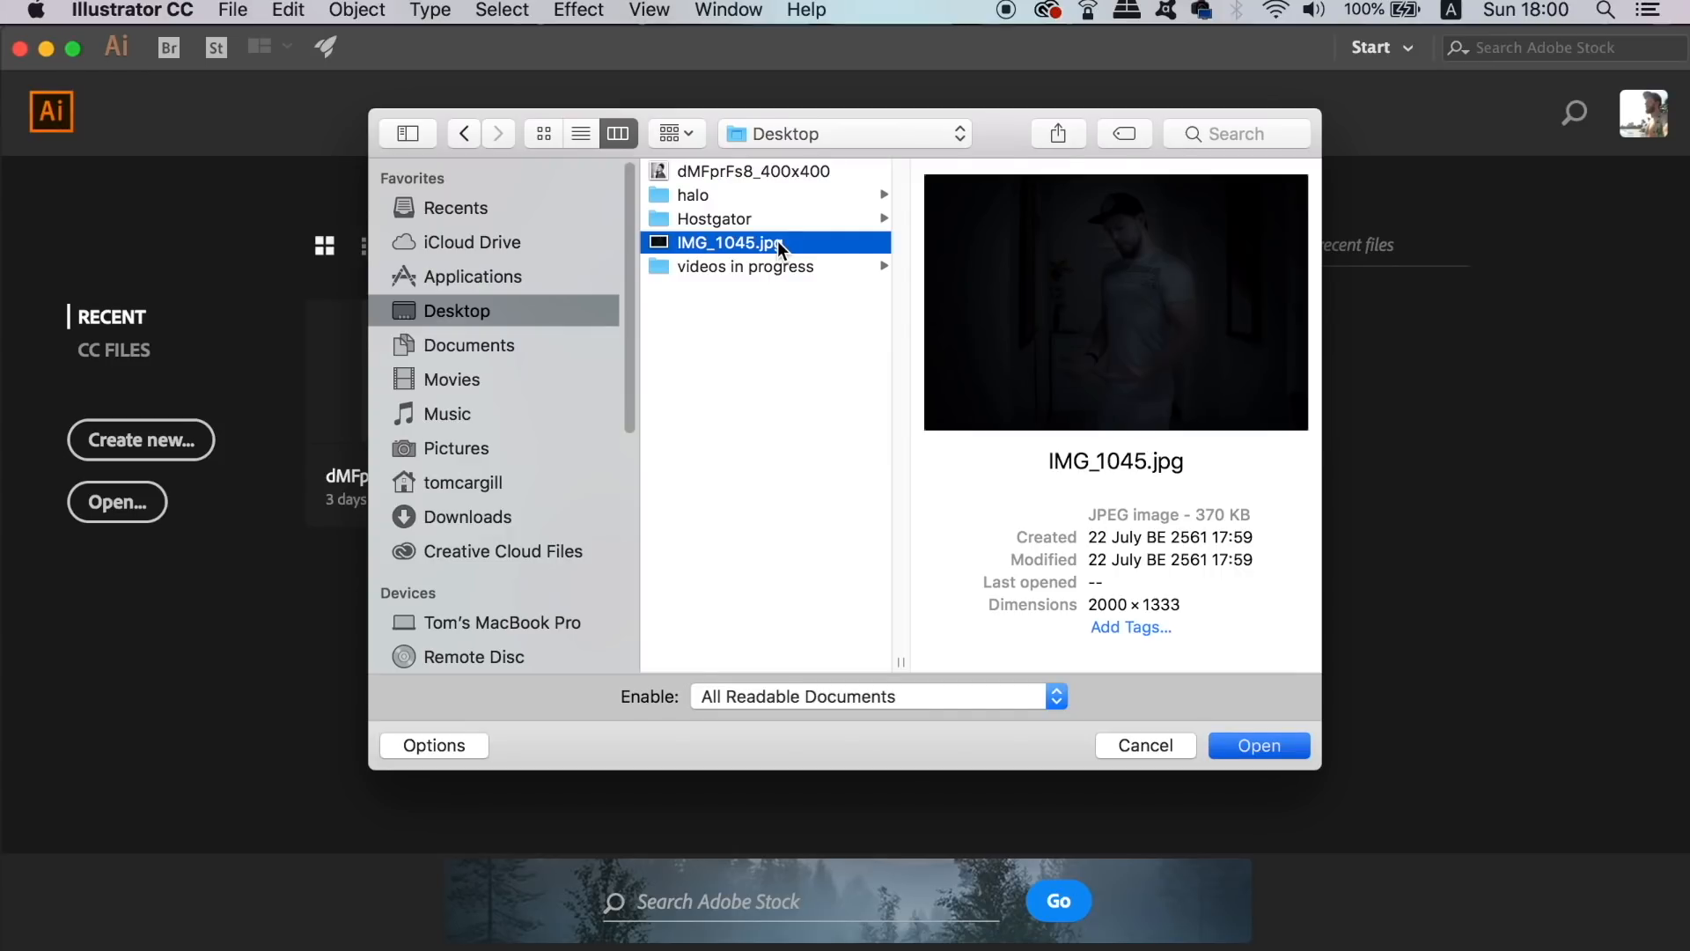
{"action": "left_click", "coordinate": [1255, 745]}
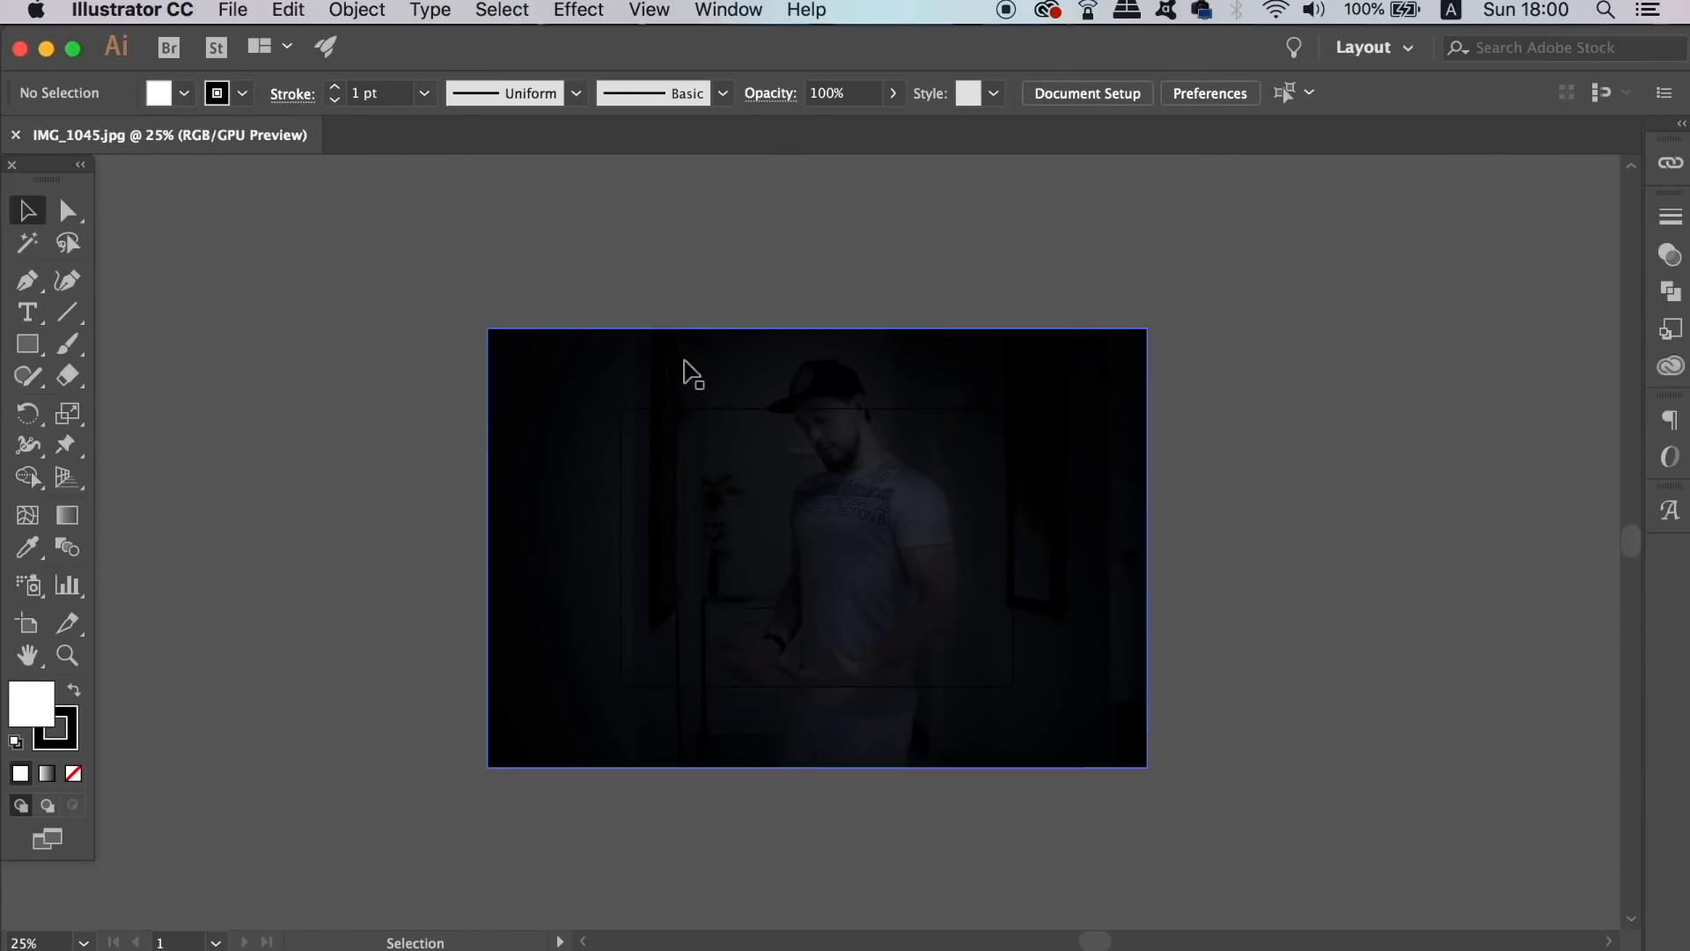
Step: Select the photo and zoom in to 200% so the man fills the window
{"action": "left_click", "coordinate": [815, 543]}
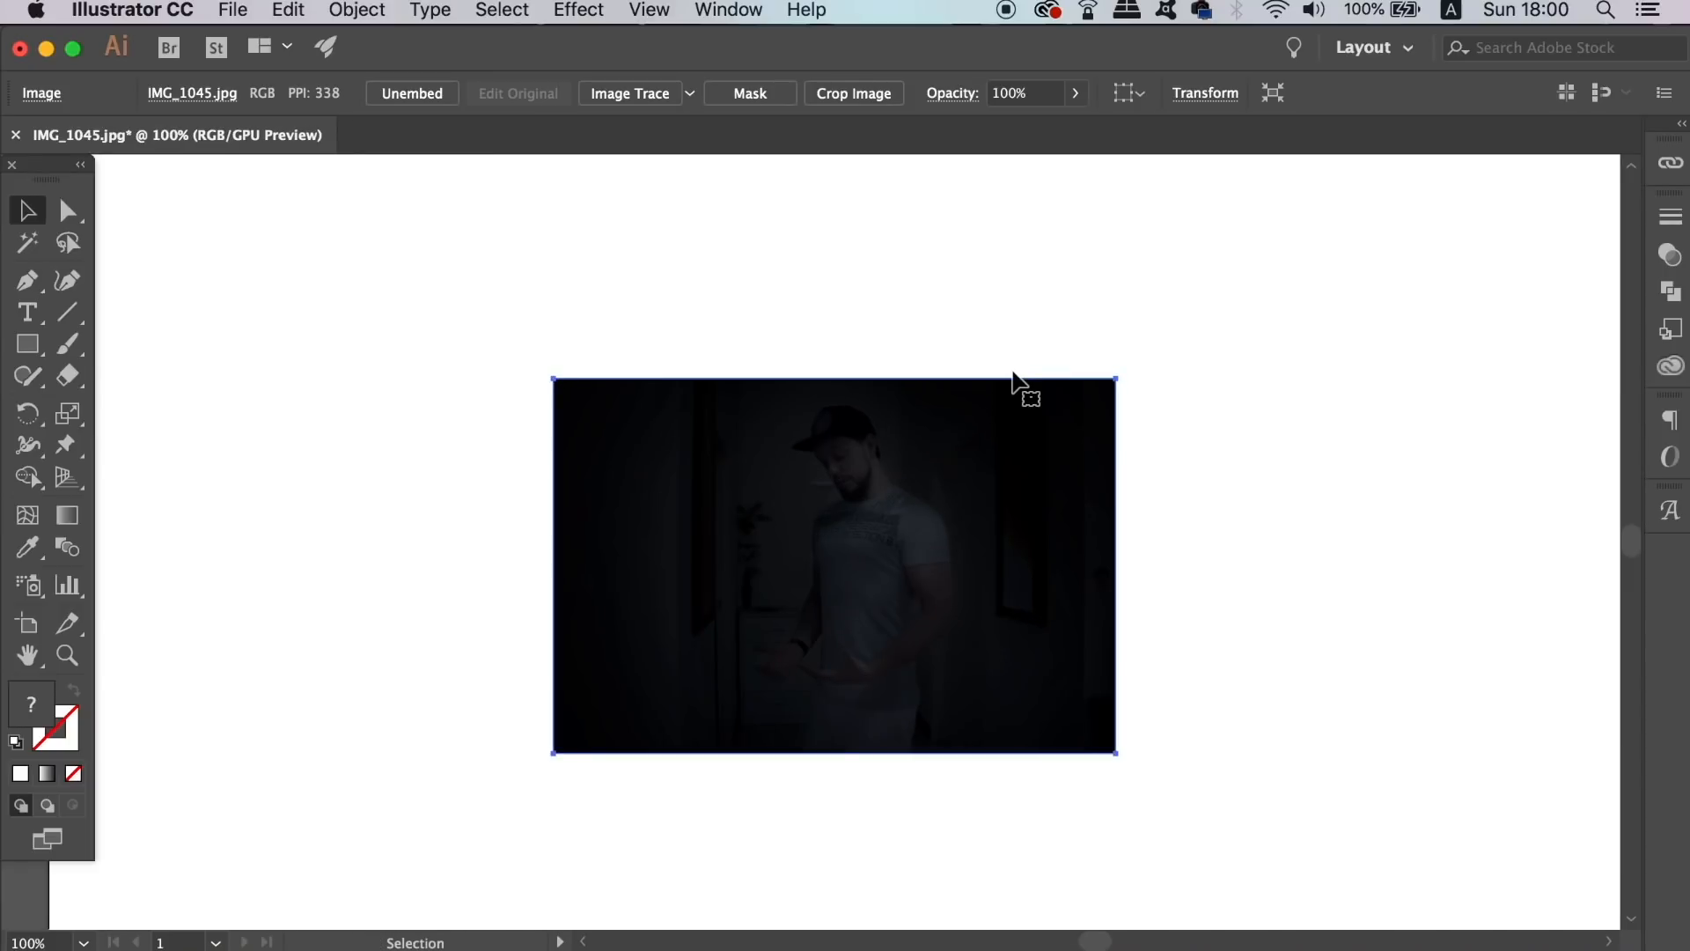
{"action": "left_click", "coordinate": [1266, 428]}
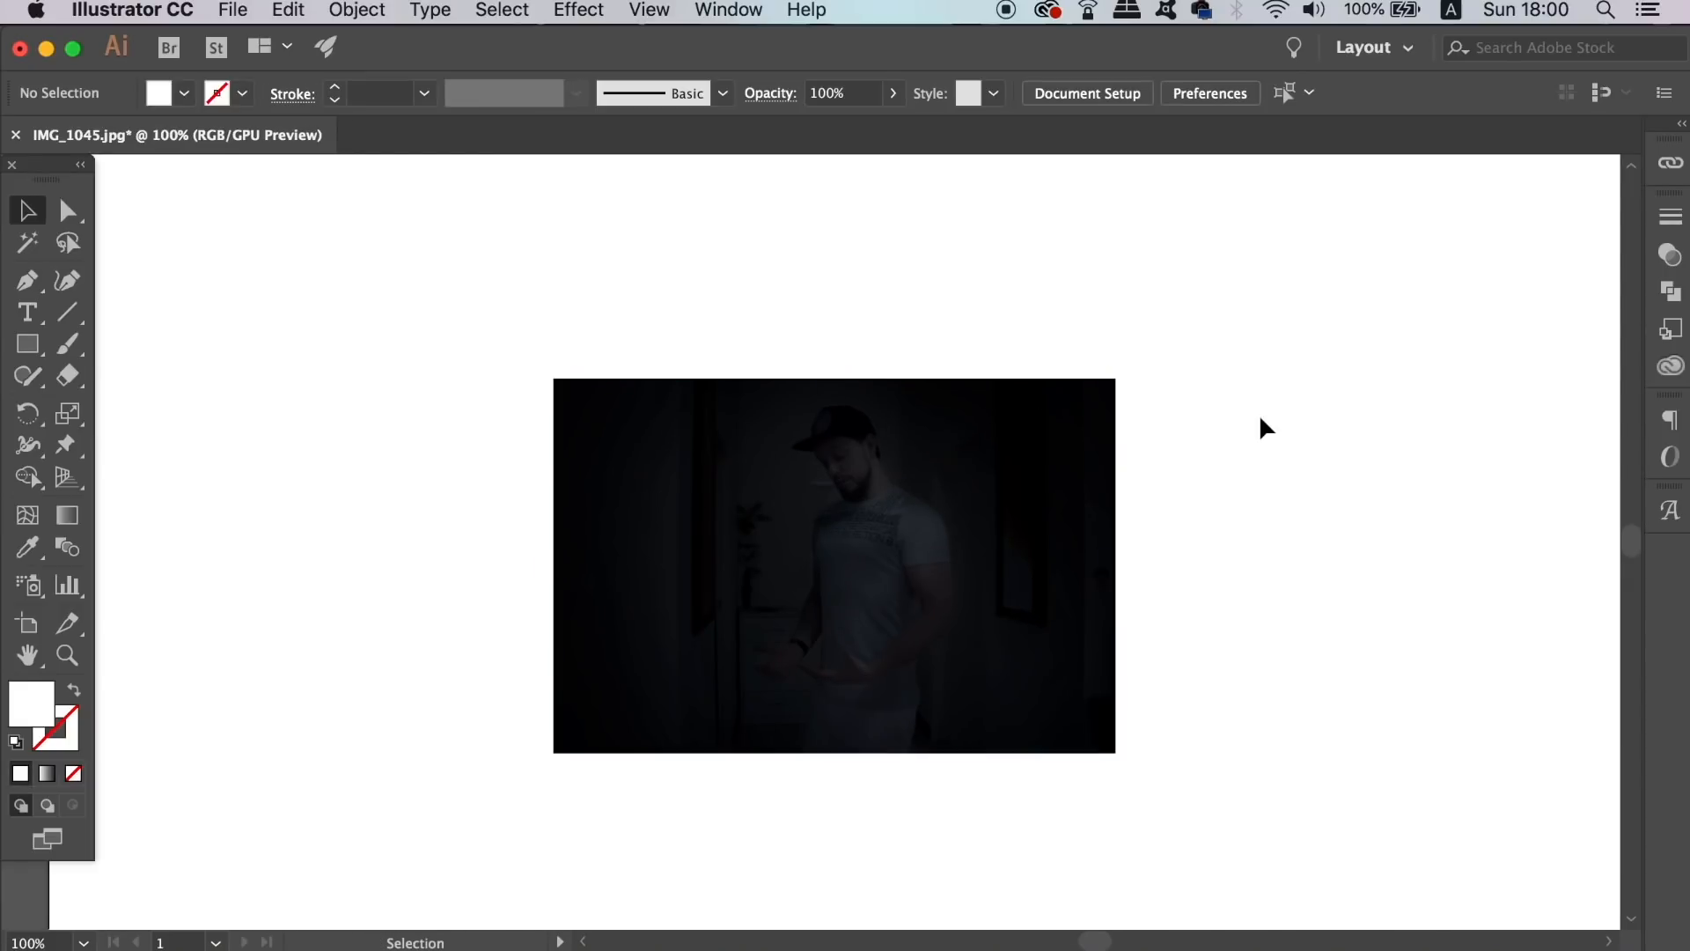
{"action": "left_click", "coordinate": [833, 565]}
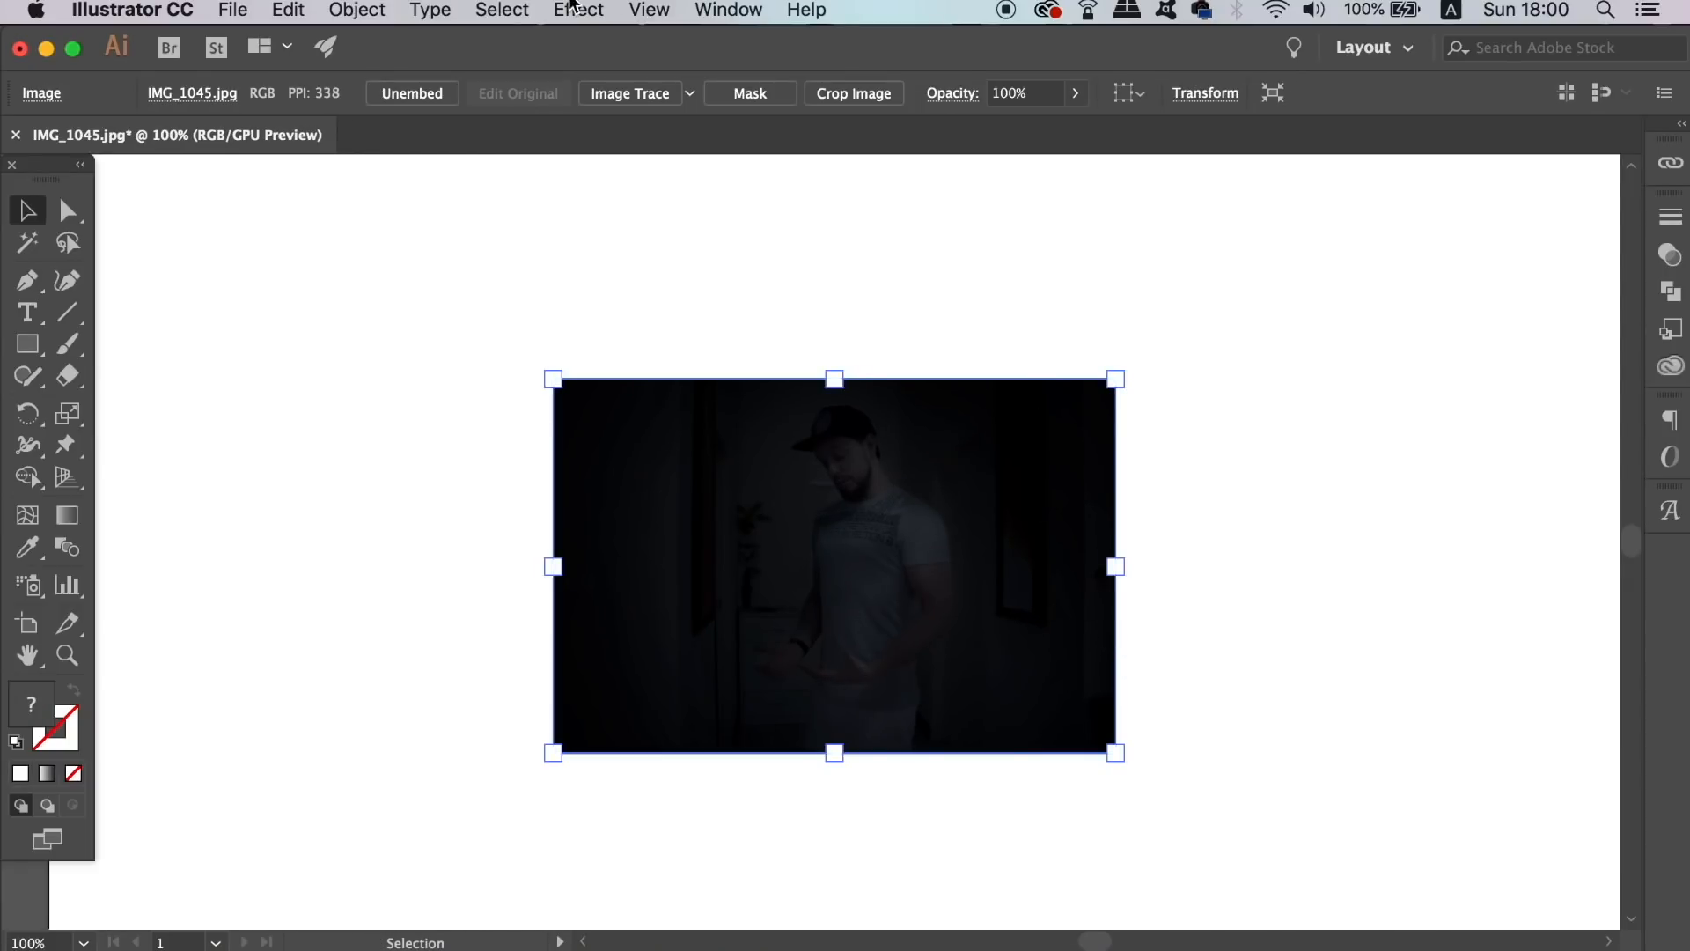
{"action": "left_click", "coordinate": [357, 10]}
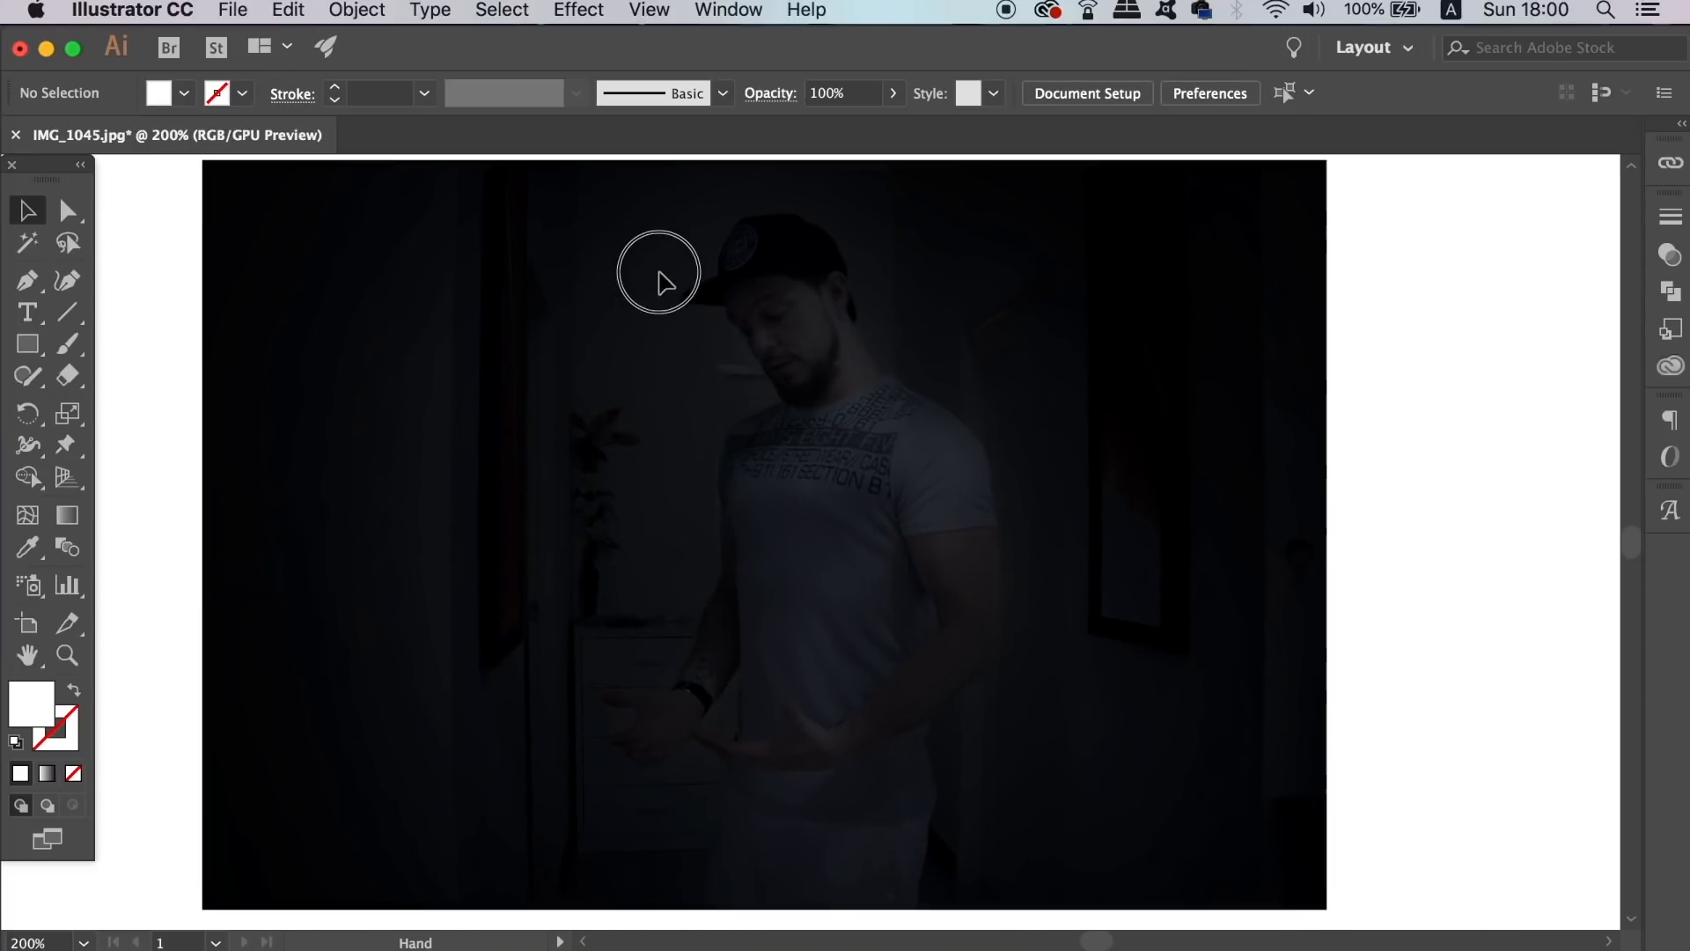
Step: Draw a wide thin white-outlined ellipse across the man's chest with the Ellipse tool
{"action": "key", "text": "shift+x"}
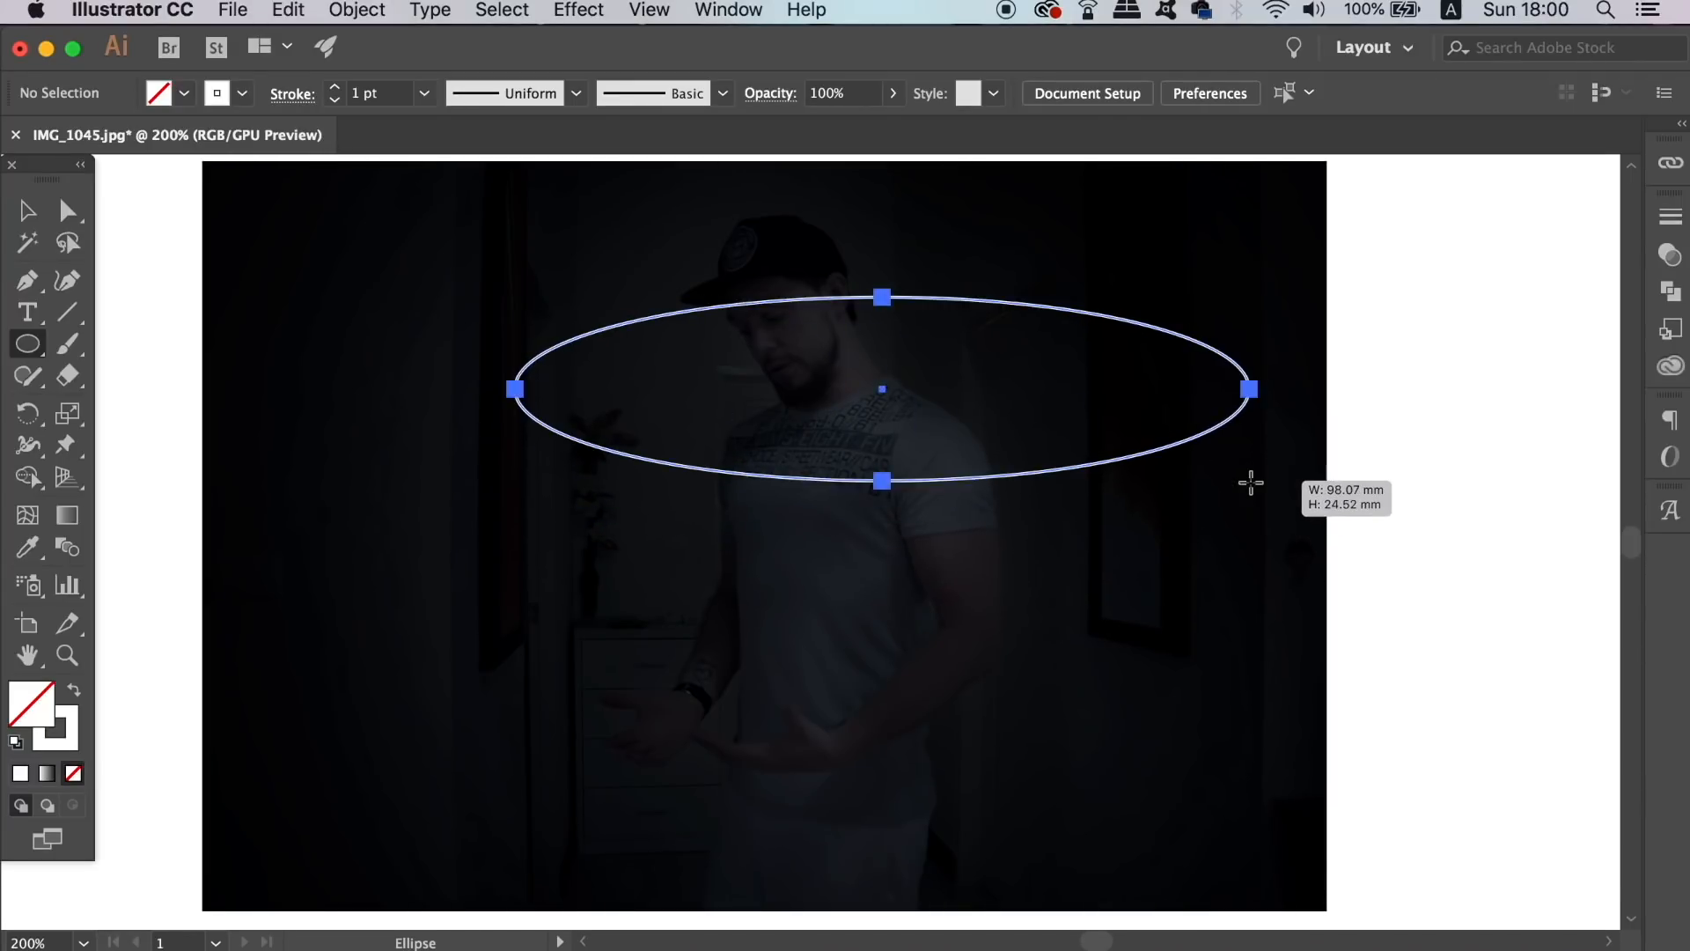
{"action": "key", "text": "a"}
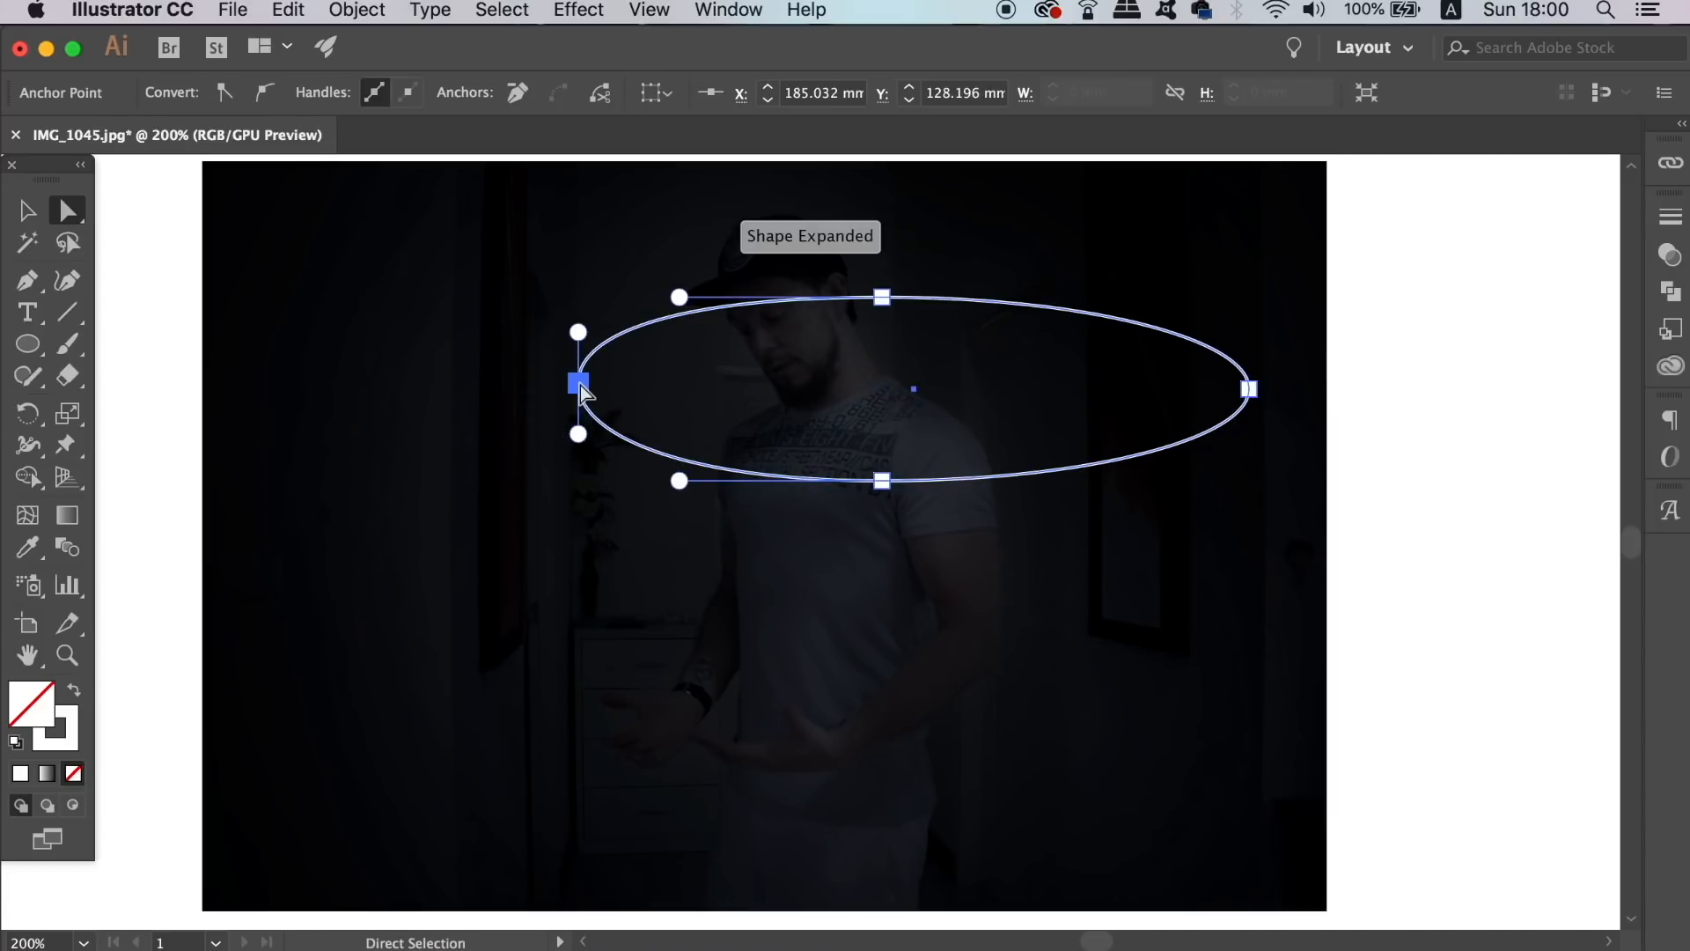
Step: Grab the ellipse's left anchor point to begin reshaping it into a tilted loop
{"action": "left_click", "coordinate": [26, 209]}
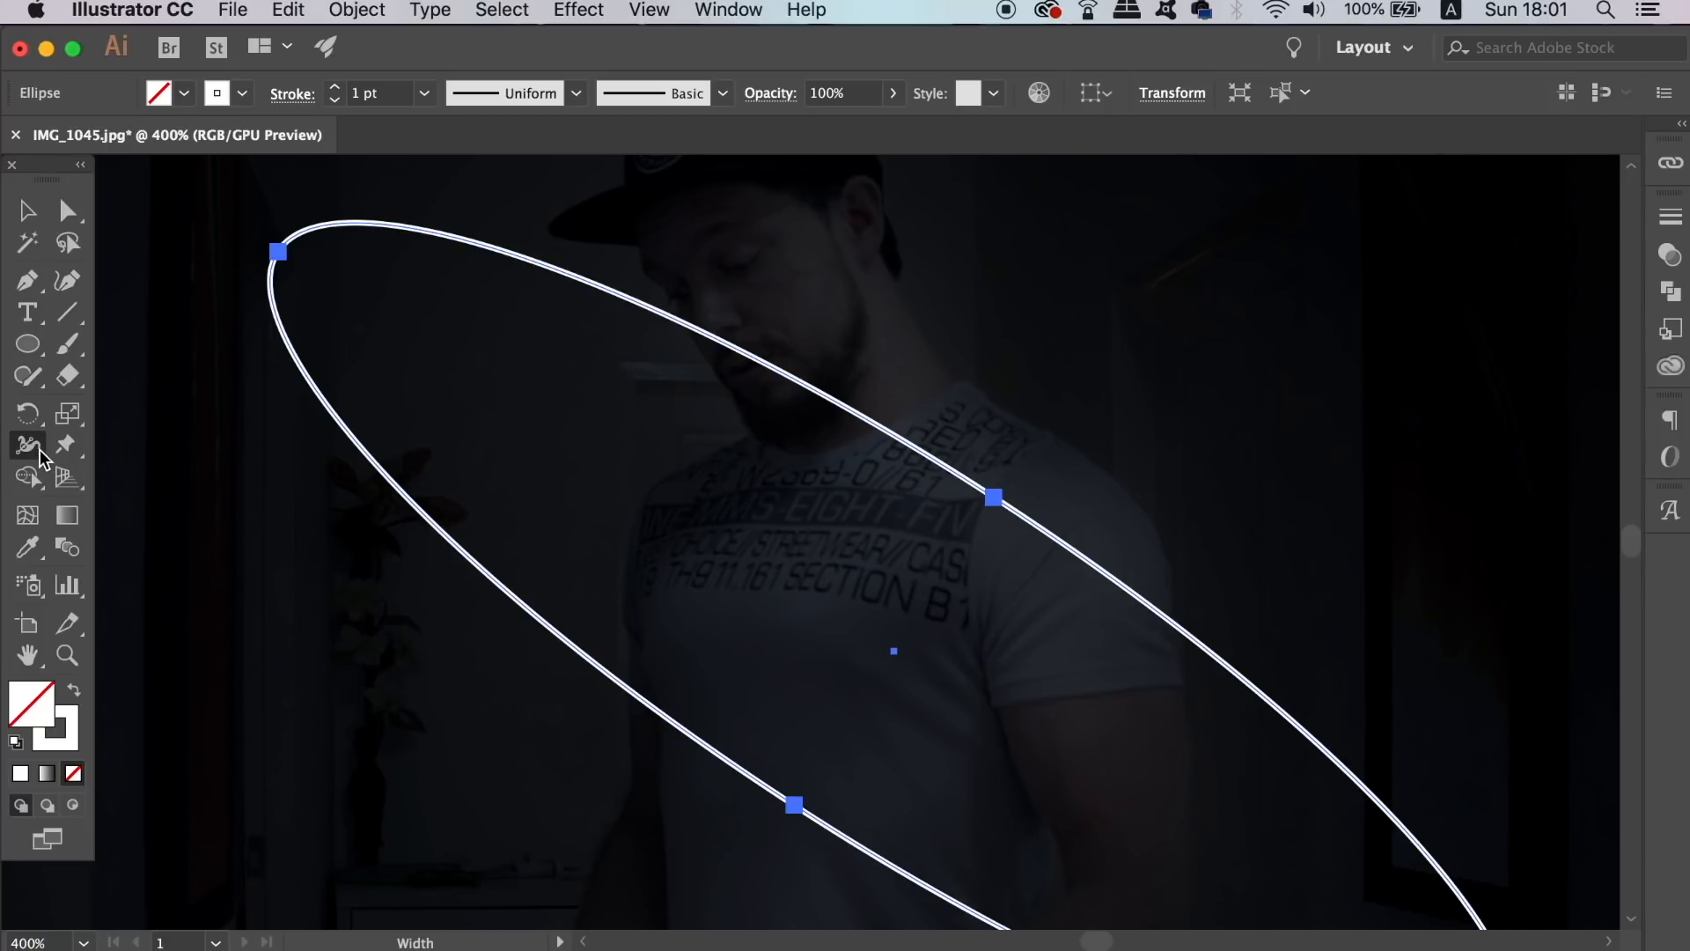
{"action": "mouse_move", "coordinate": [795, 807]}
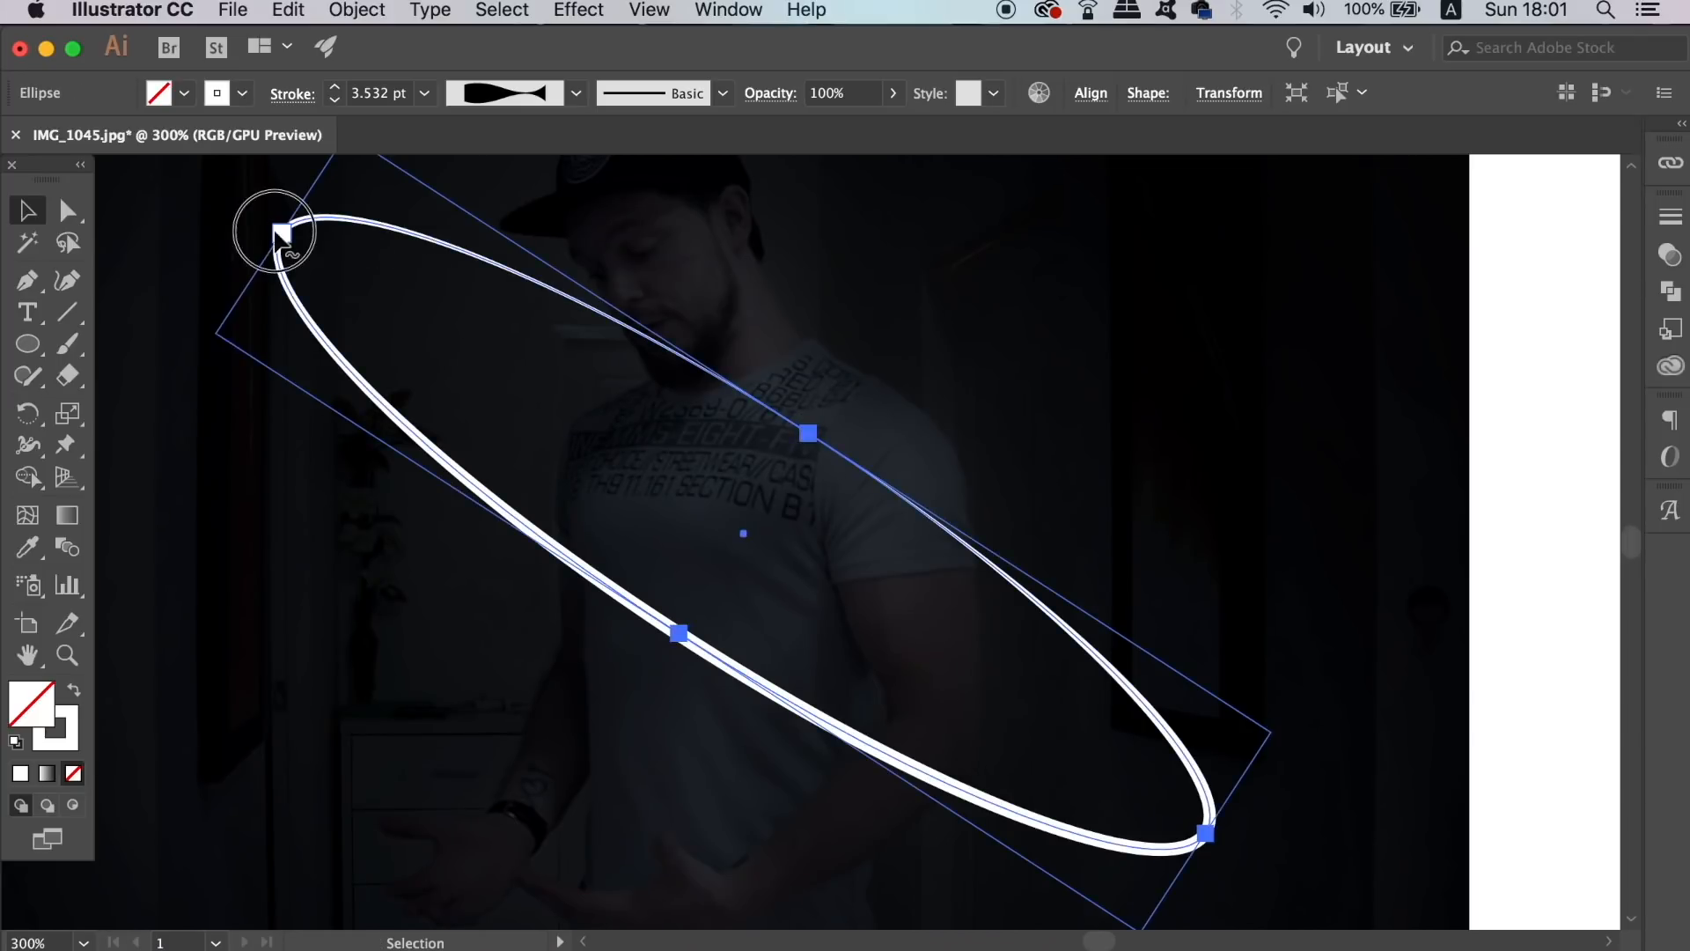
Step: Adjust the ring's tilt and size around the body and show its Appearance settings (3.378 pt stroke)
{"action": "left_click_drag", "start_coordinate": [274, 234], "coordinate": [345, 280]}
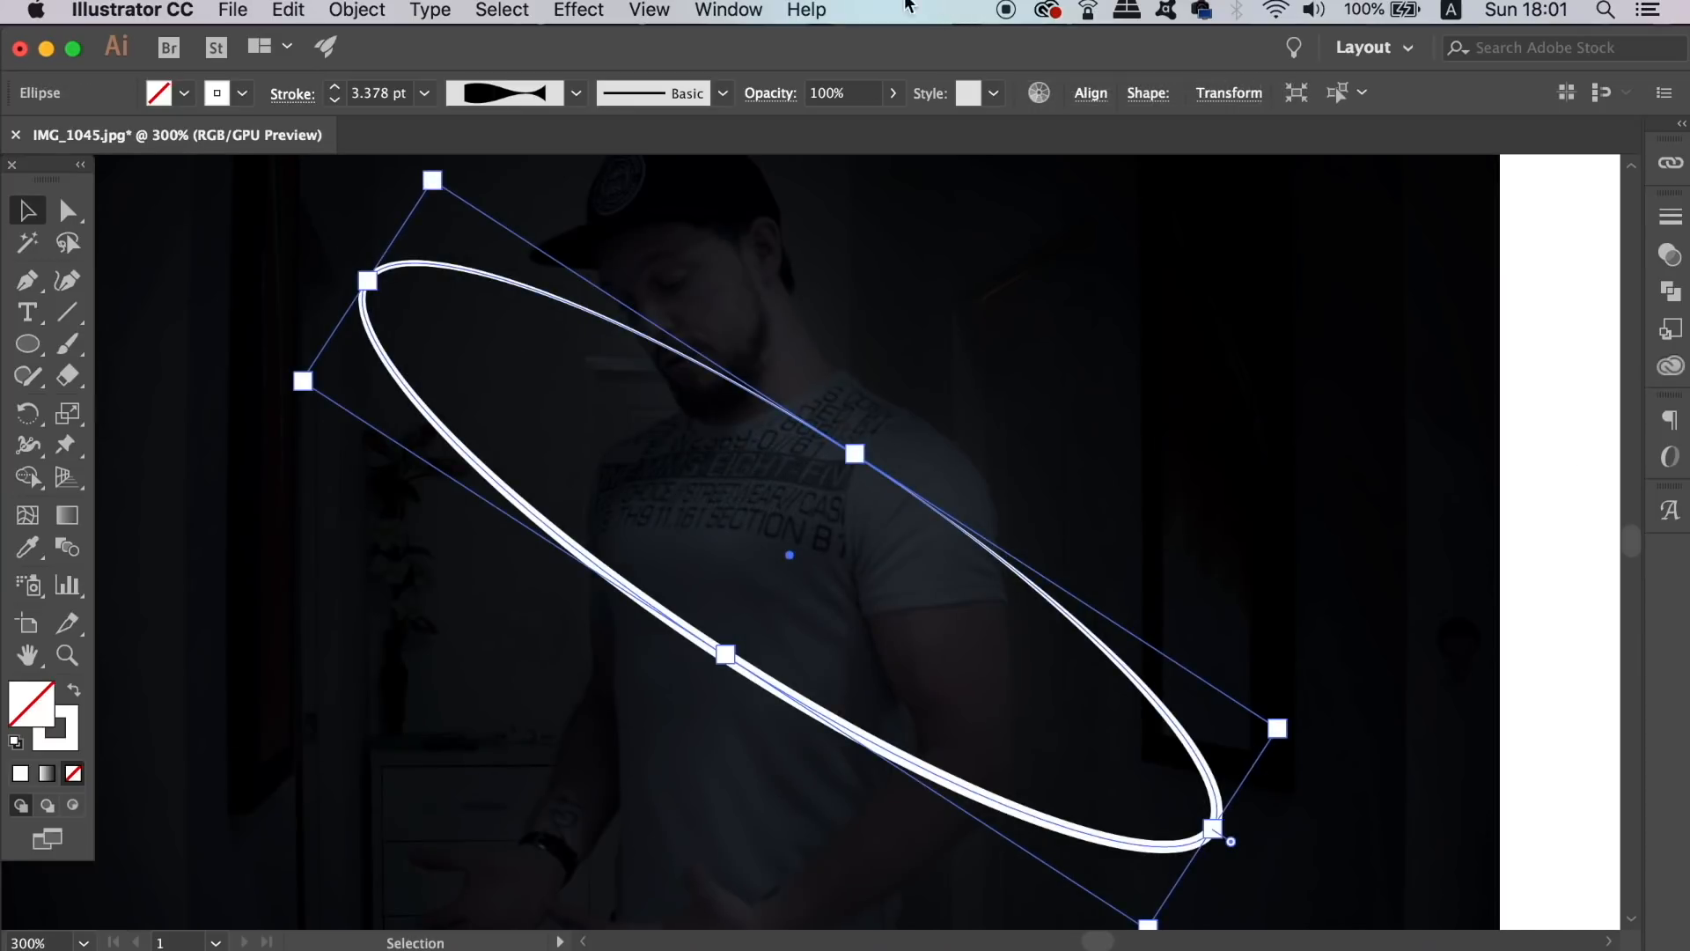
{"action": "left_click", "coordinate": [729, 10]}
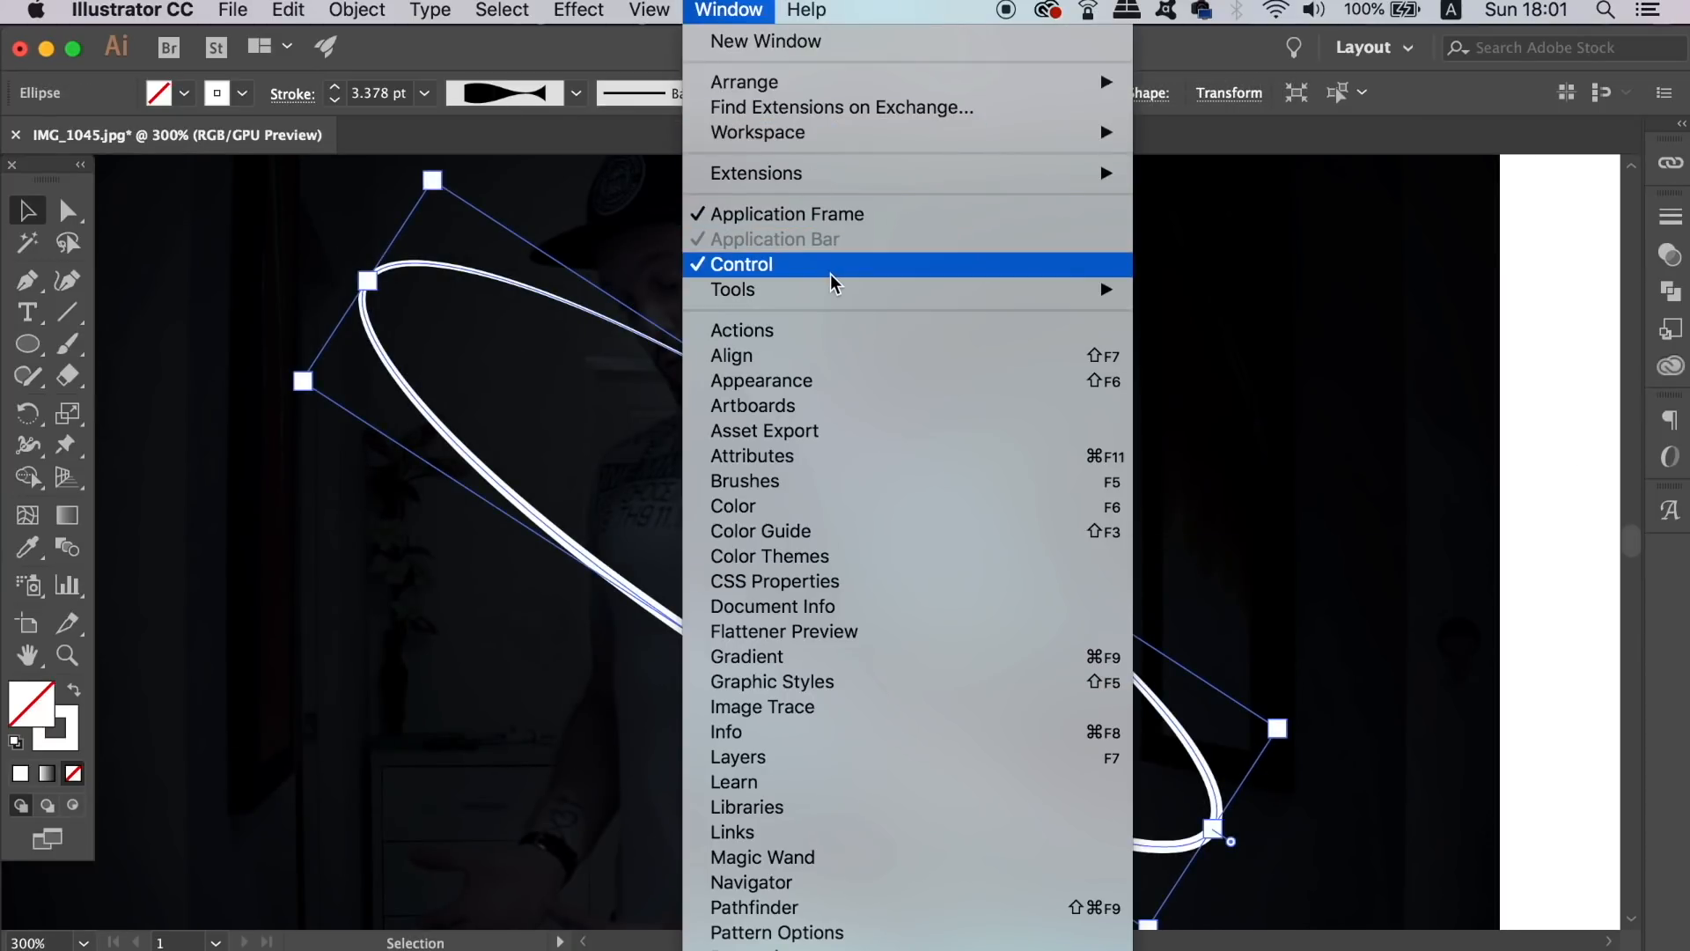
{"action": "left_click", "coordinate": [760, 381]}
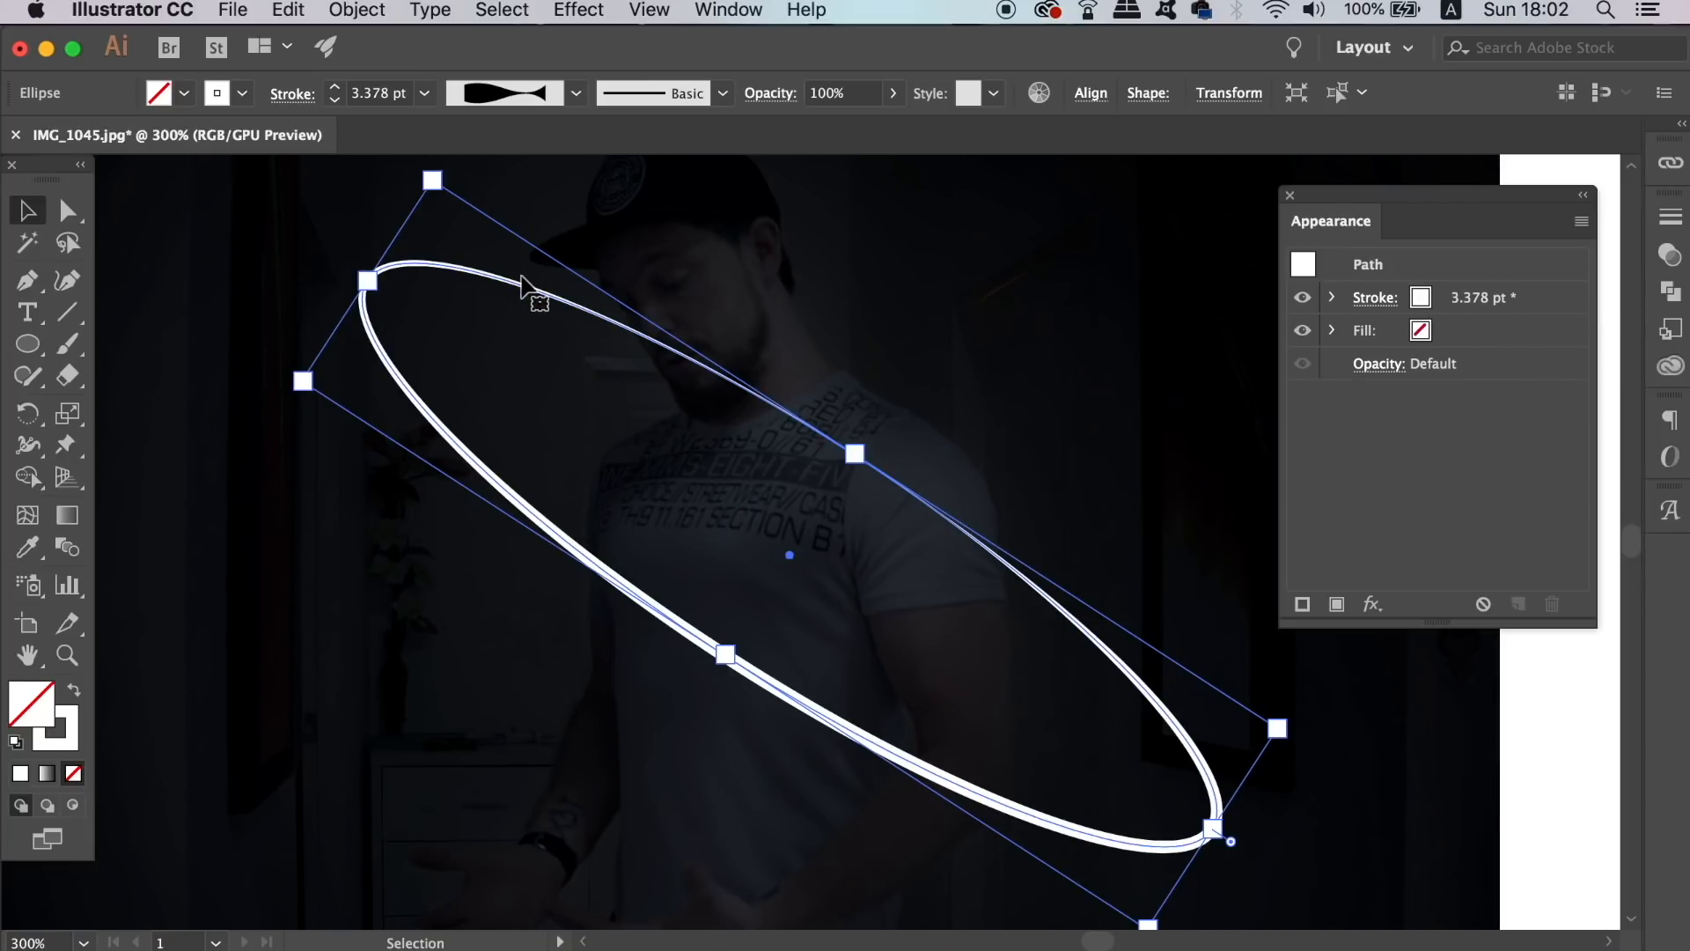
Step: Outline the ring's tapered stroke into a white-filled compound path and target its fill
{"action": "left_click", "coordinate": [355, 10]}
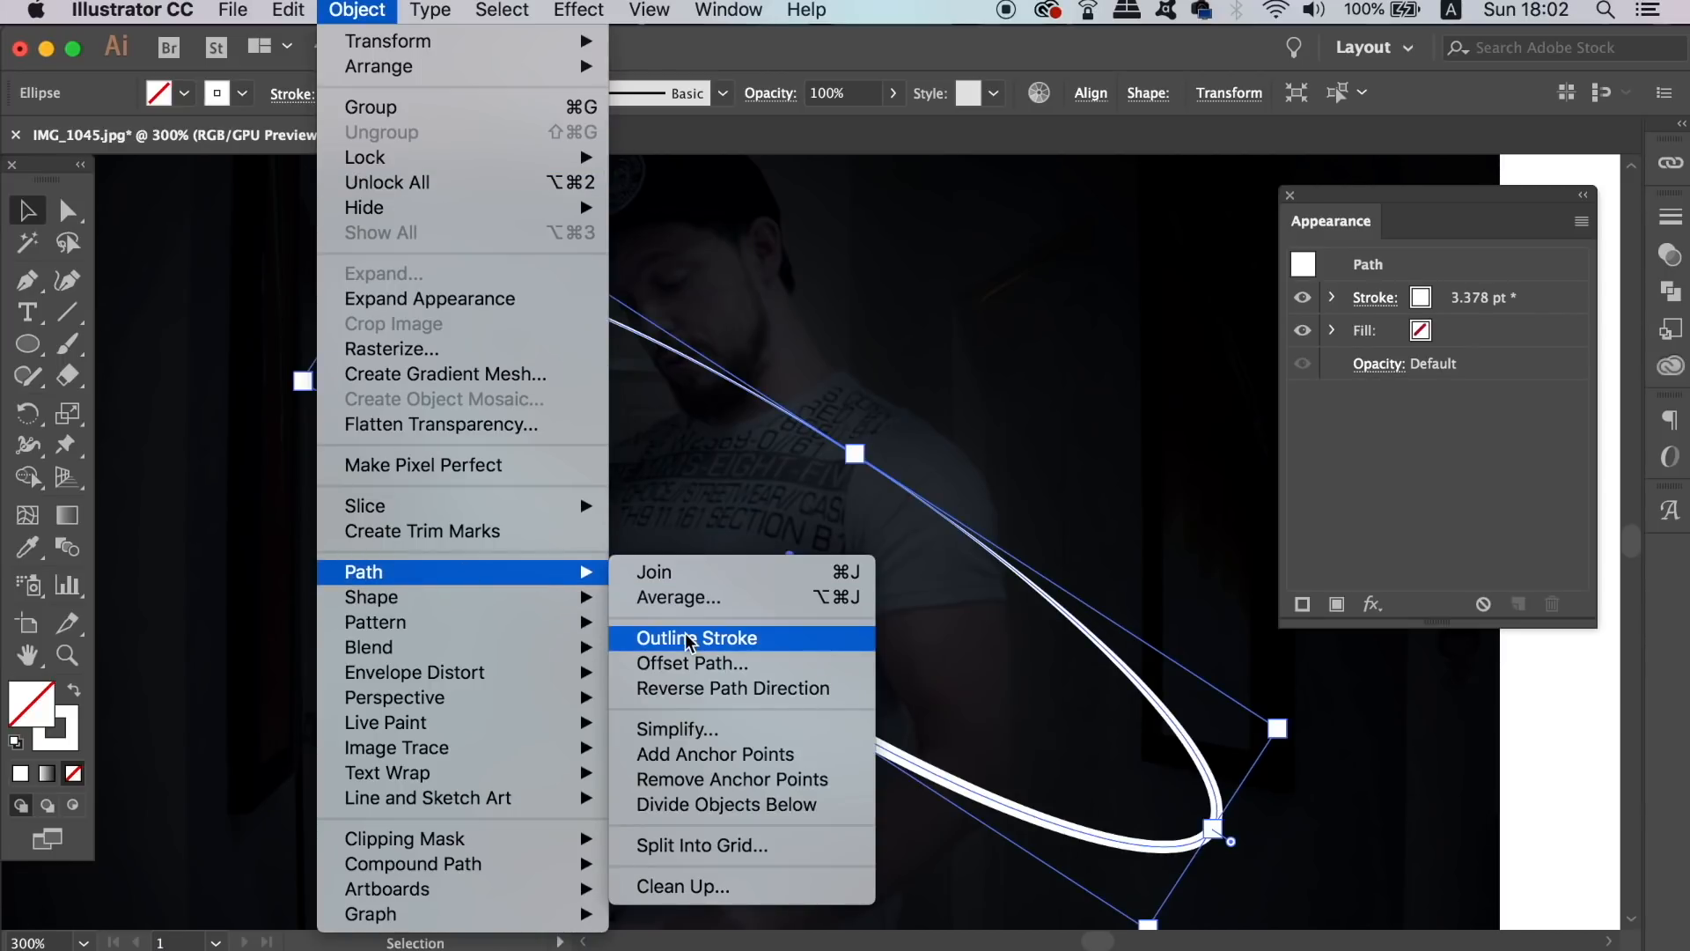
{"action": "left_click", "coordinate": [697, 637]}
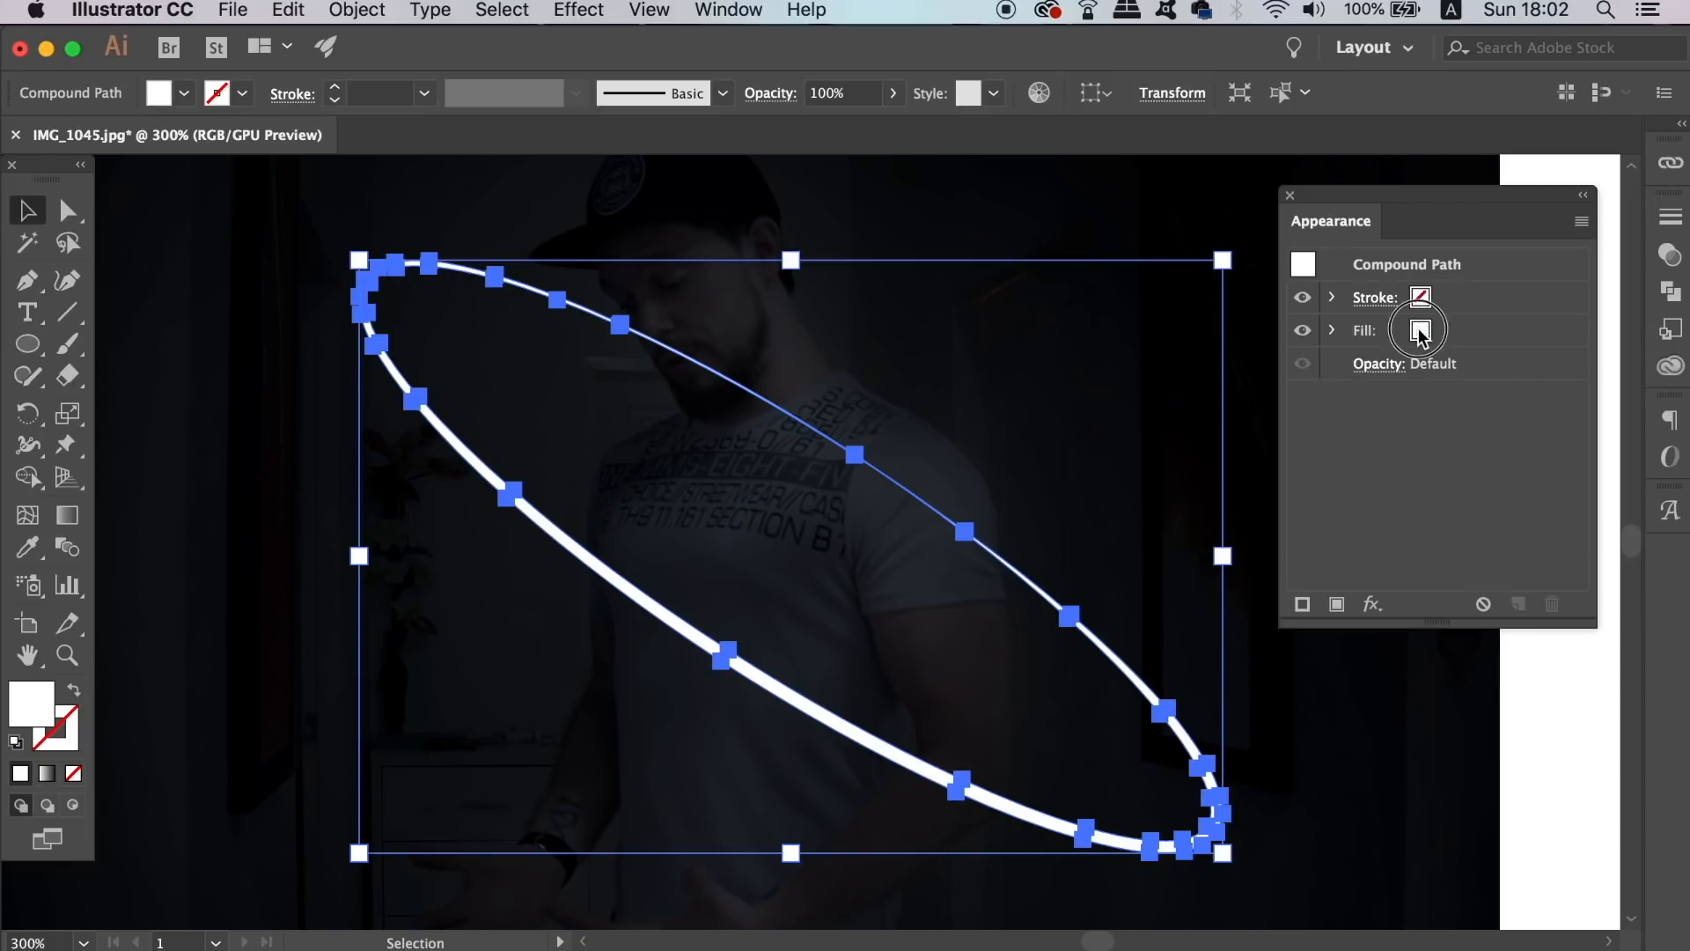
{"action": "left_click", "coordinate": [1417, 330]}
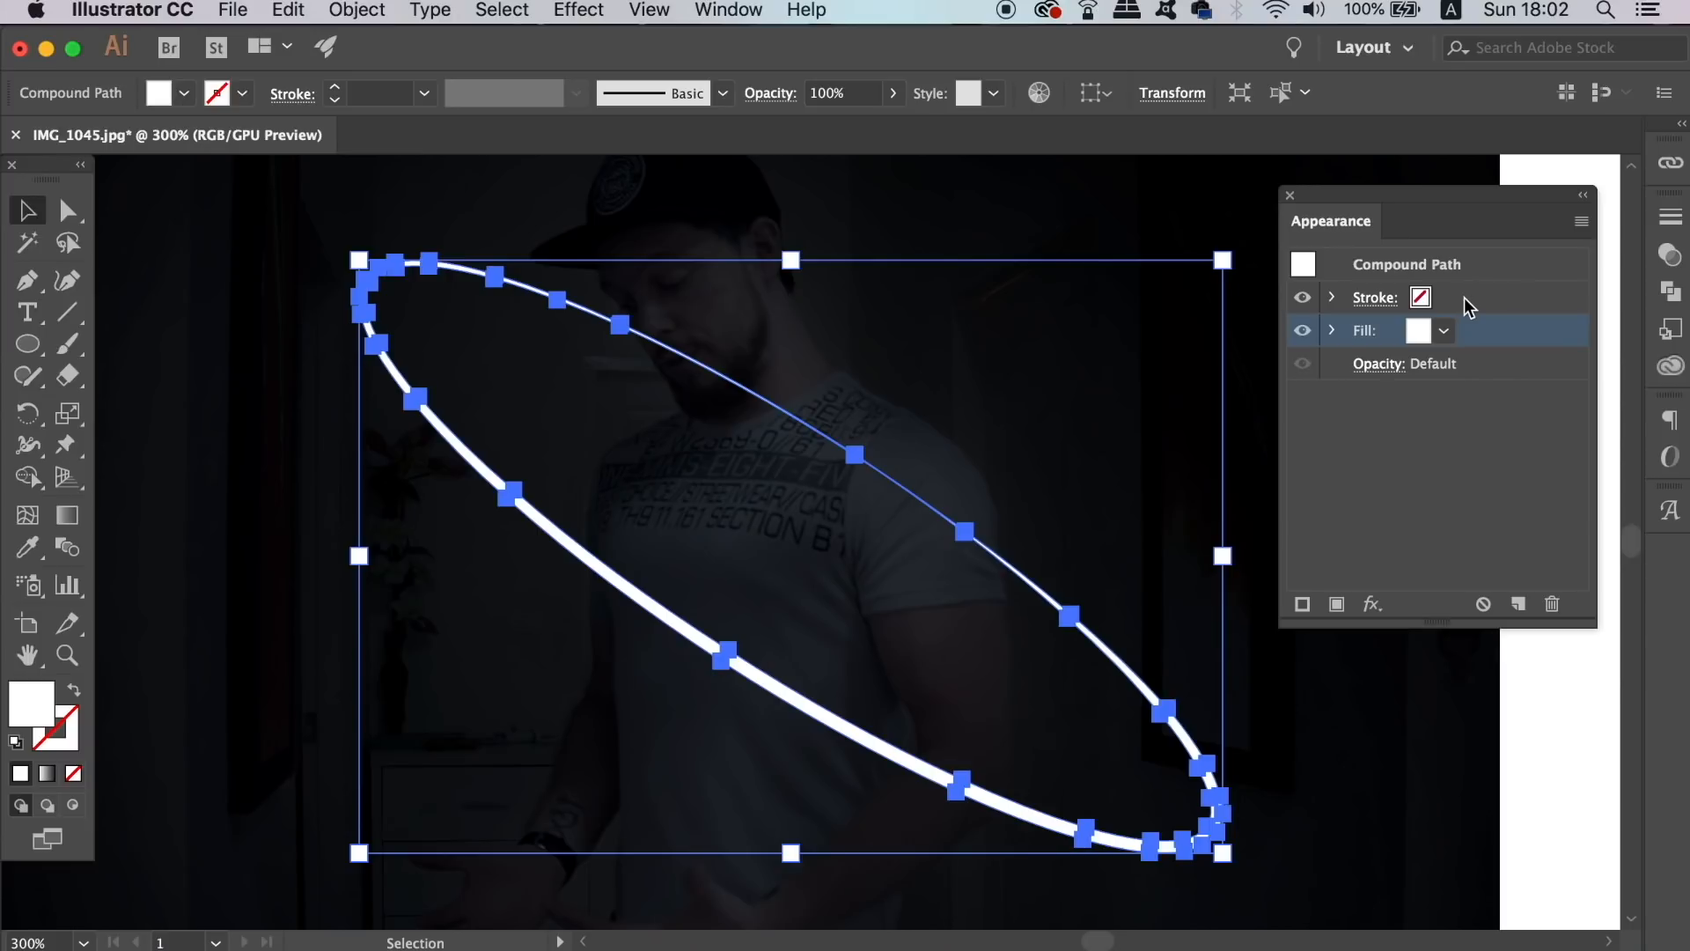
{"action": "mouse_move", "coordinate": [1408, 579]}
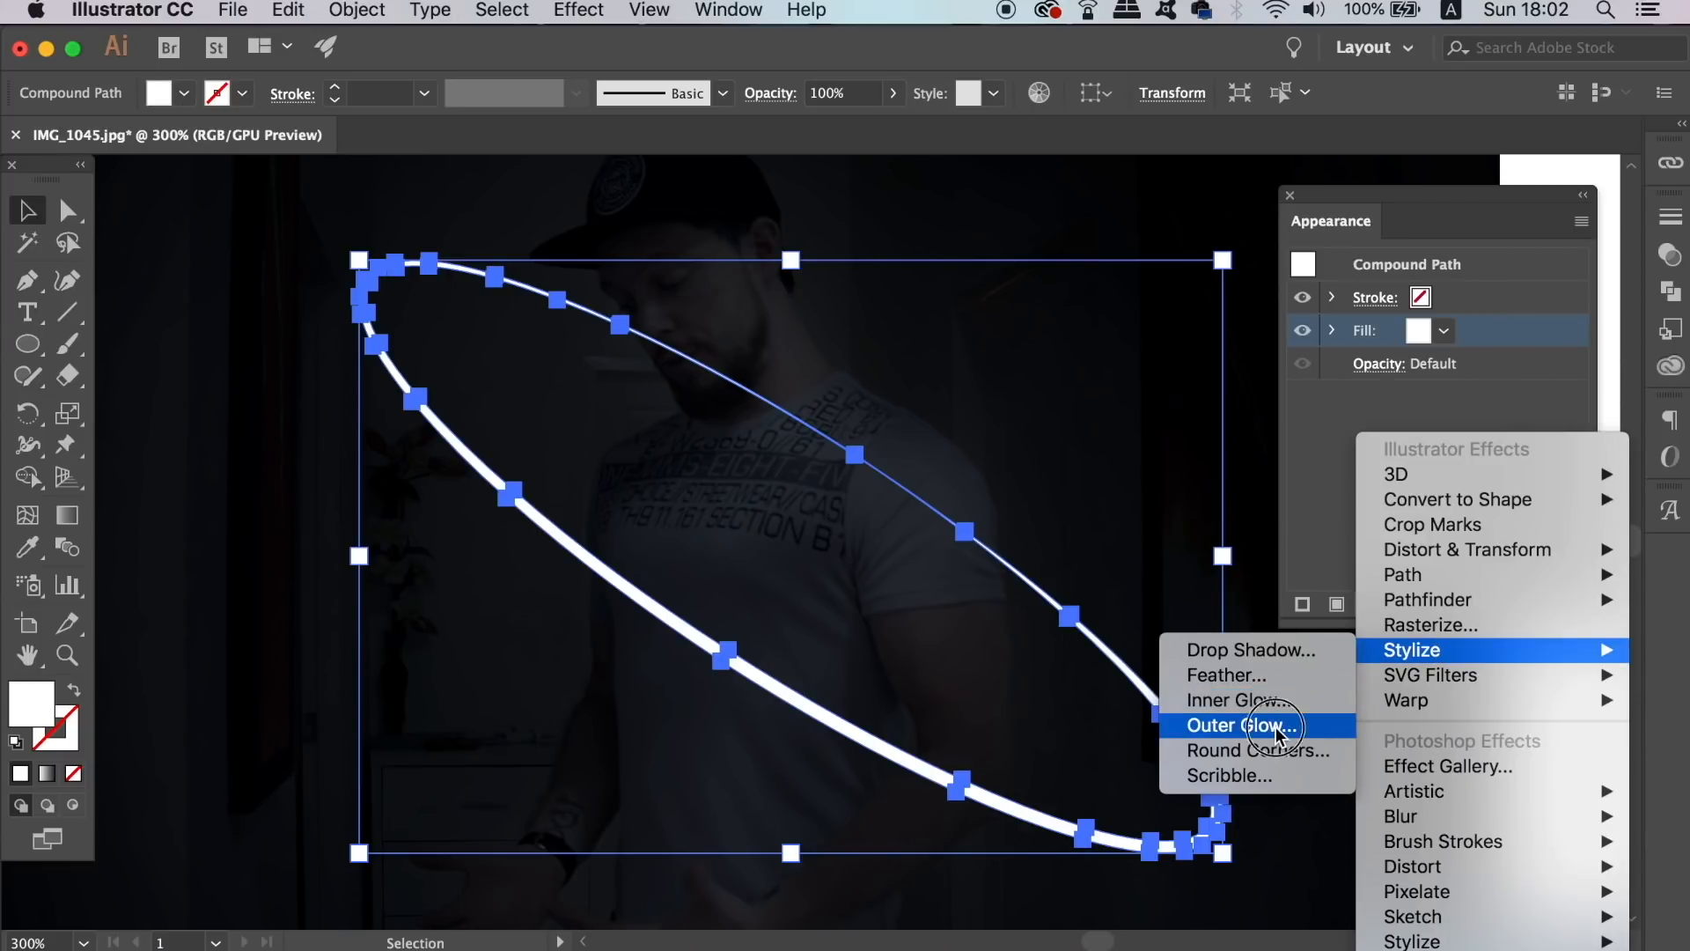
Step: Apply an Outer Glow to the ring: Normal mode, colour #ff29b3, 100% opacity, 2.5 mm blur
{"action": "left_click", "coordinate": [1240, 723]}
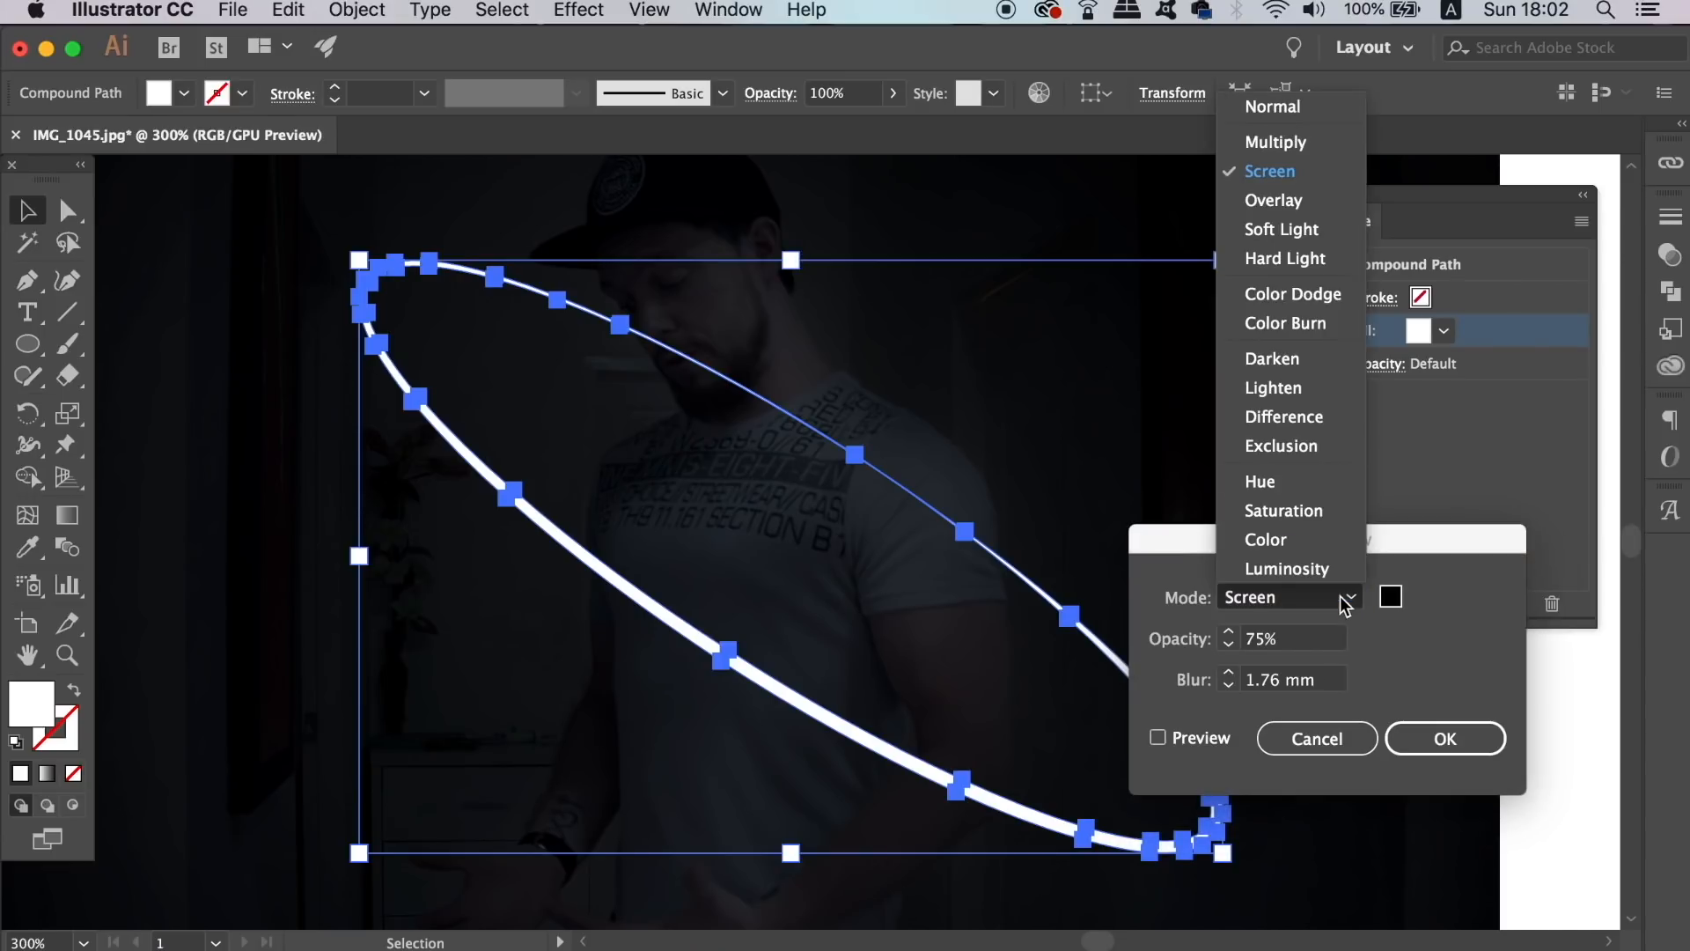
{"action": "left_click", "coordinate": [1273, 105]}
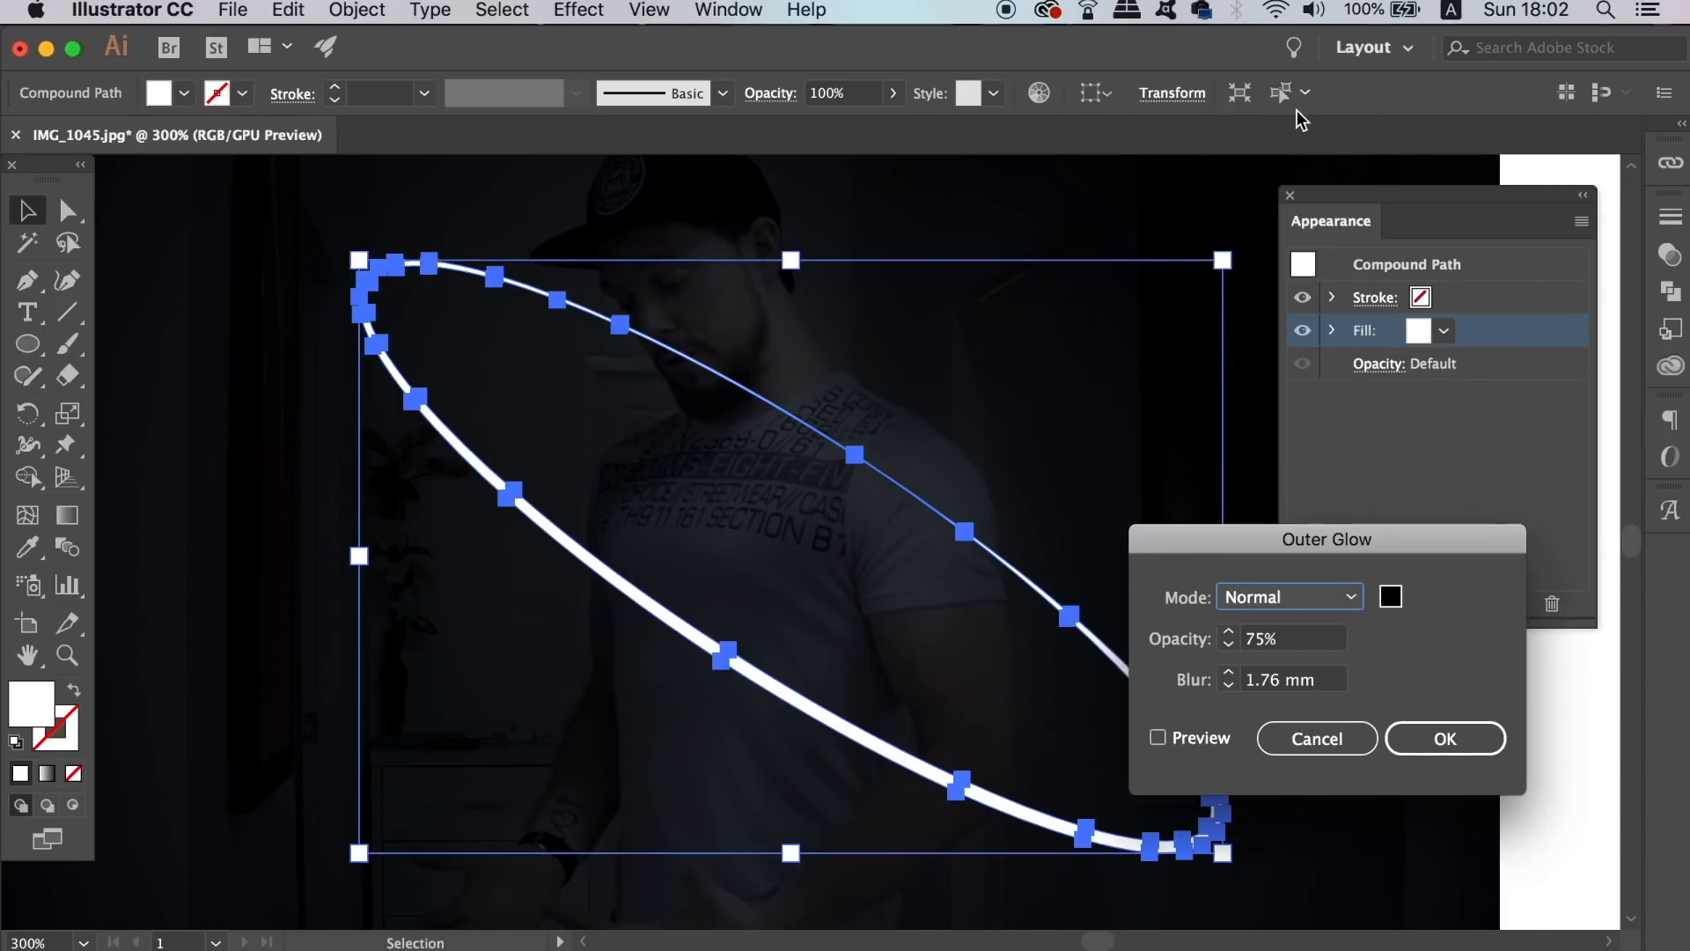
{"action": "left_click", "coordinate": [1391, 596]}
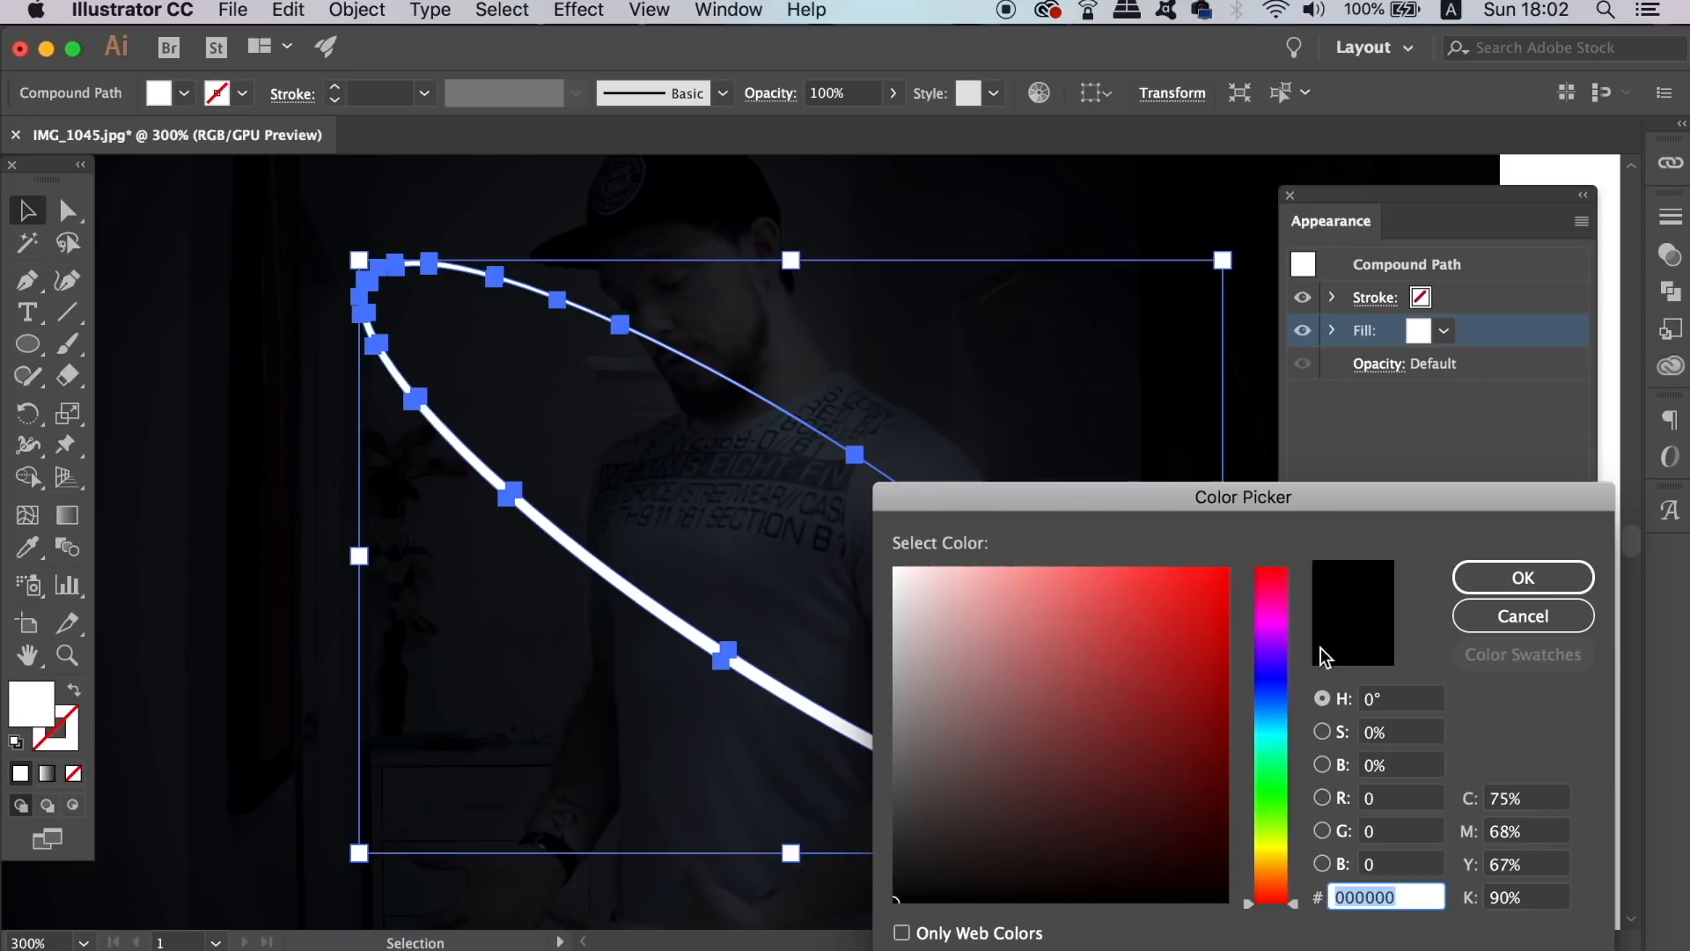
{"action": "left_click", "coordinate": [1199, 595]}
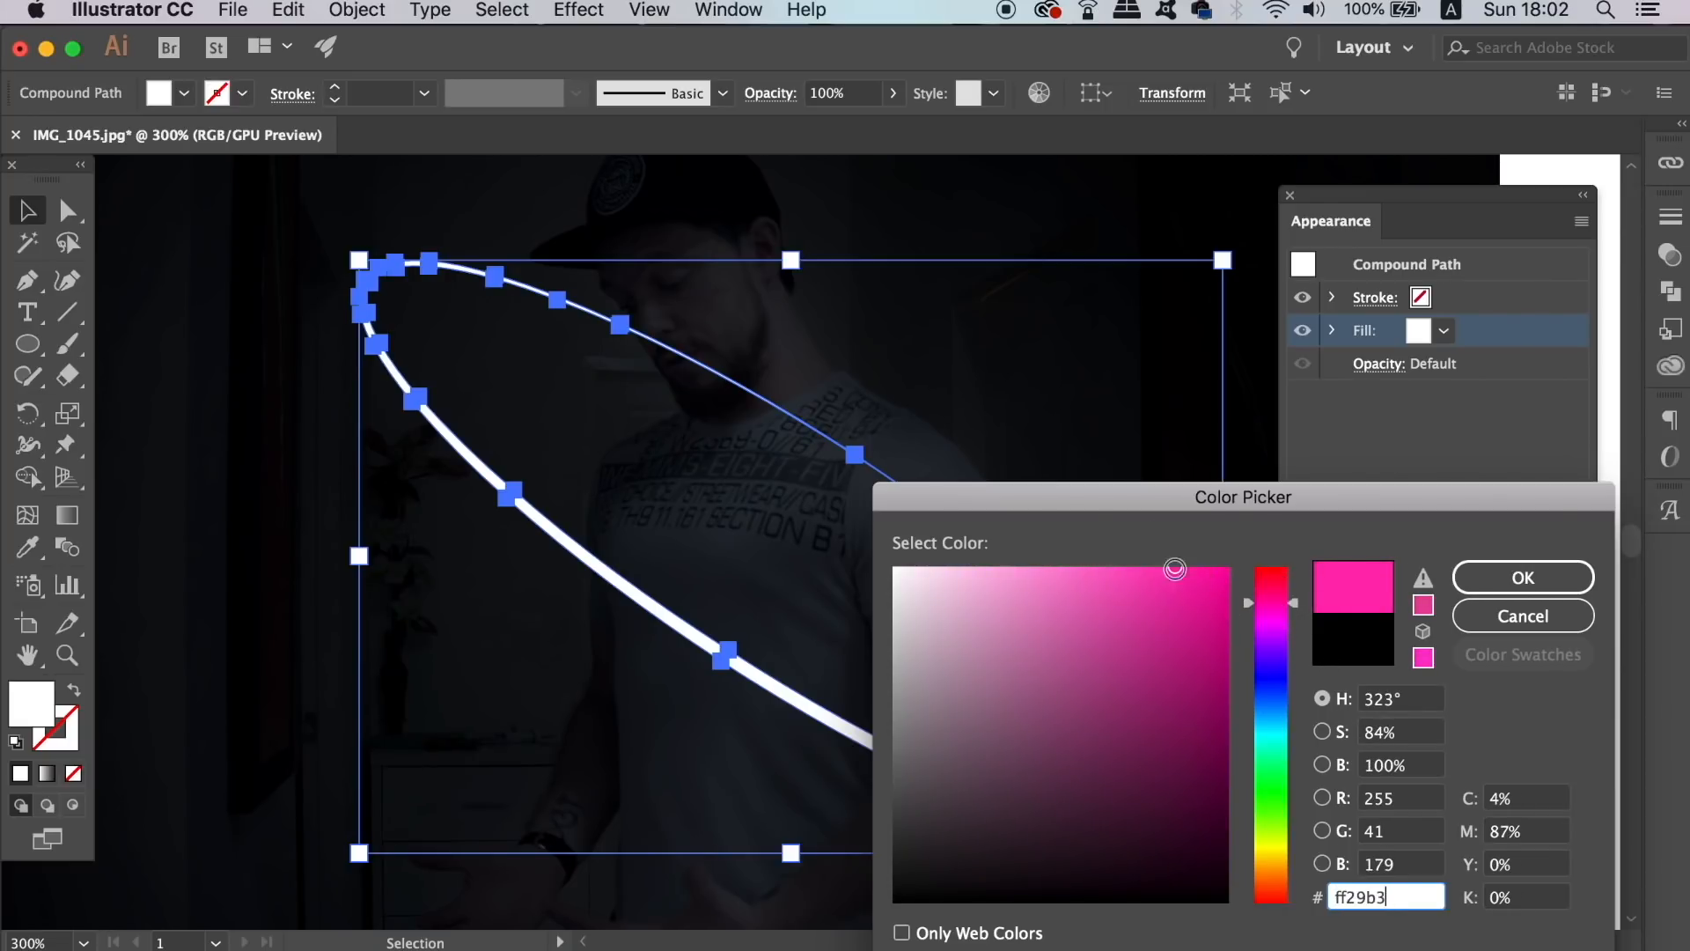
{"action": "left_click", "coordinate": [1521, 578]}
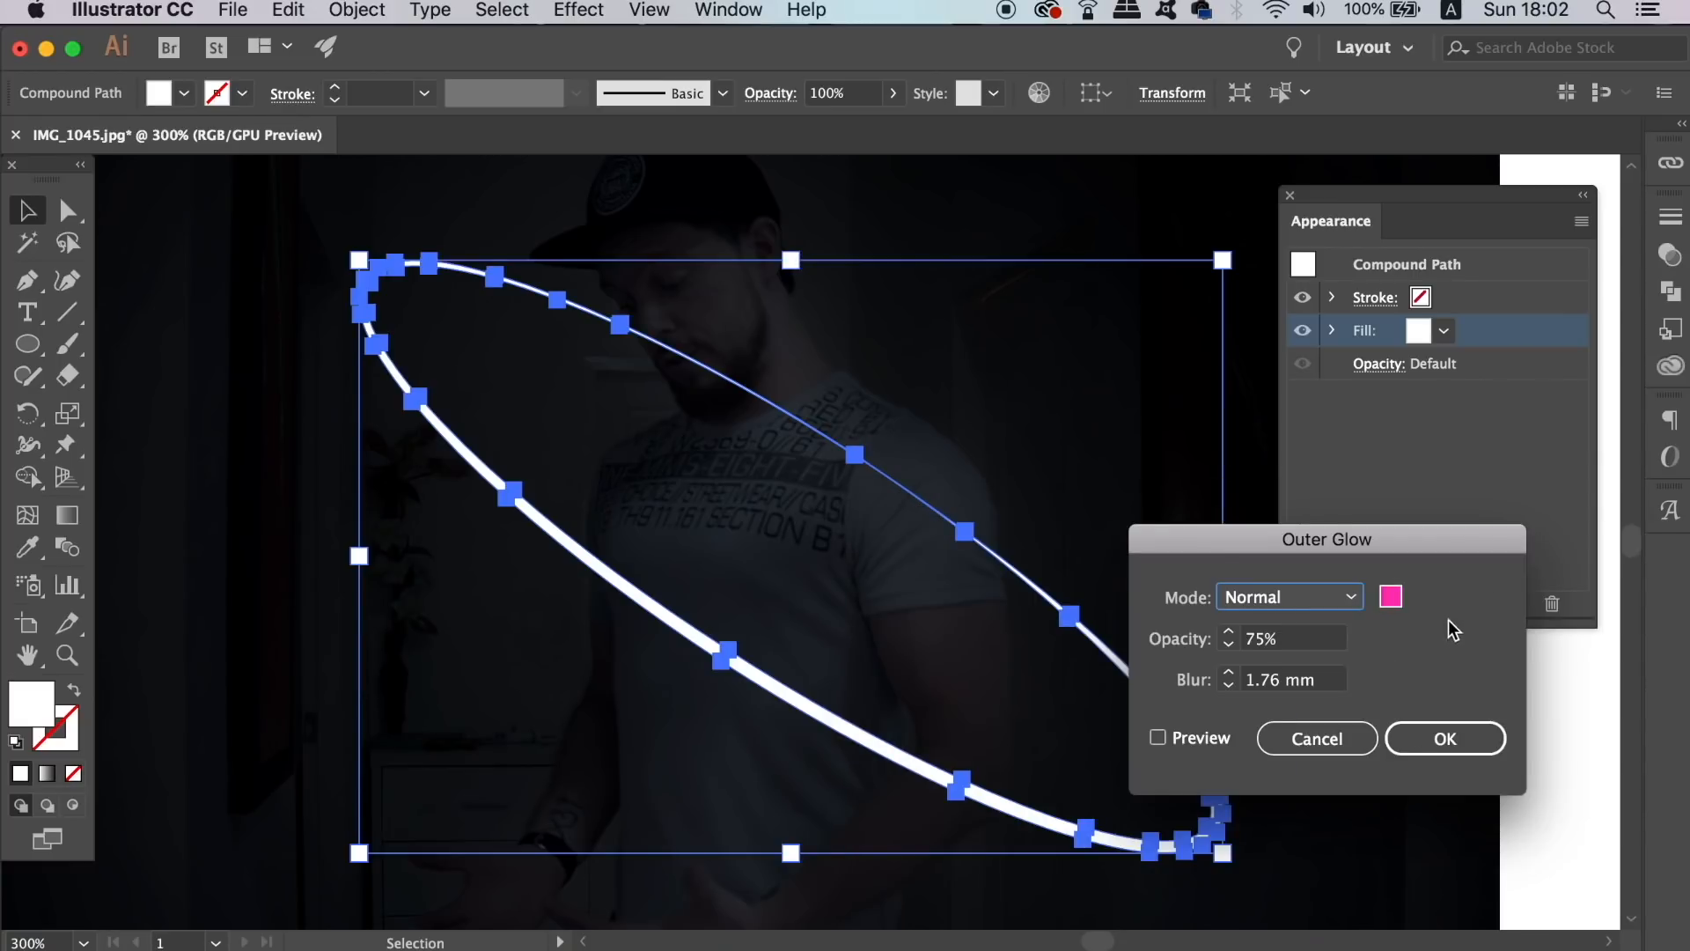
{"action": "left_click", "coordinate": [1158, 737]}
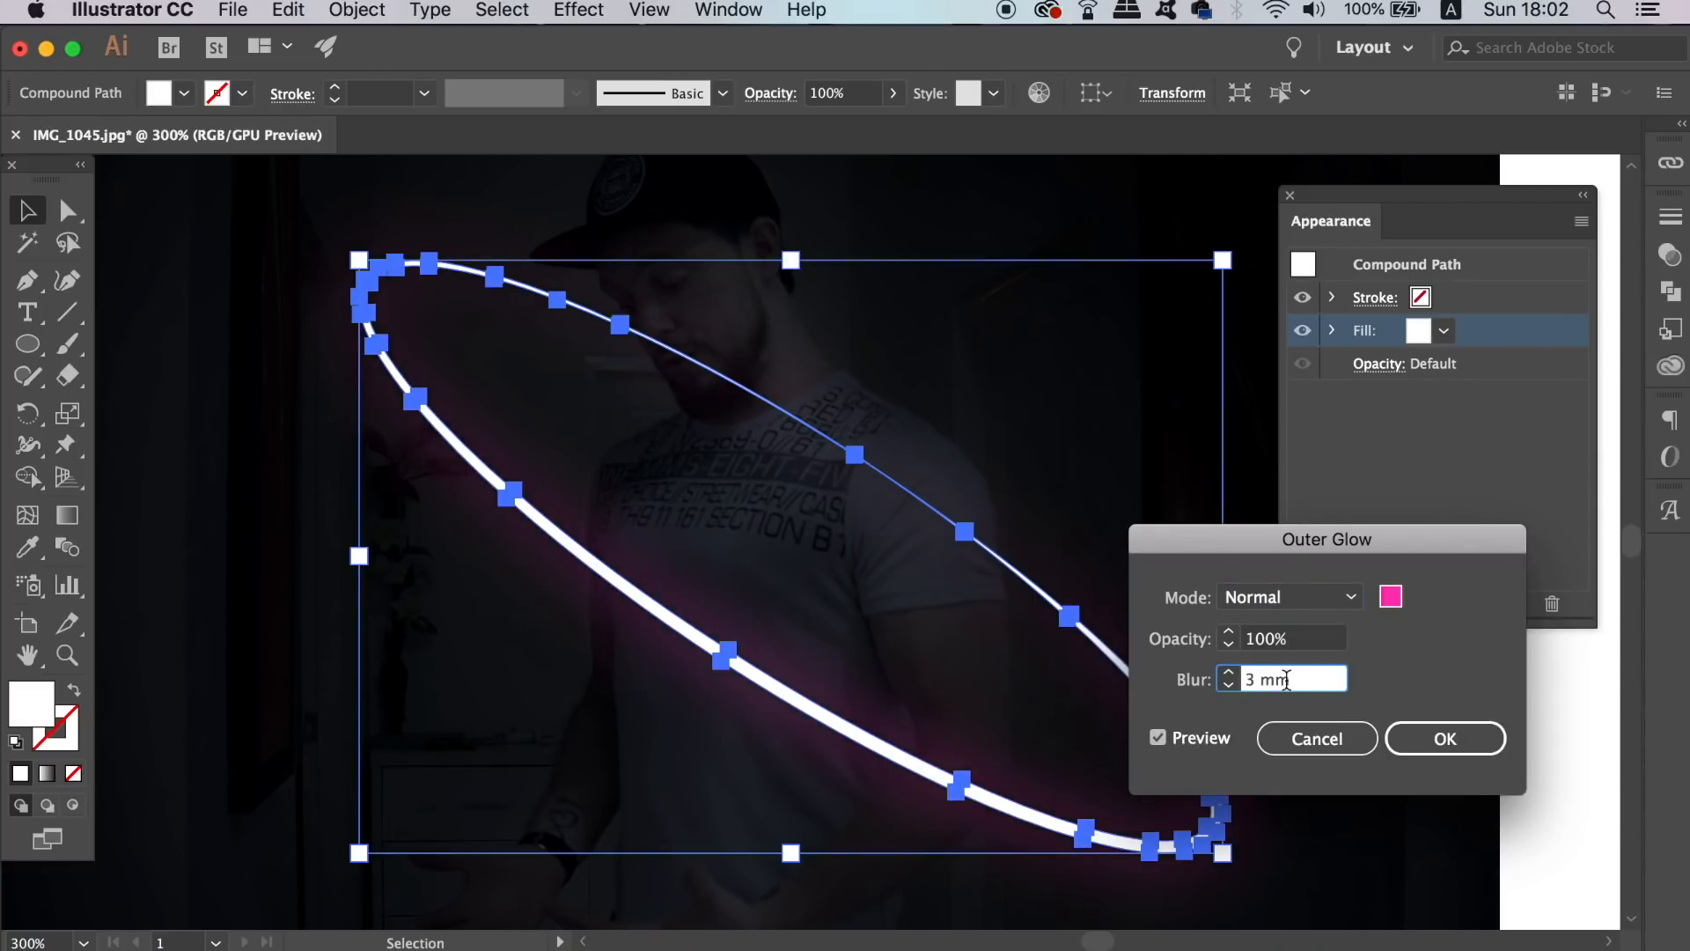
{"action": "left_click", "coordinate": [1227, 685]}
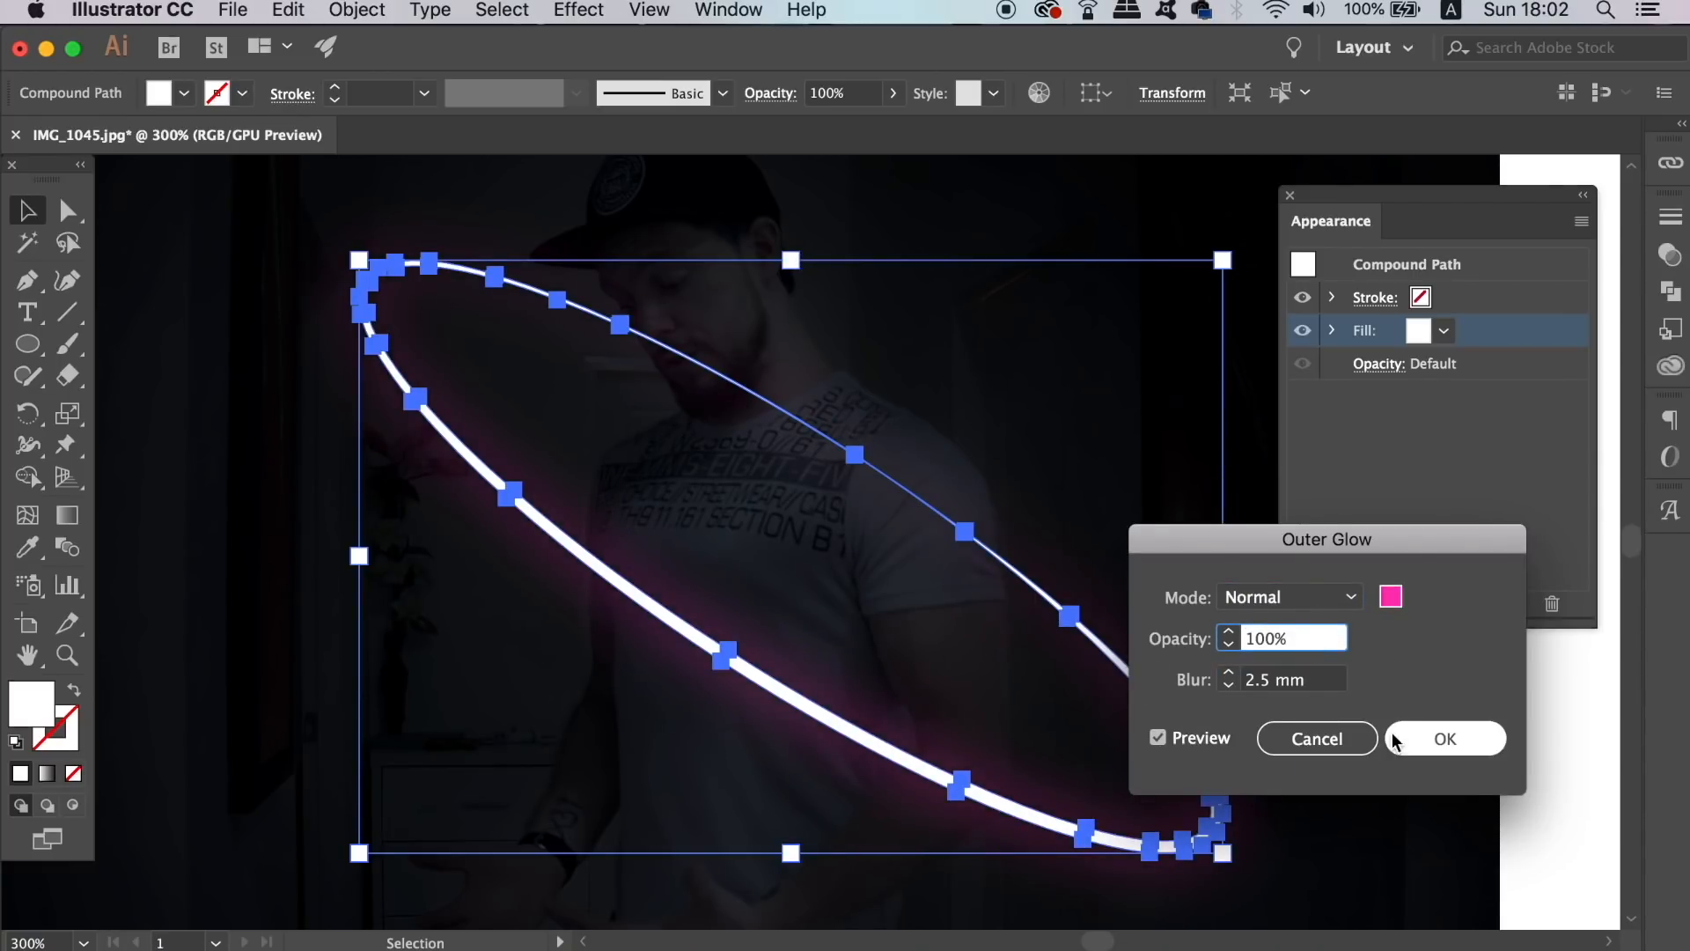
{"action": "left_click", "coordinate": [1443, 738]}
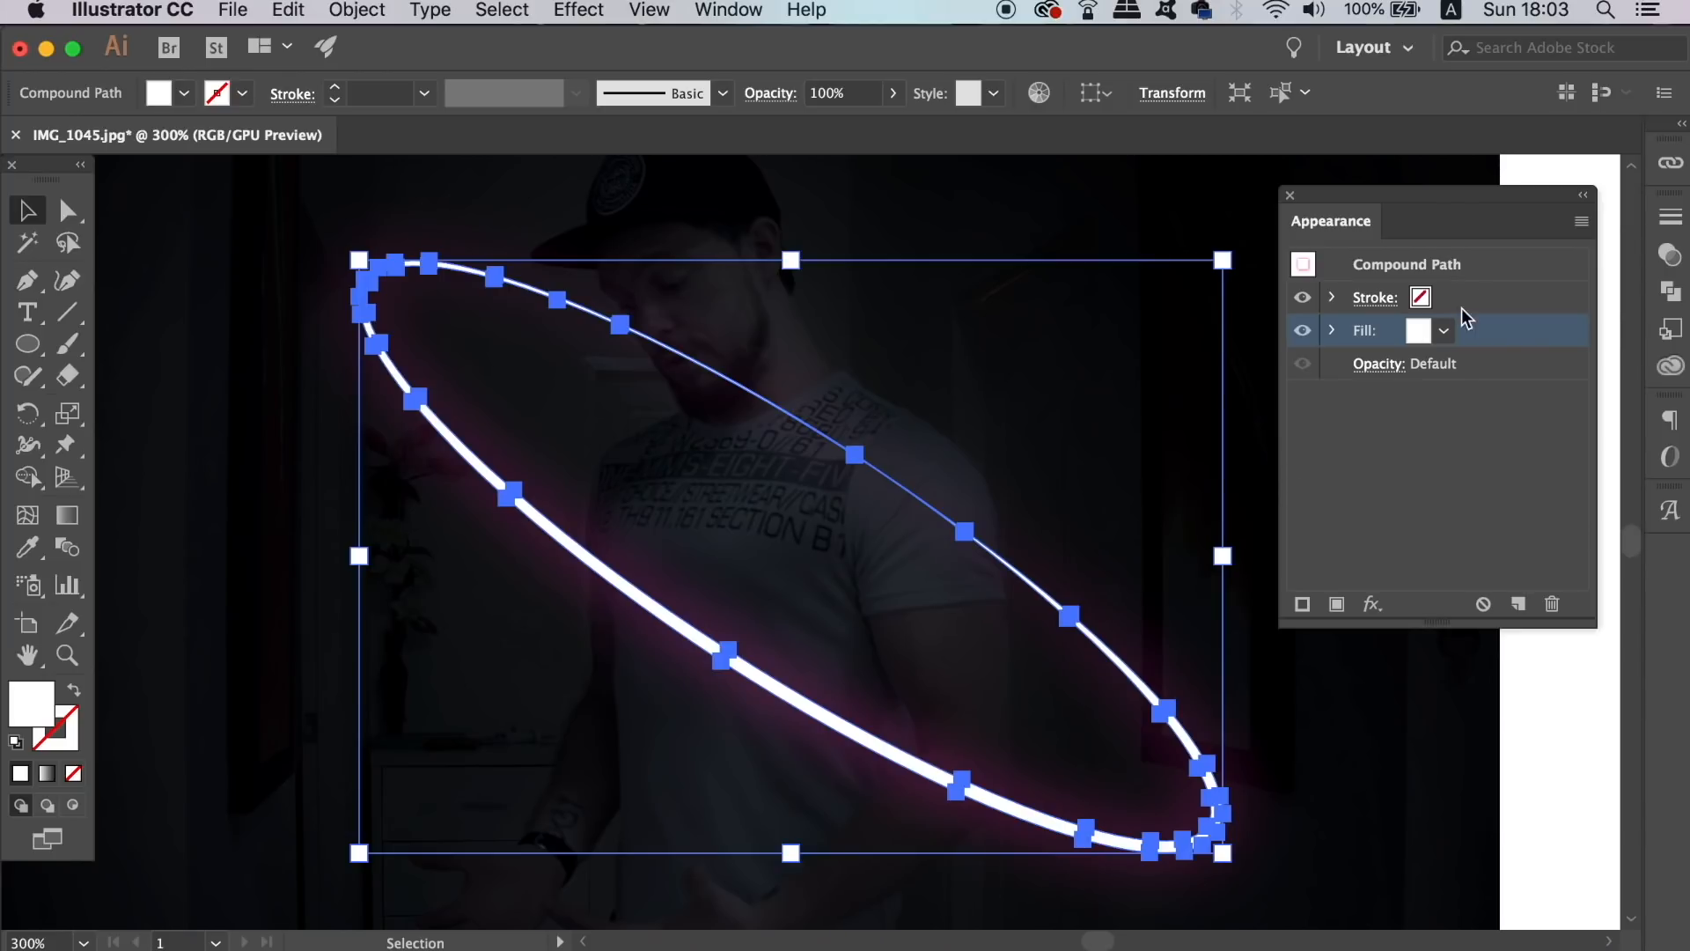
{"action": "mouse_move", "coordinate": [1581, 227]}
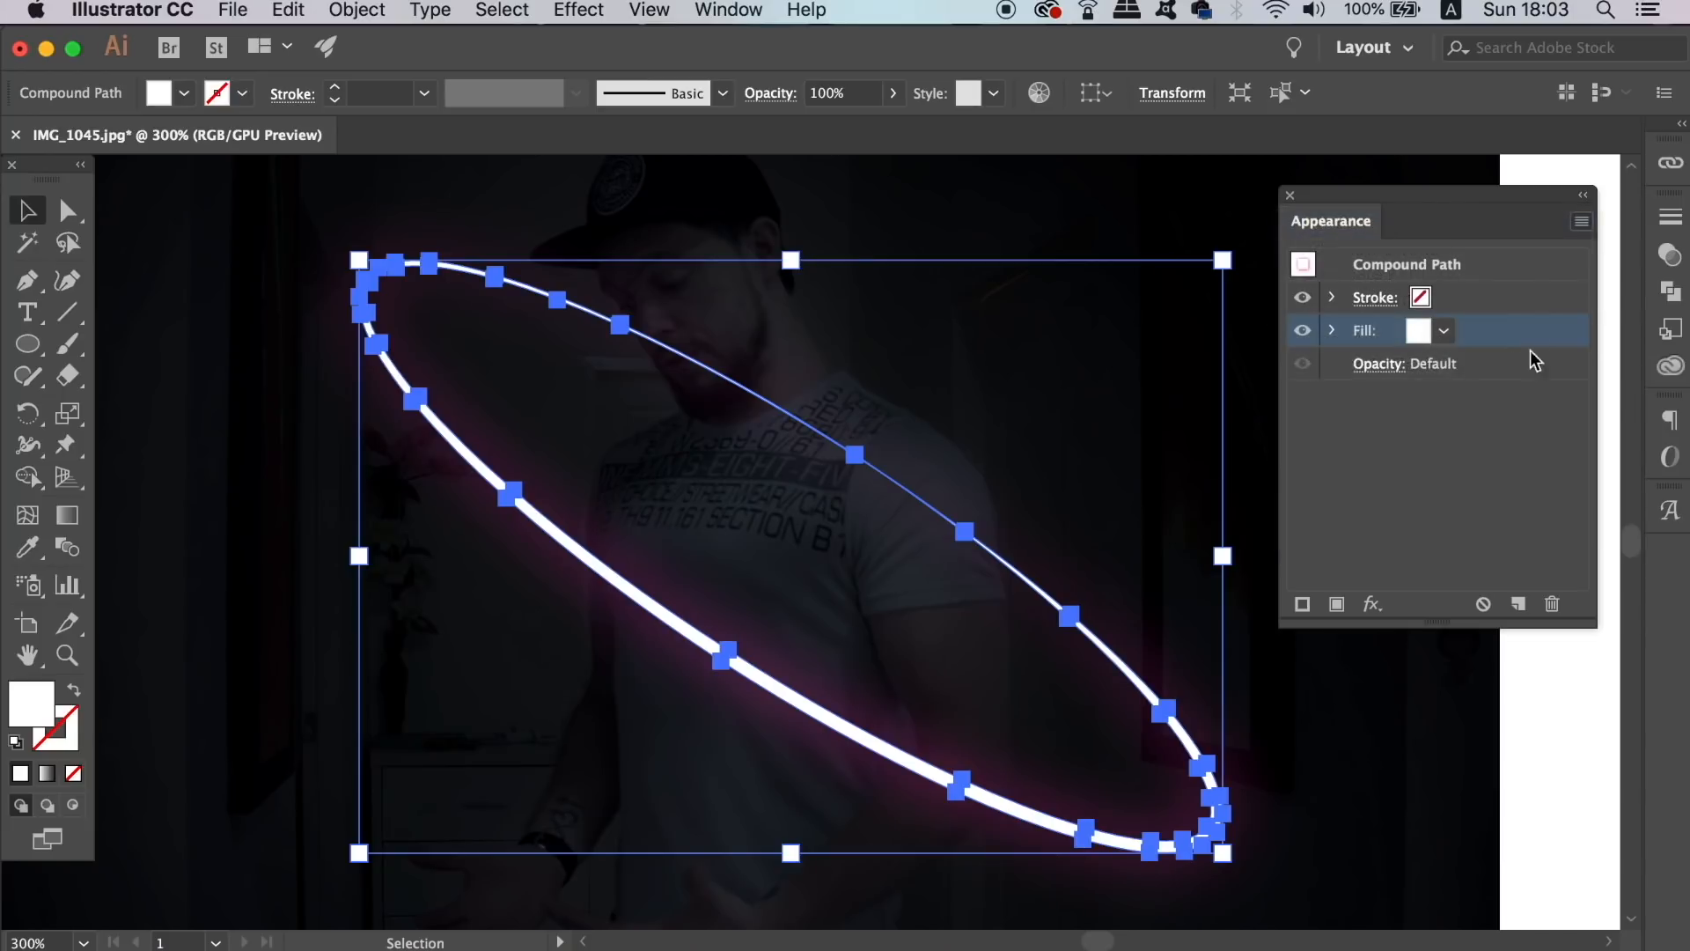
Step: Set the ring's second fill colour to hot pink #ff27a3 in the Appearance panel
{"action": "left_click", "coordinate": [1300, 604]}
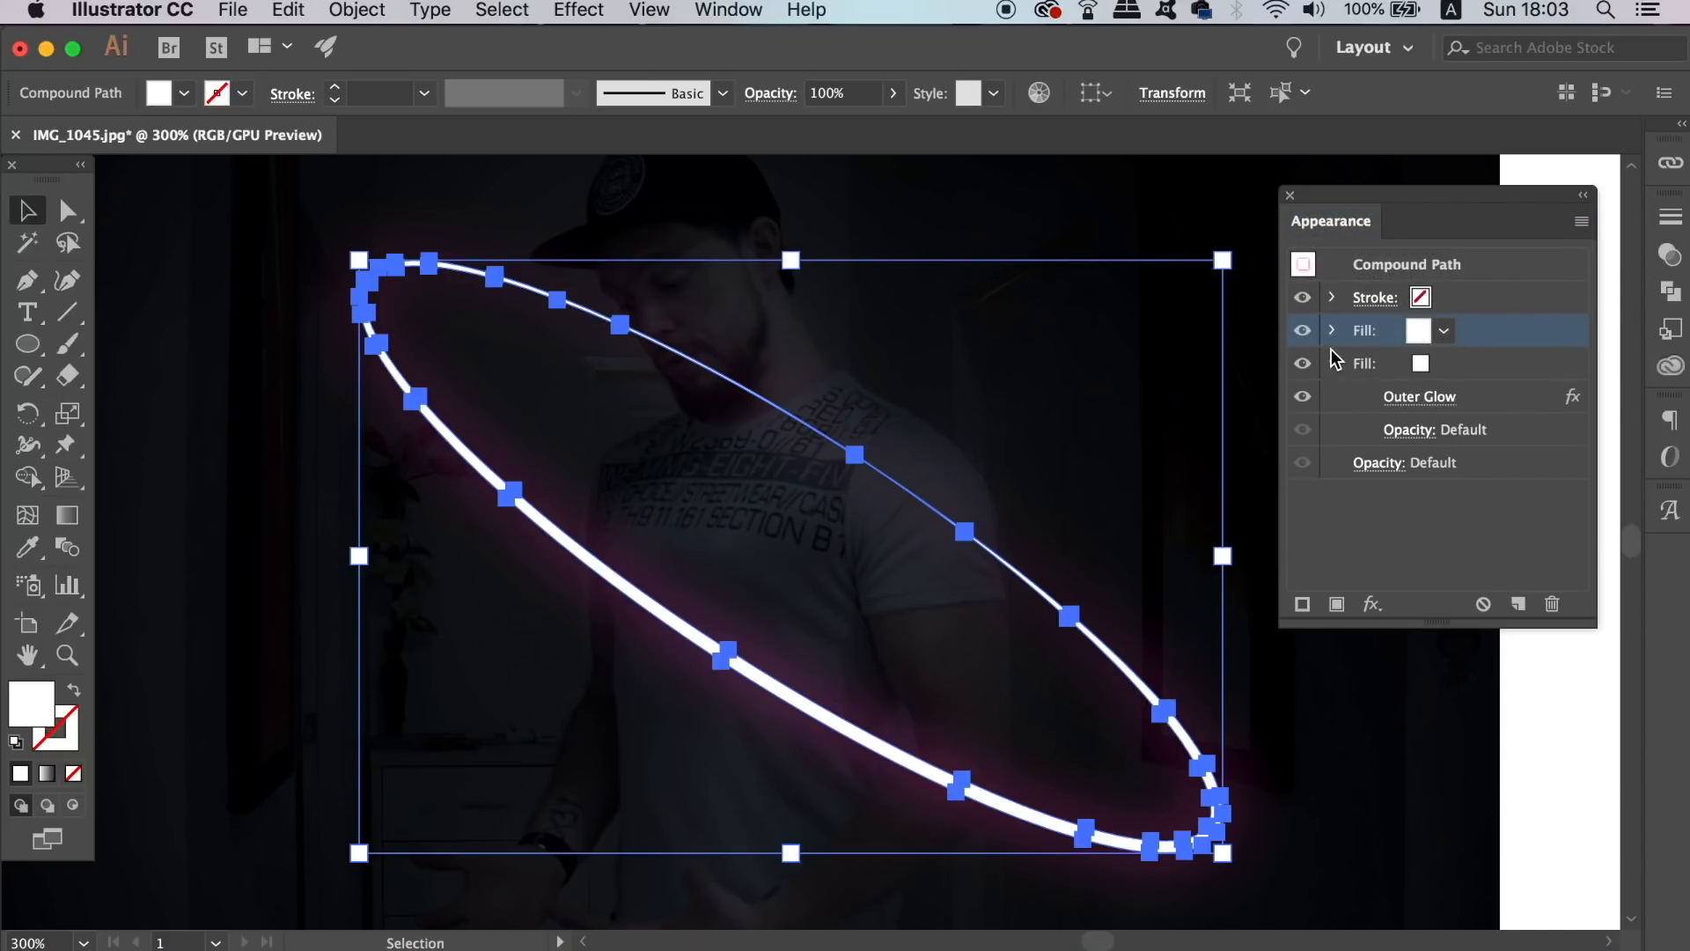
{"action": "left_click", "coordinate": [1332, 329]}
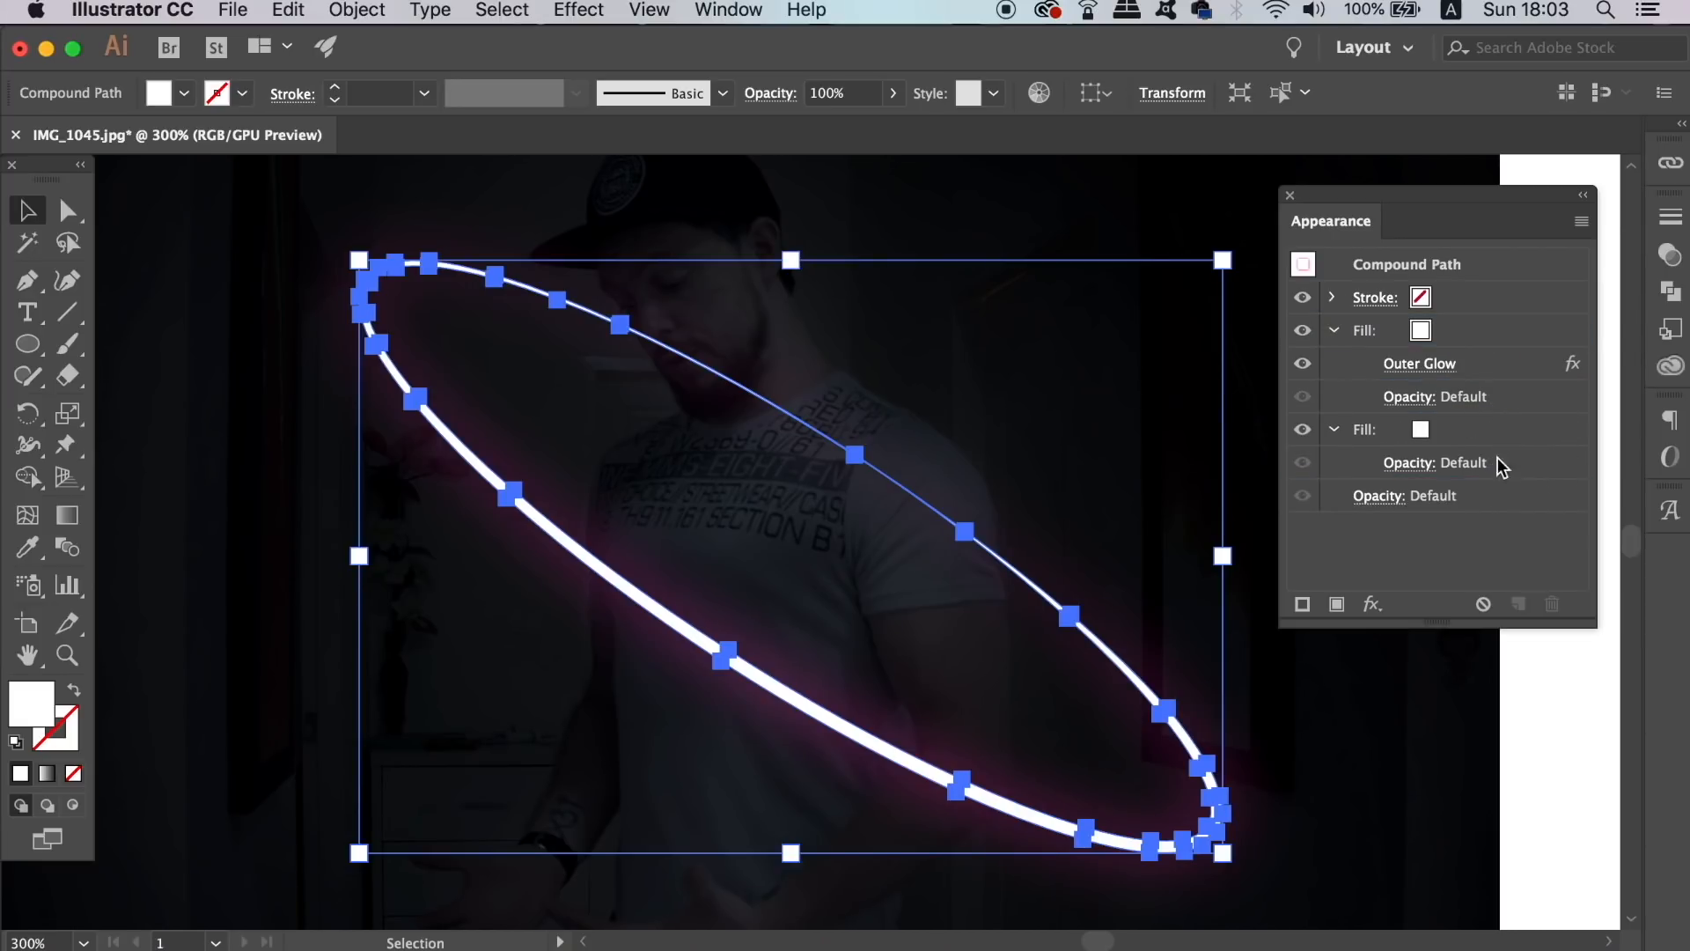
{"action": "left_click", "coordinate": [1441, 429]}
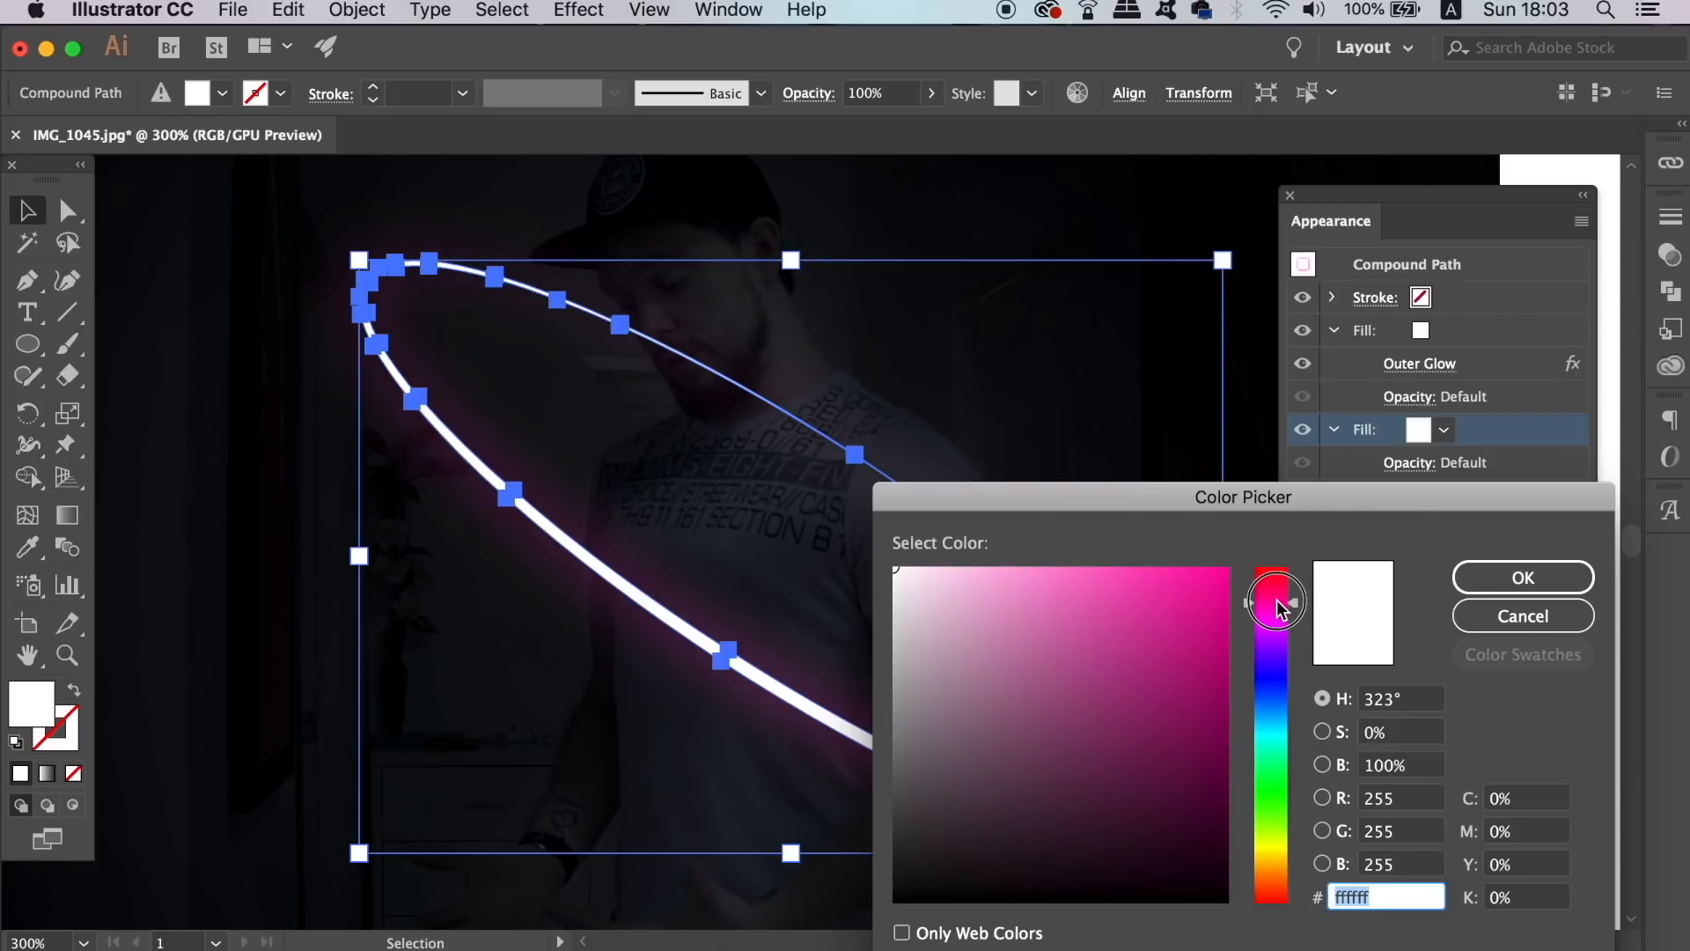
{"action": "left_click", "coordinate": [1180, 551]}
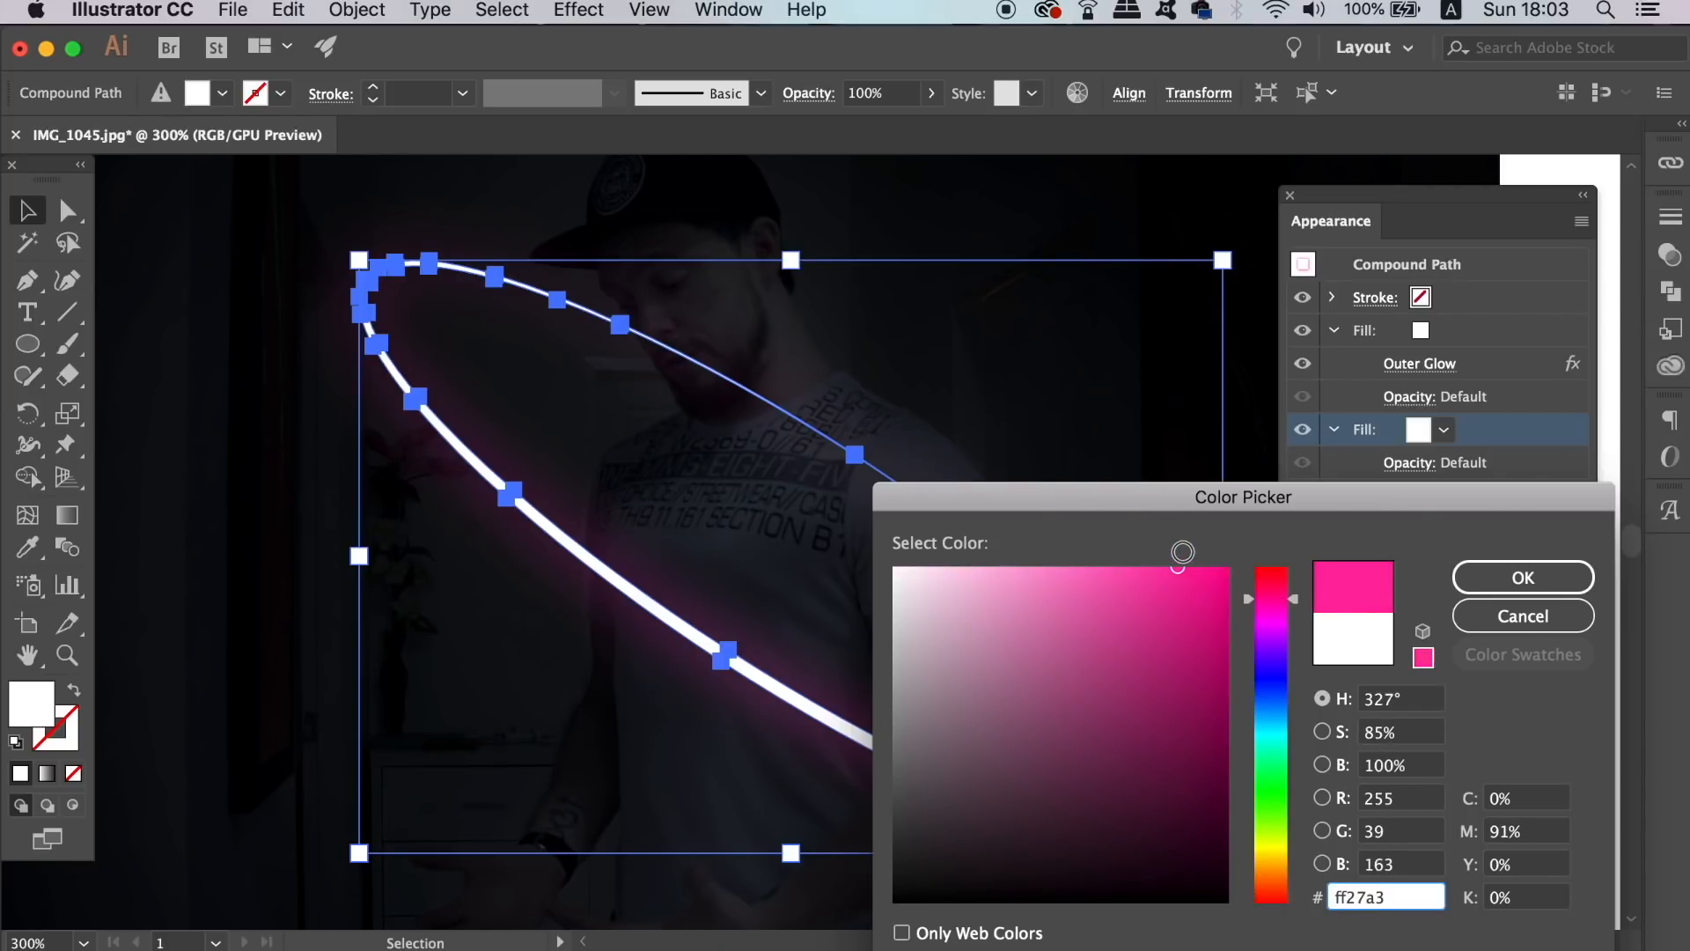
{"action": "left_click", "coordinate": [1521, 577]}
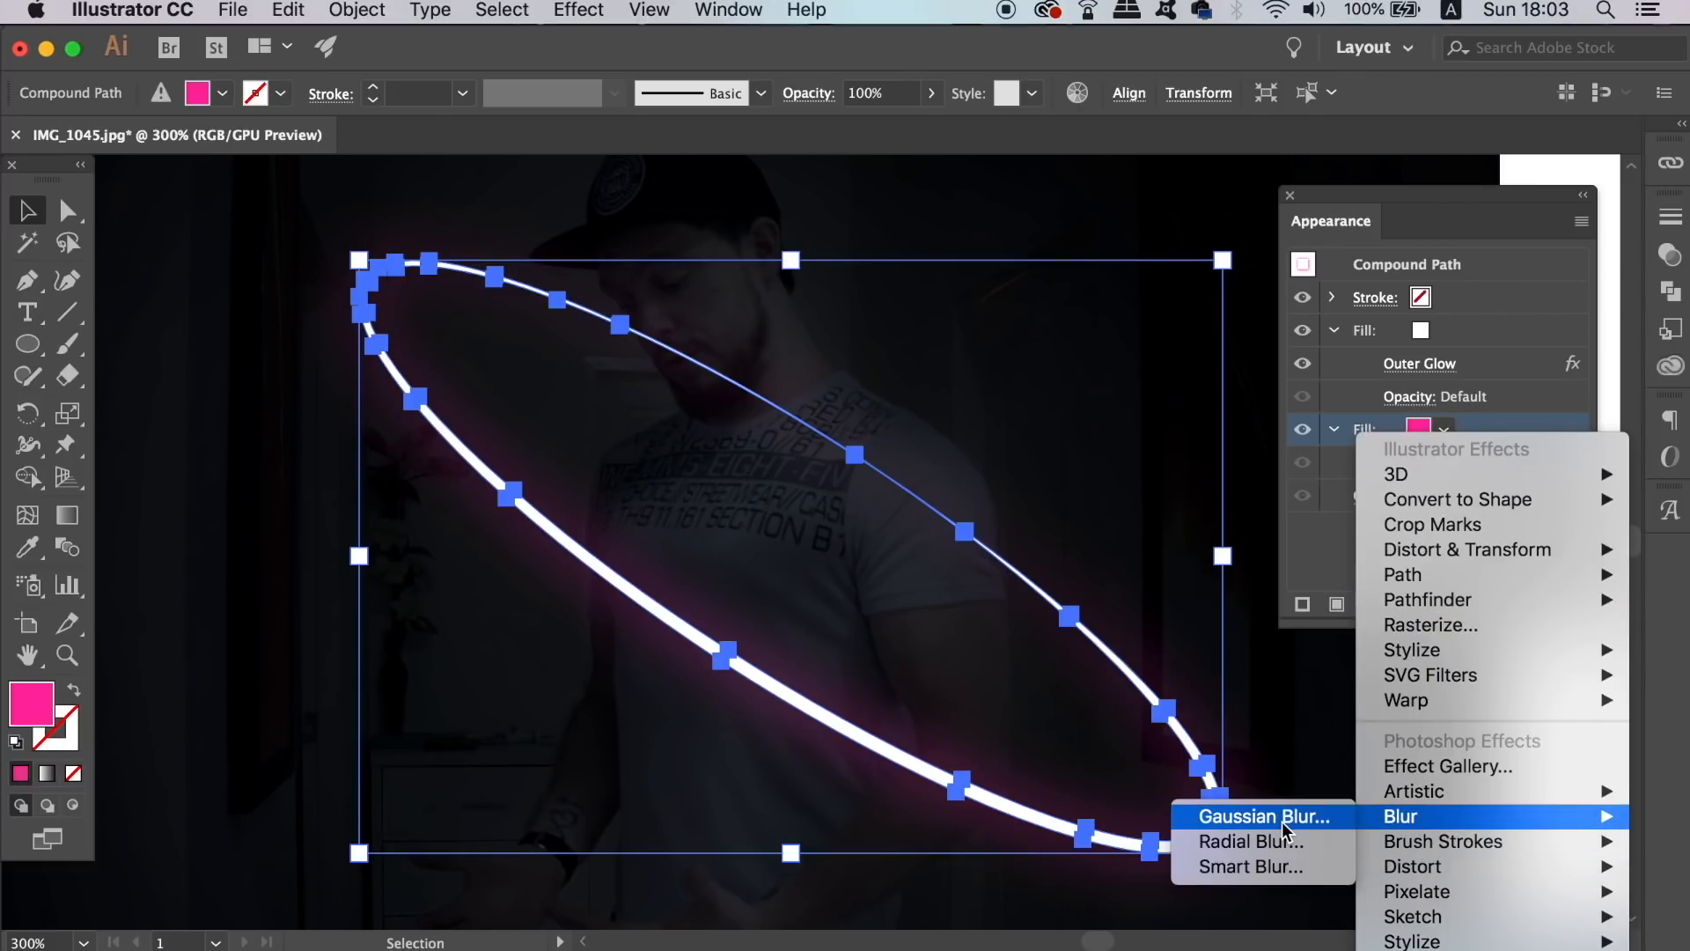
Step: Add a Gaussian Blur of 32.8 pixels to the pink fill with live preview
{"action": "left_click", "coordinate": [1252, 815]}
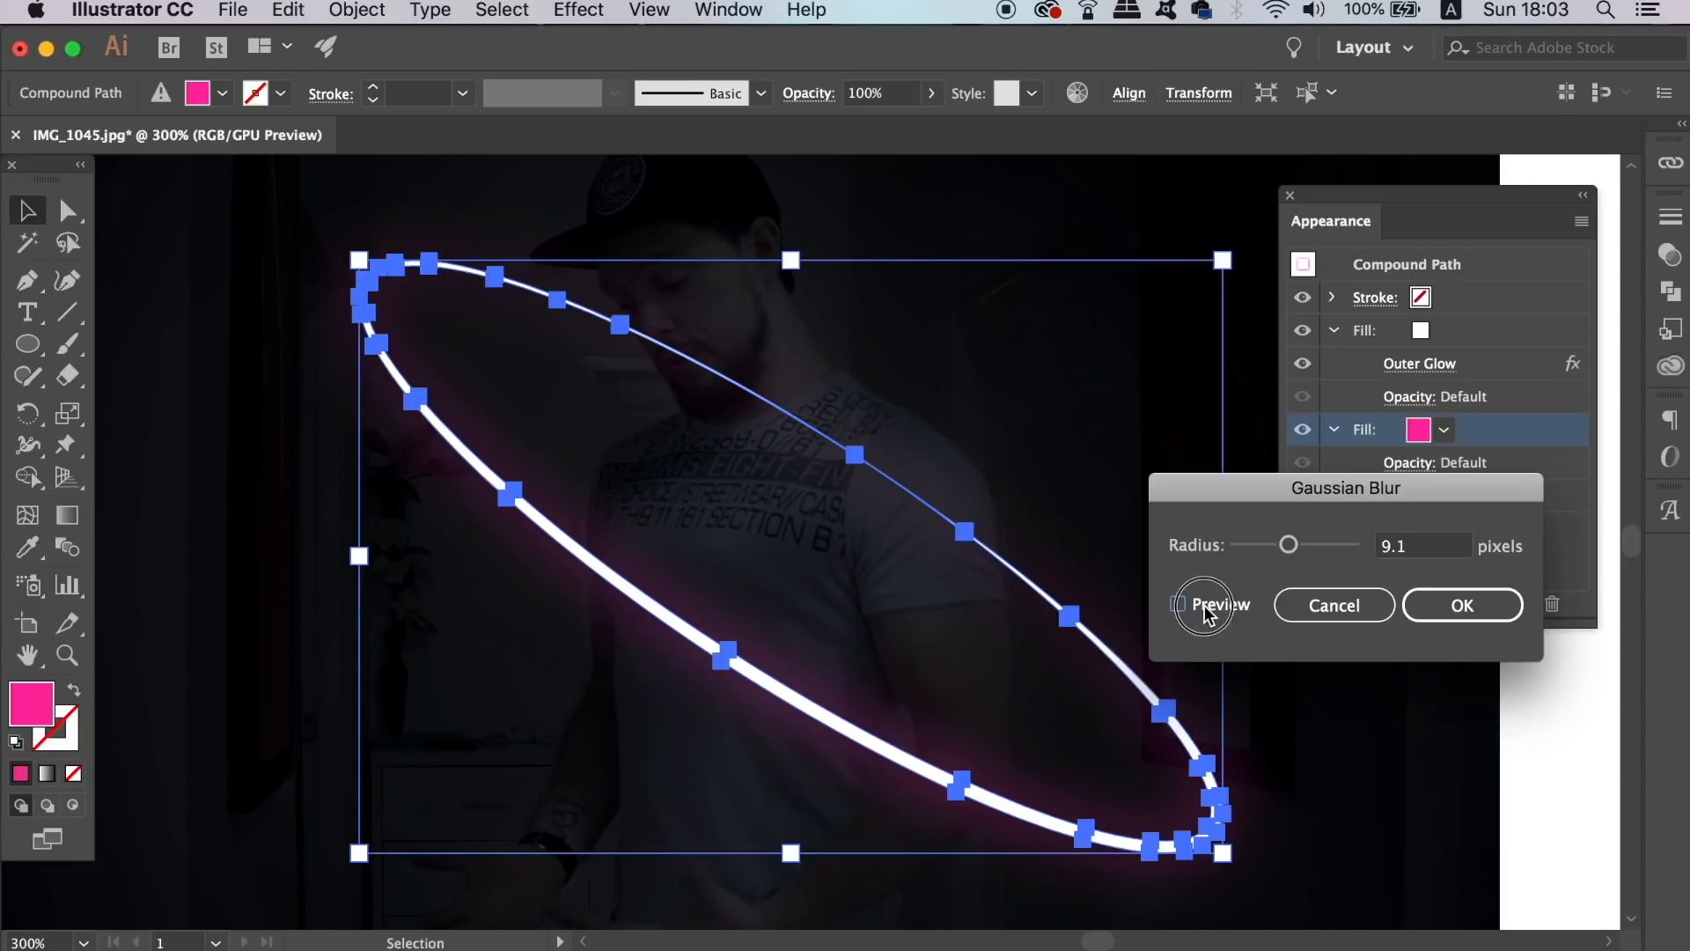
{"action": "left_click", "coordinate": [1178, 603]}
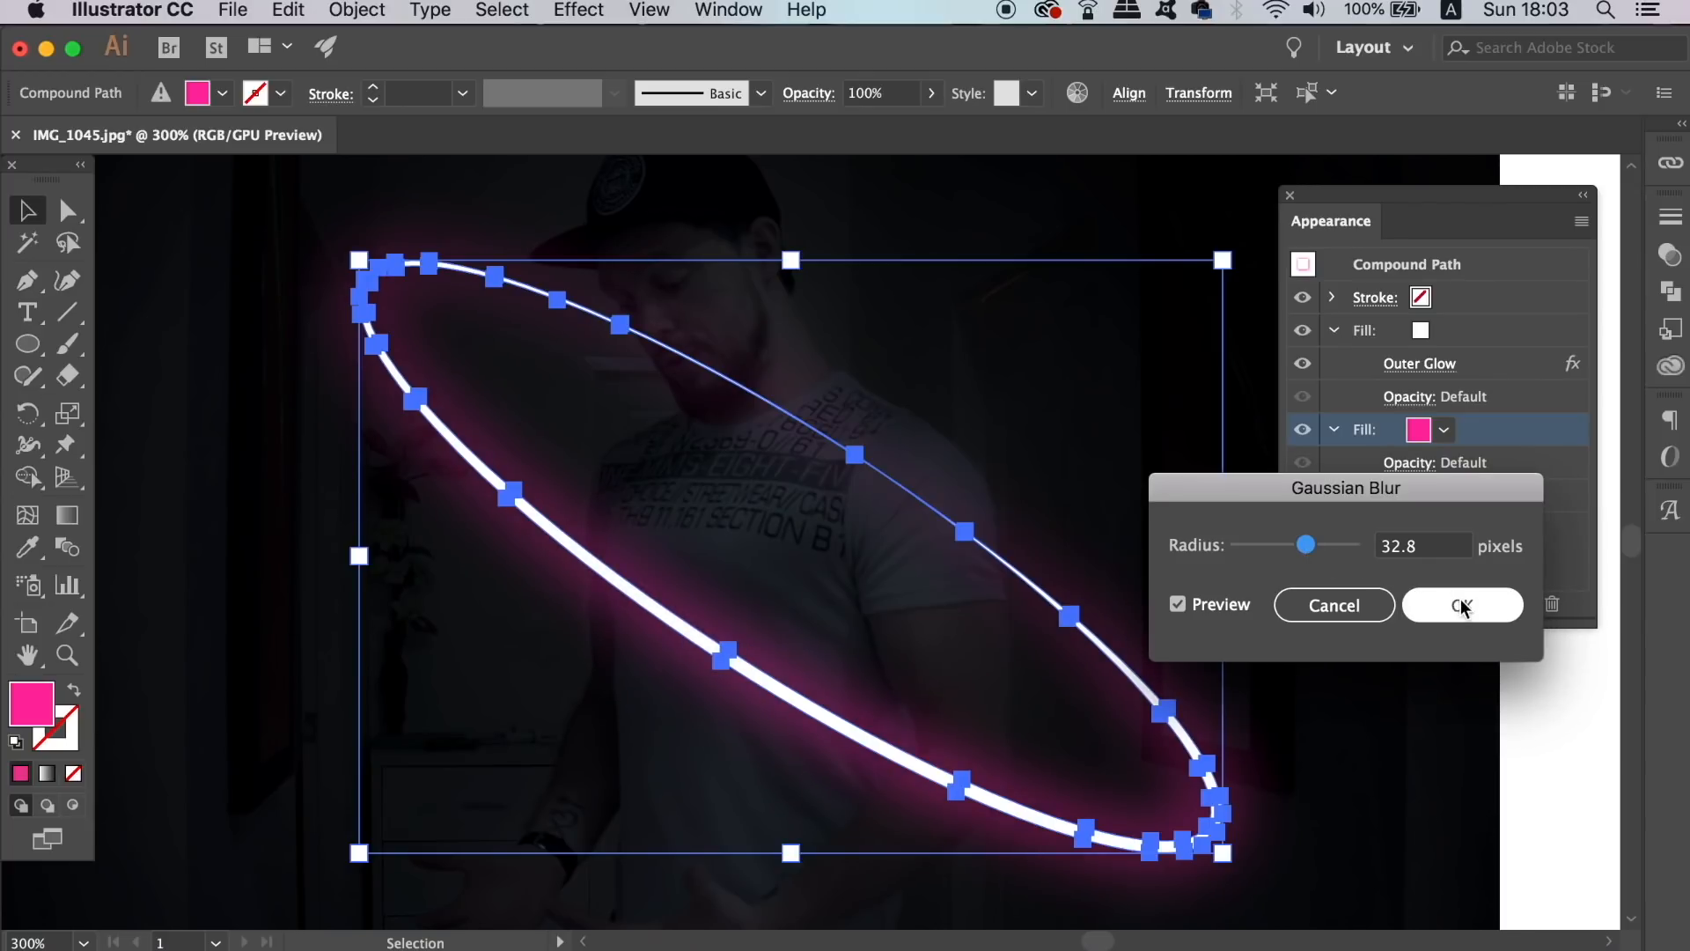
Step: Apply the 32.8-pixel blur and select the ring to erase the section behind his chest
{"action": "left_click", "coordinate": [1461, 604]}
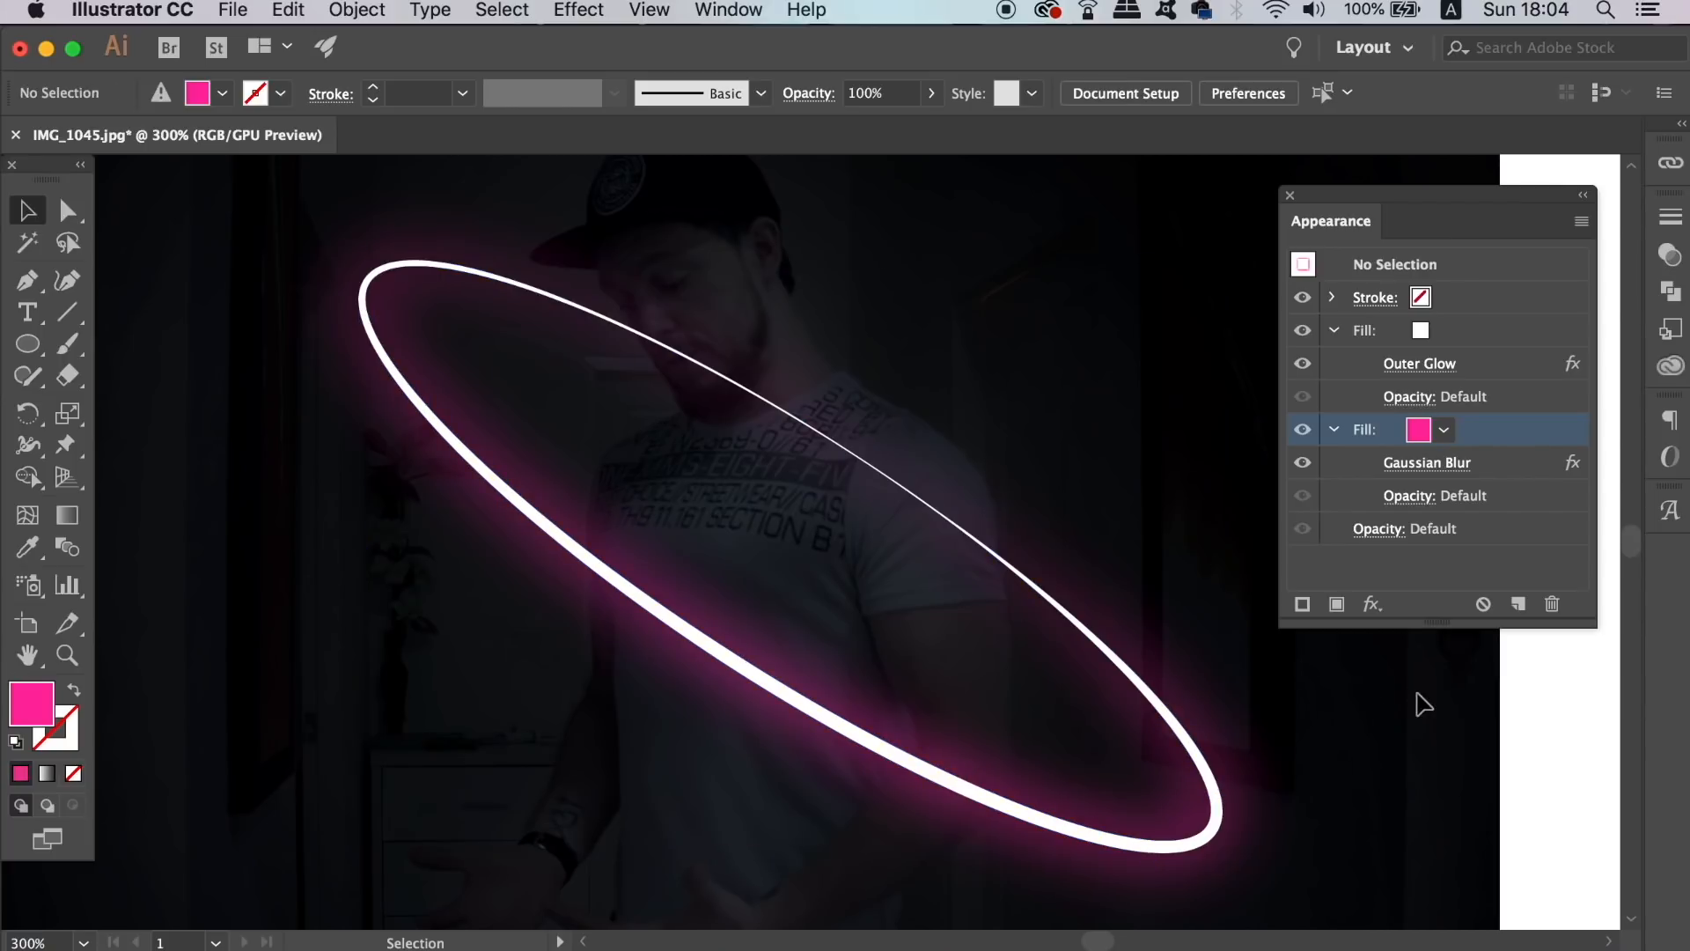
{"action": "left_click", "coordinate": [64, 210]}
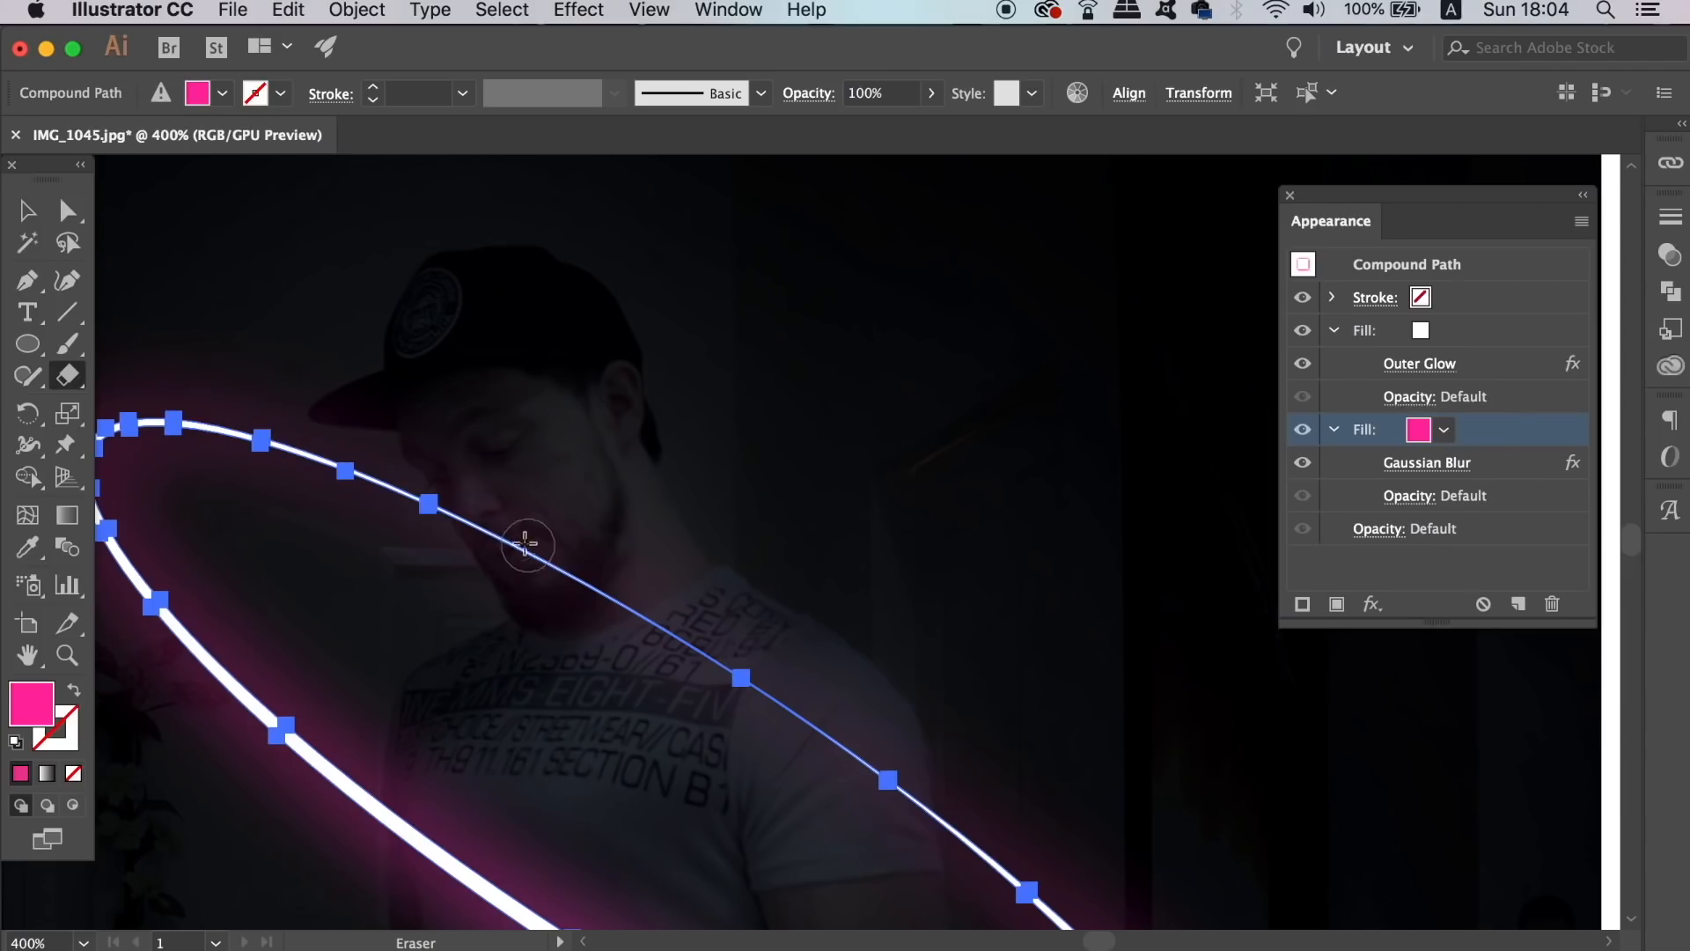
{"action": "mouse_move", "coordinate": [468, 498]}
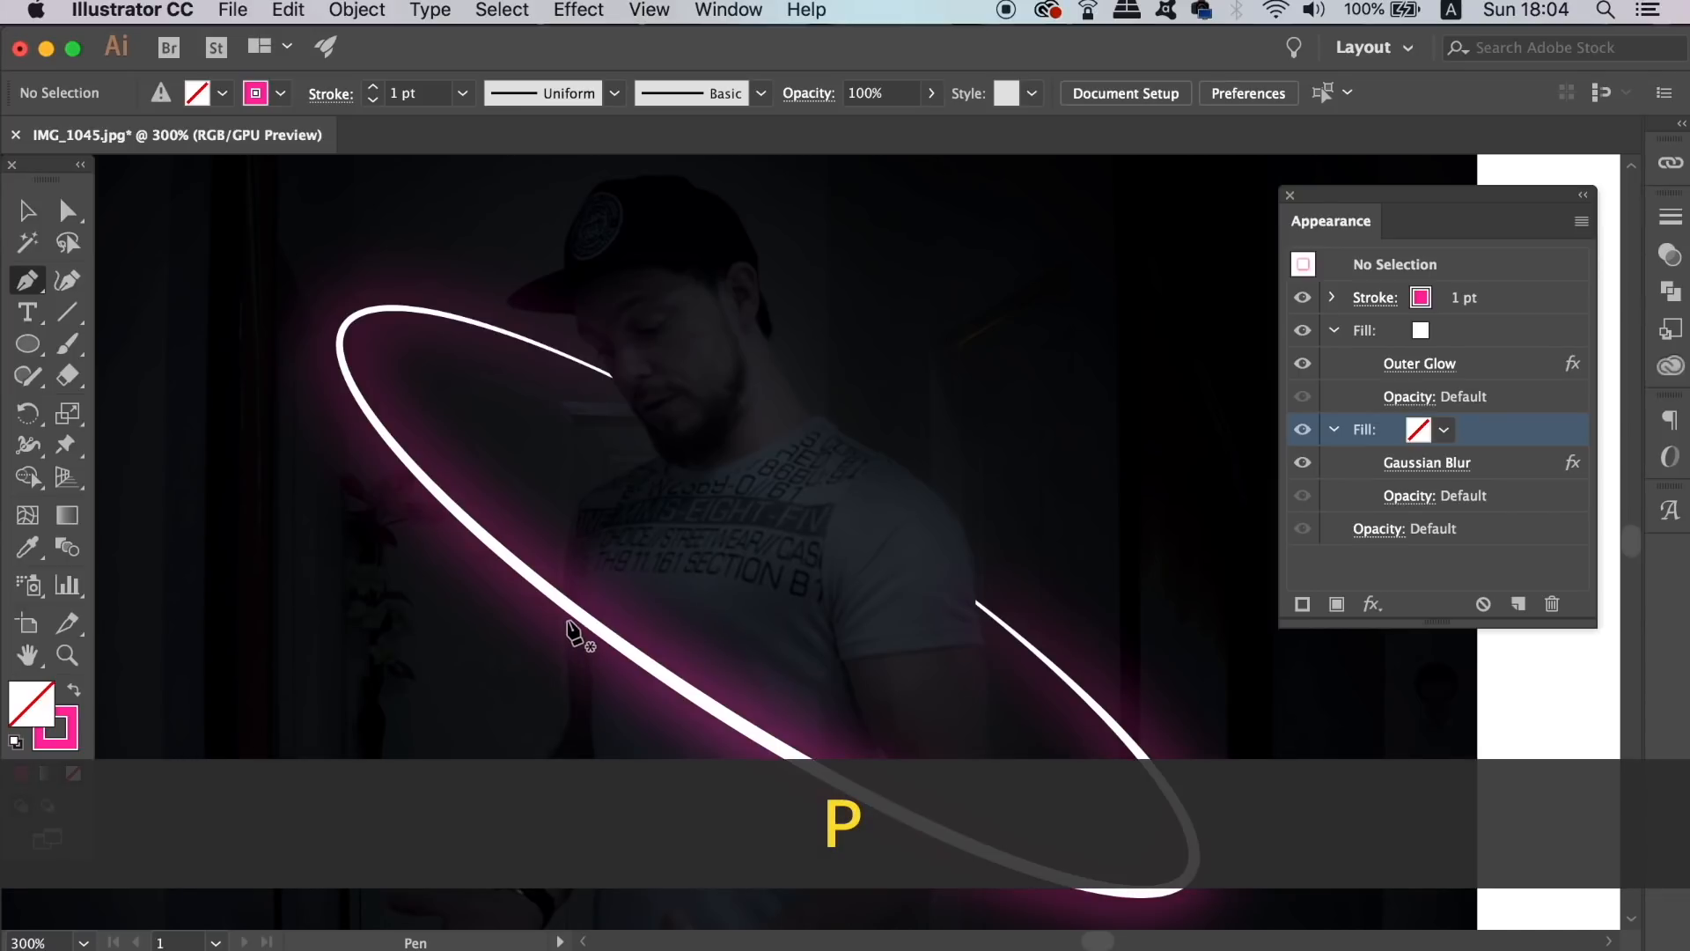
Step: Draw a solid pink polygon across the man's chest below the ring
{"action": "left_click", "coordinate": [565, 623]}
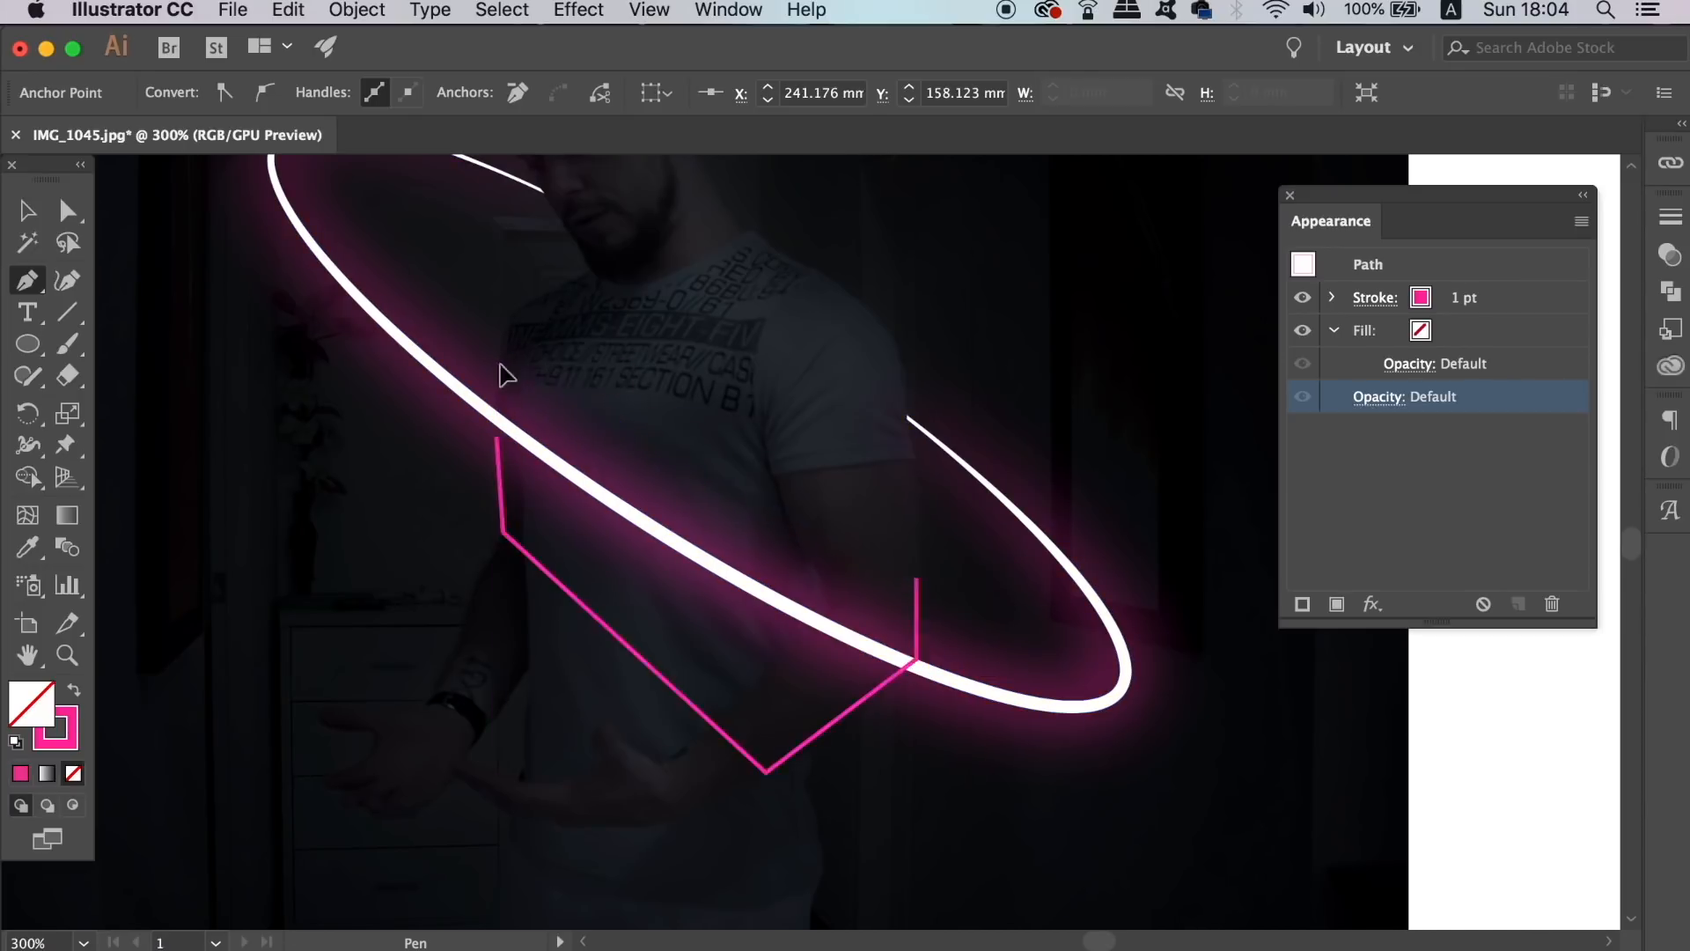
{"action": "key", "text": "shift+x"}
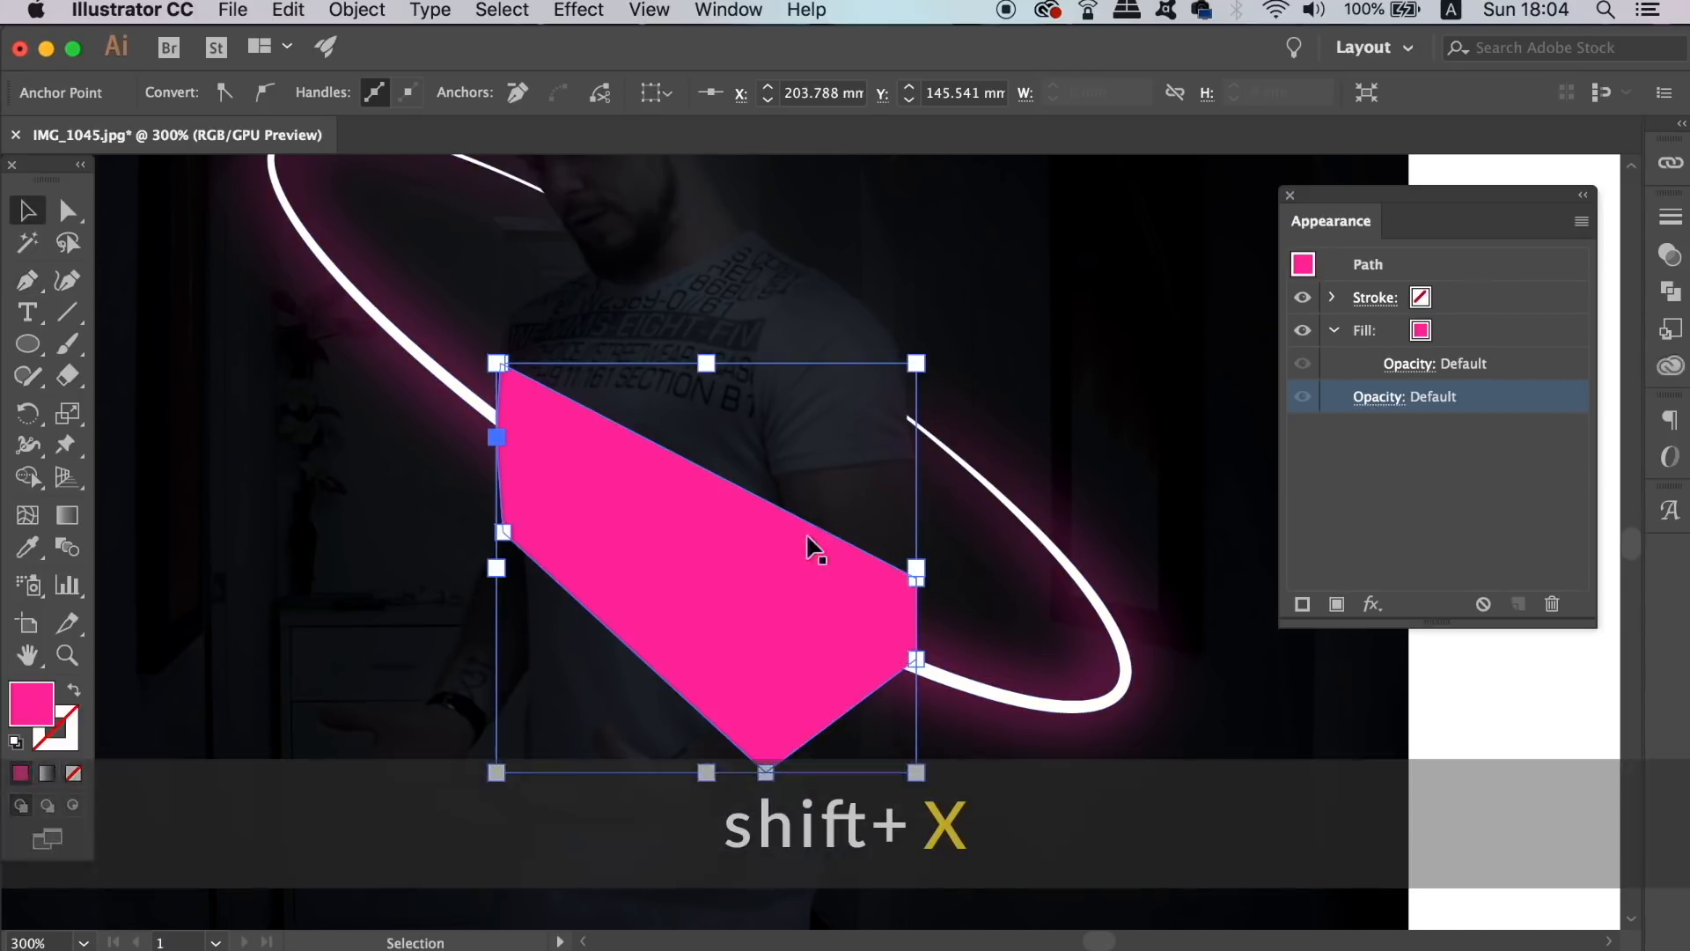
{"action": "key", "text": "shift+x"}
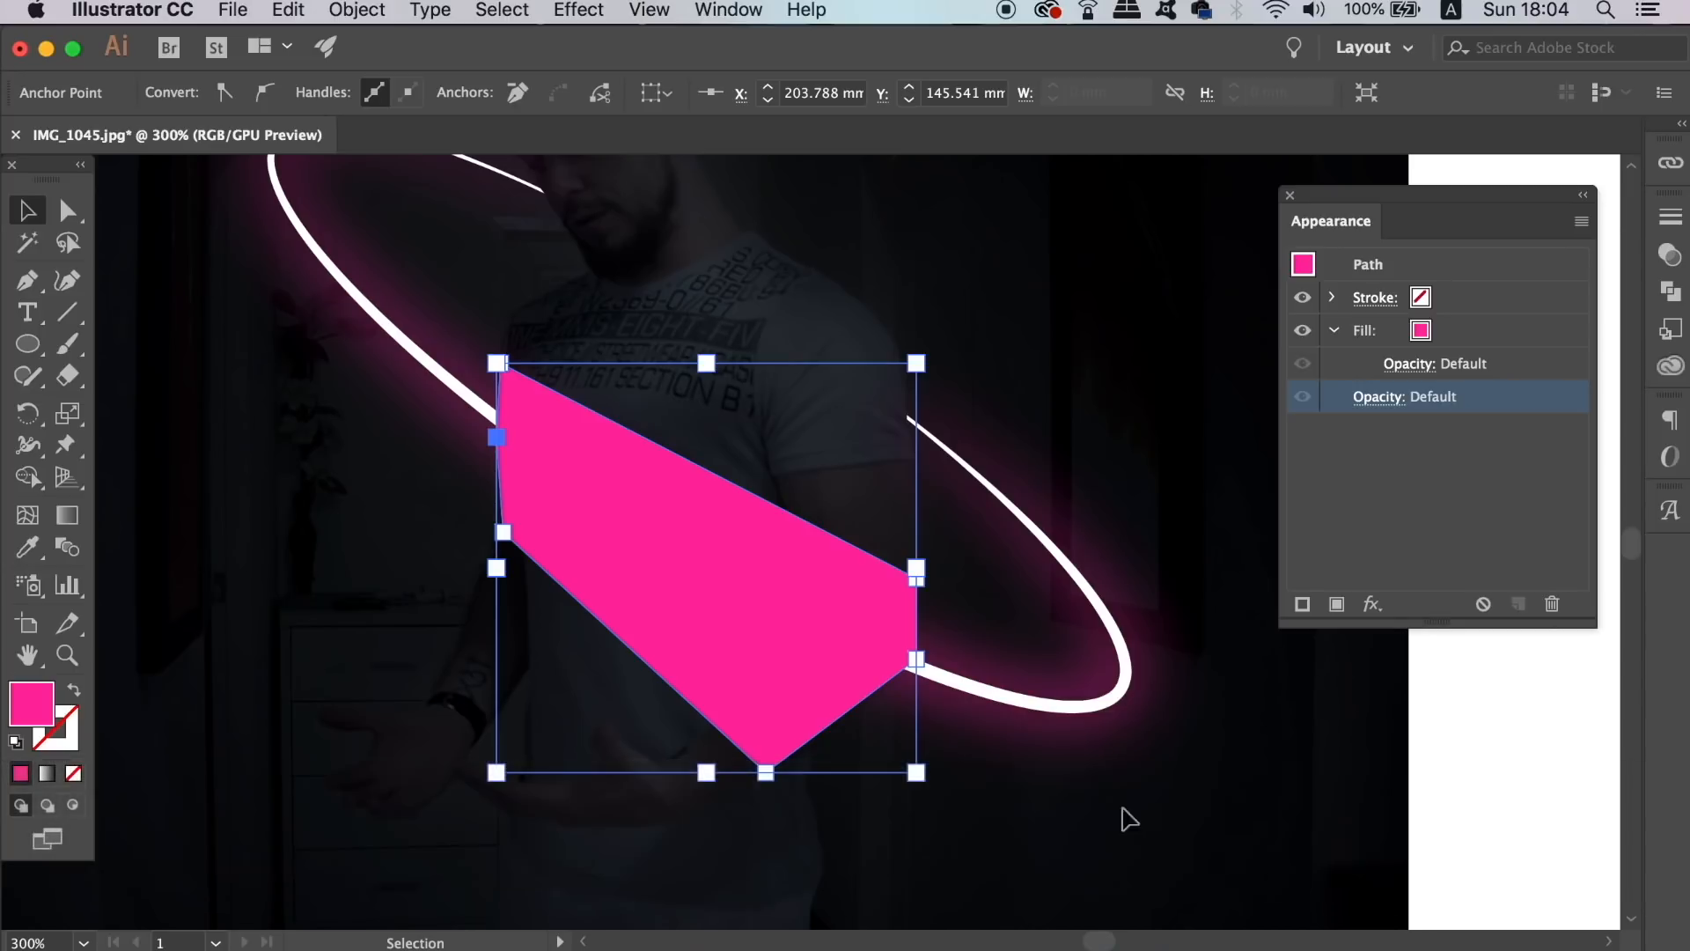
Step: Blur the pink chest shape about 41.5 pixels with Gaussian Blur
{"action": "left_click", "coordinate": [577, 11]}
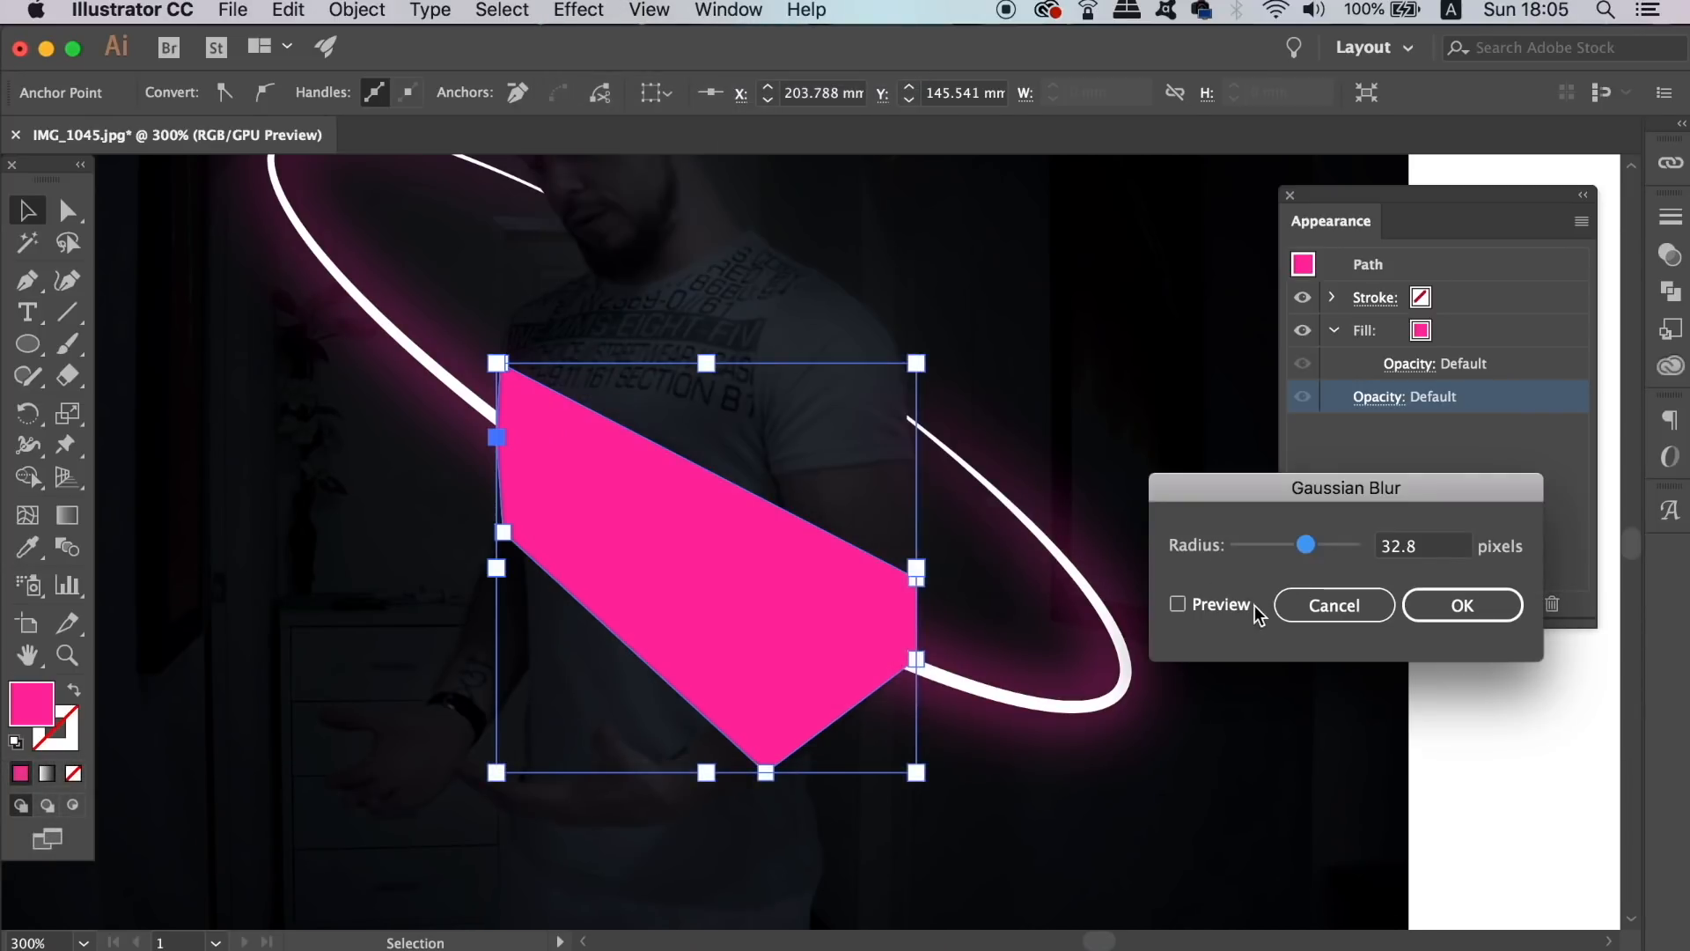
{"action": "left_click", "coordinate": [1177, 604]}
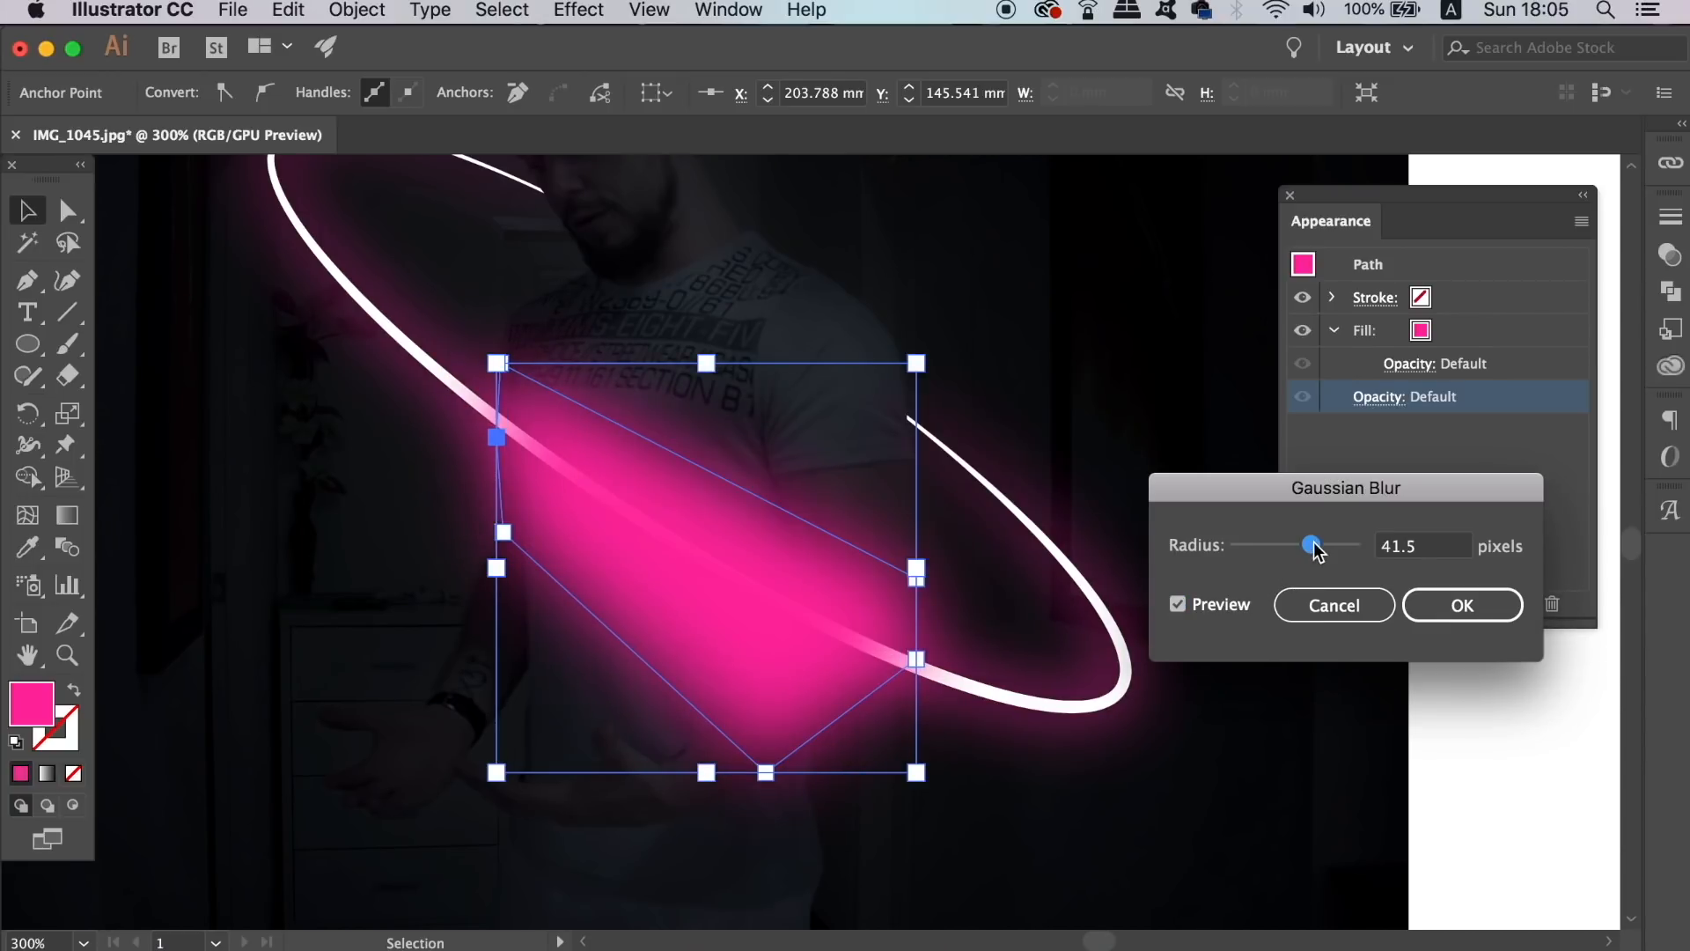
{"action": "left_click", "coordinate": [1461, 604]}
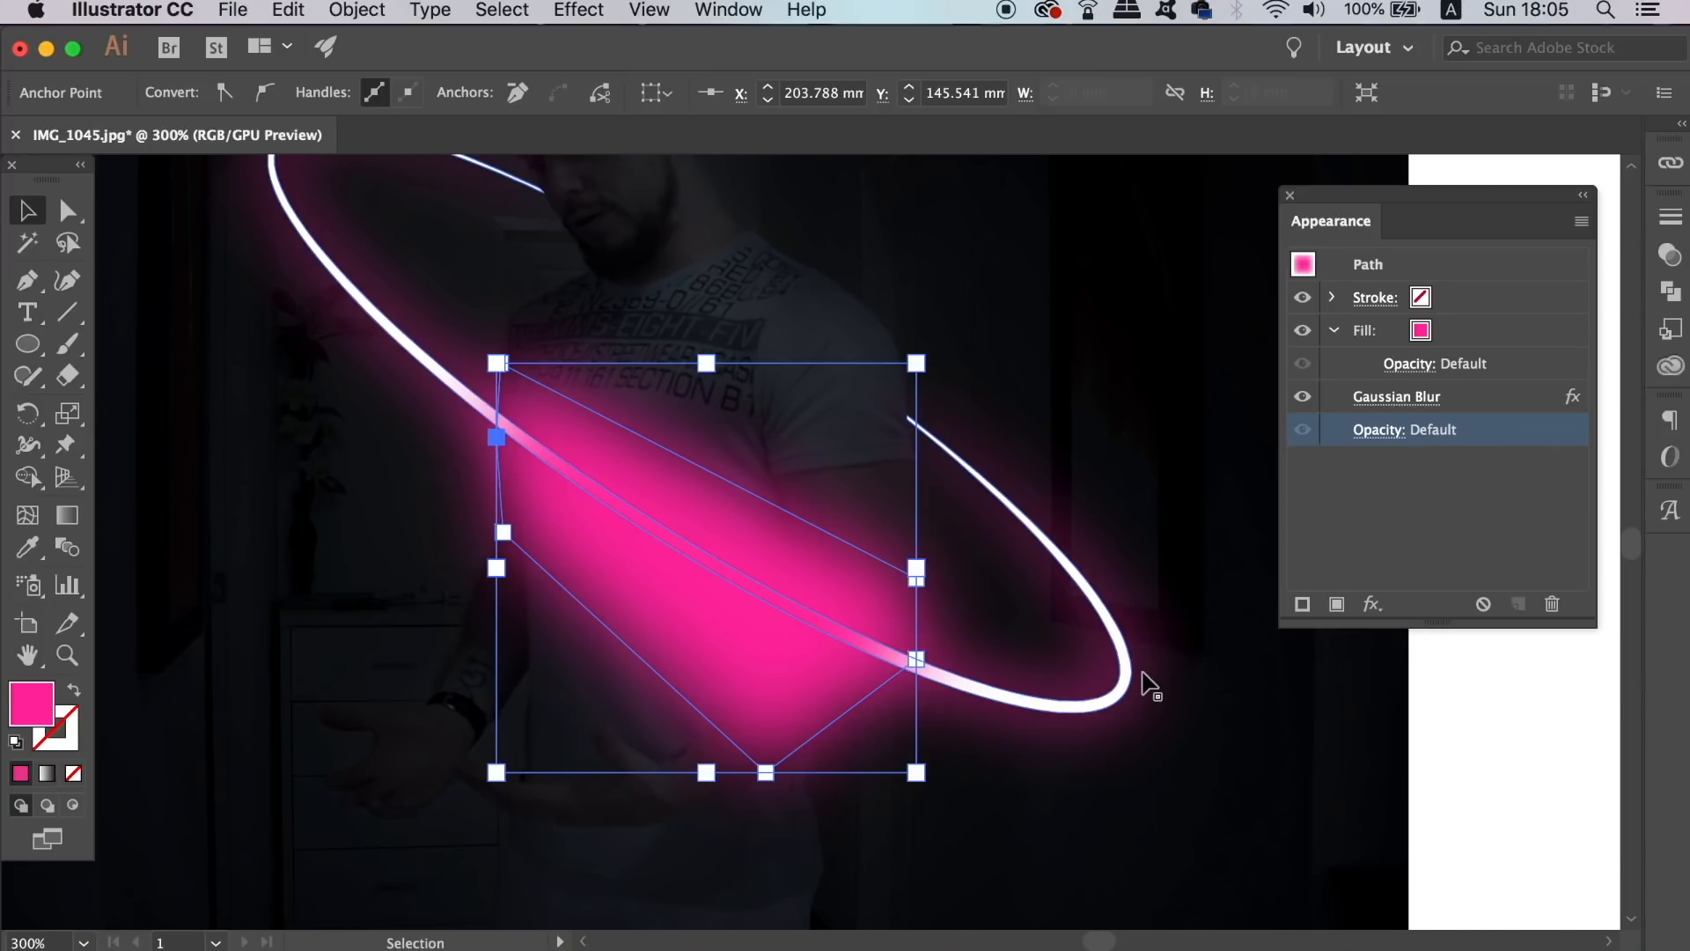
Step: Bring the ring in front and set the pink chest glow to Overlay blend mode
{"action": "left_click", "coordinate": [356, 10]}
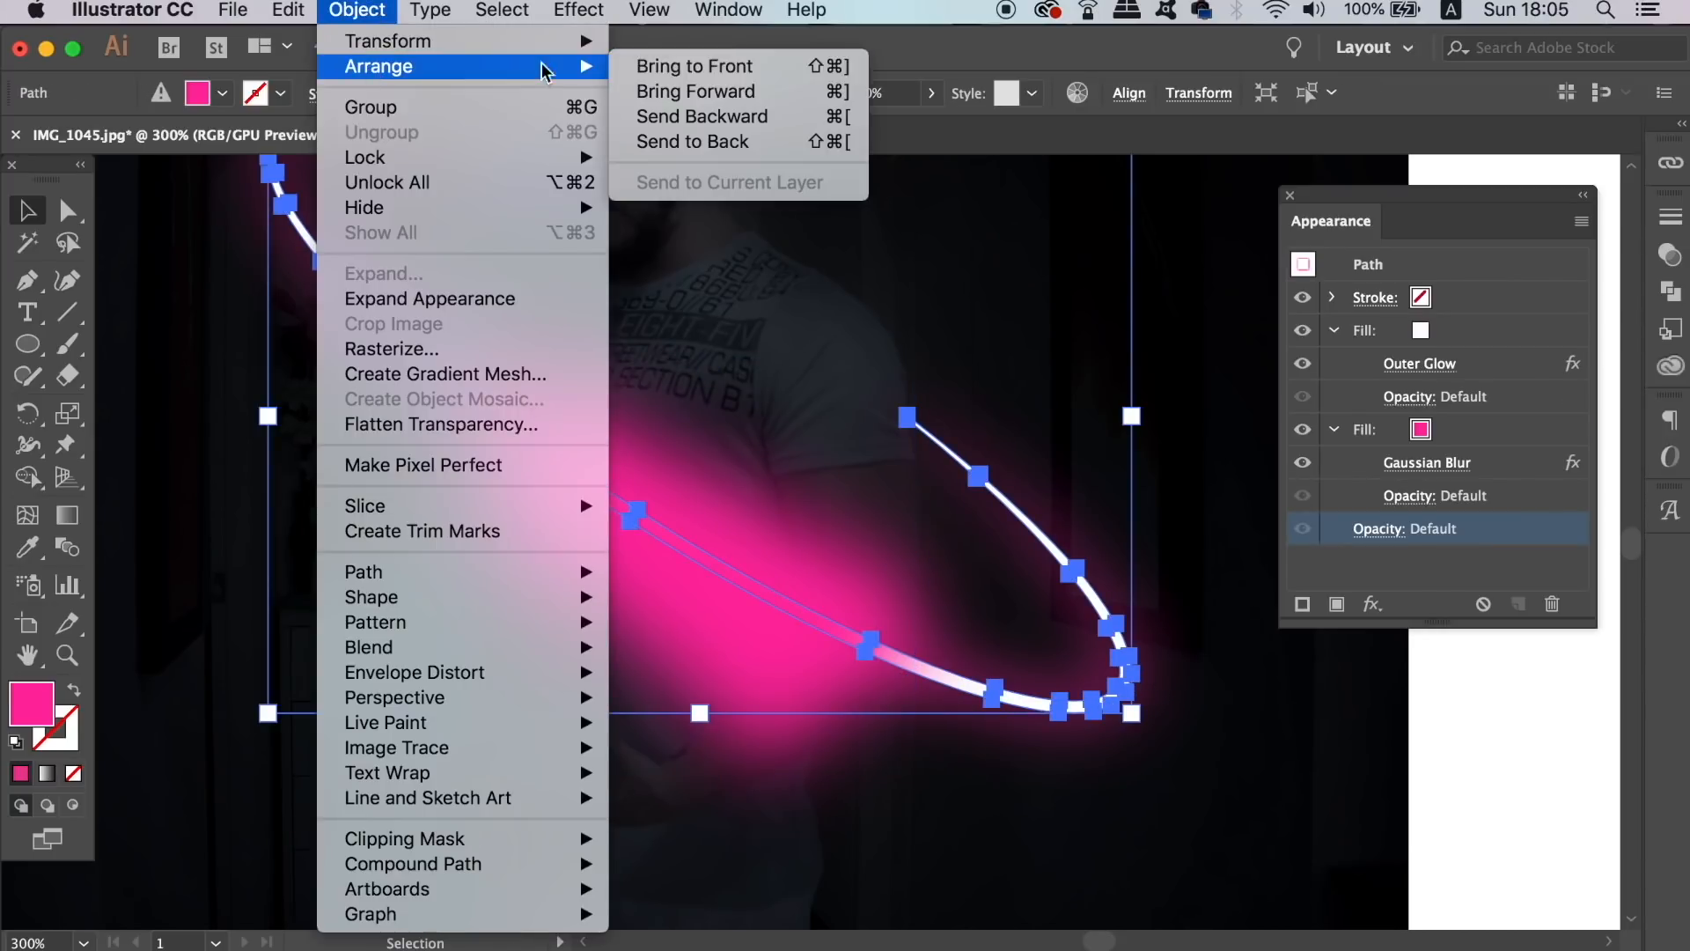
{"action": "left_click", "coordinate": [695, 90]}
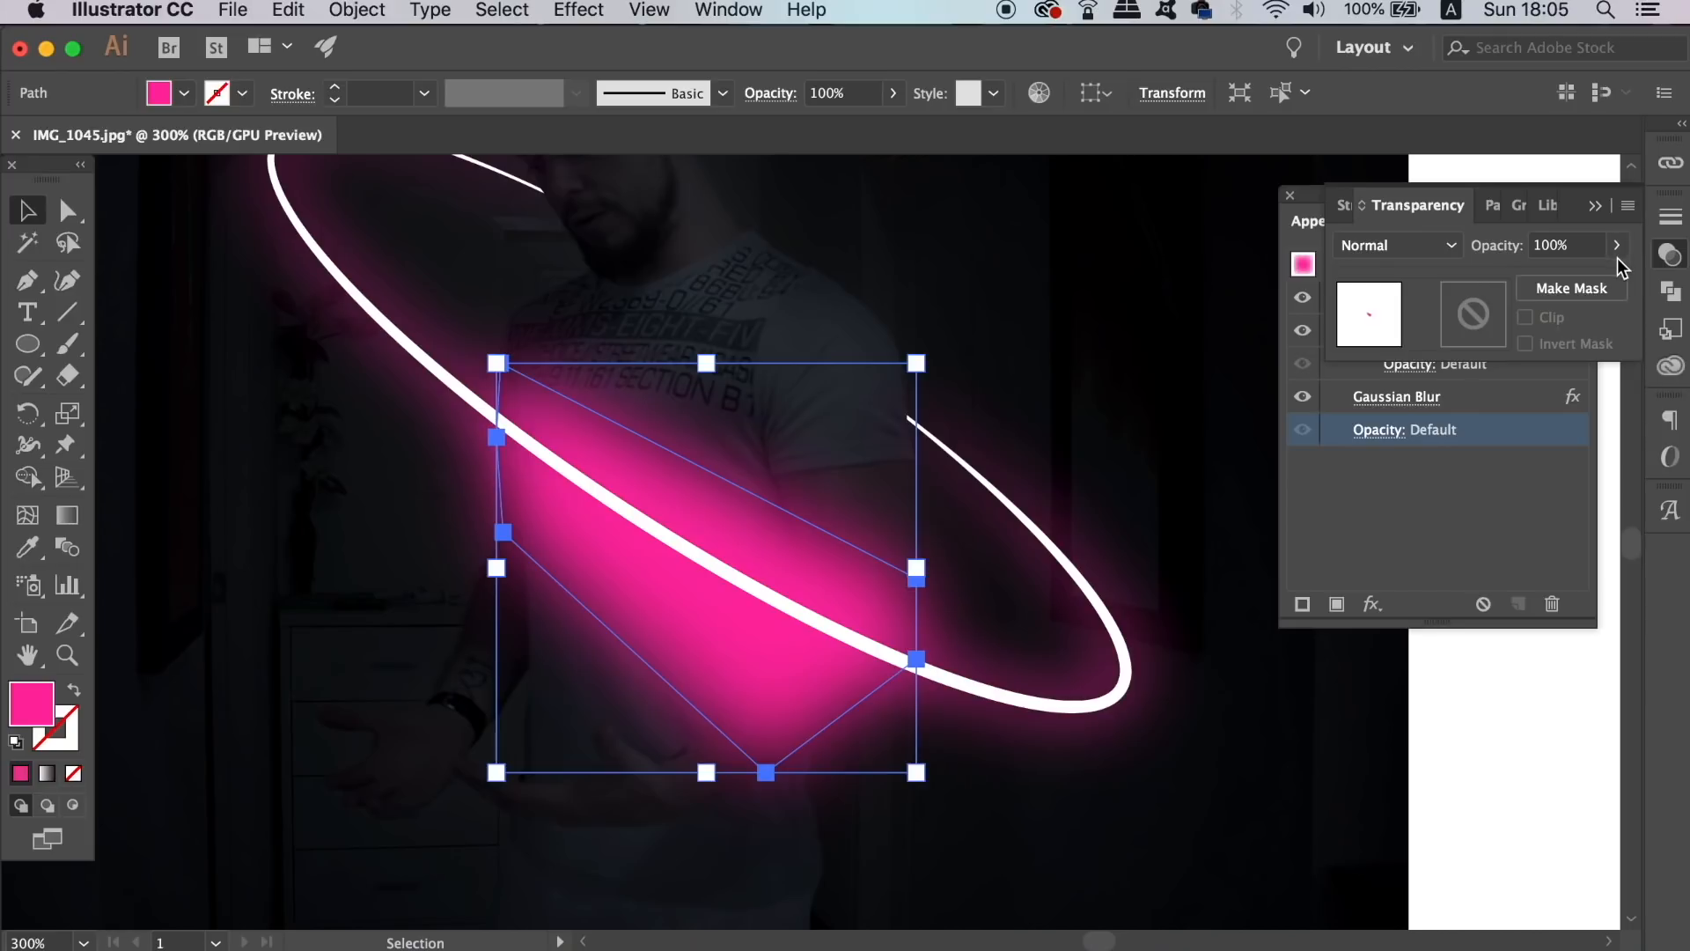
{"action": "left_click", "coordinate": [1395, 244]}
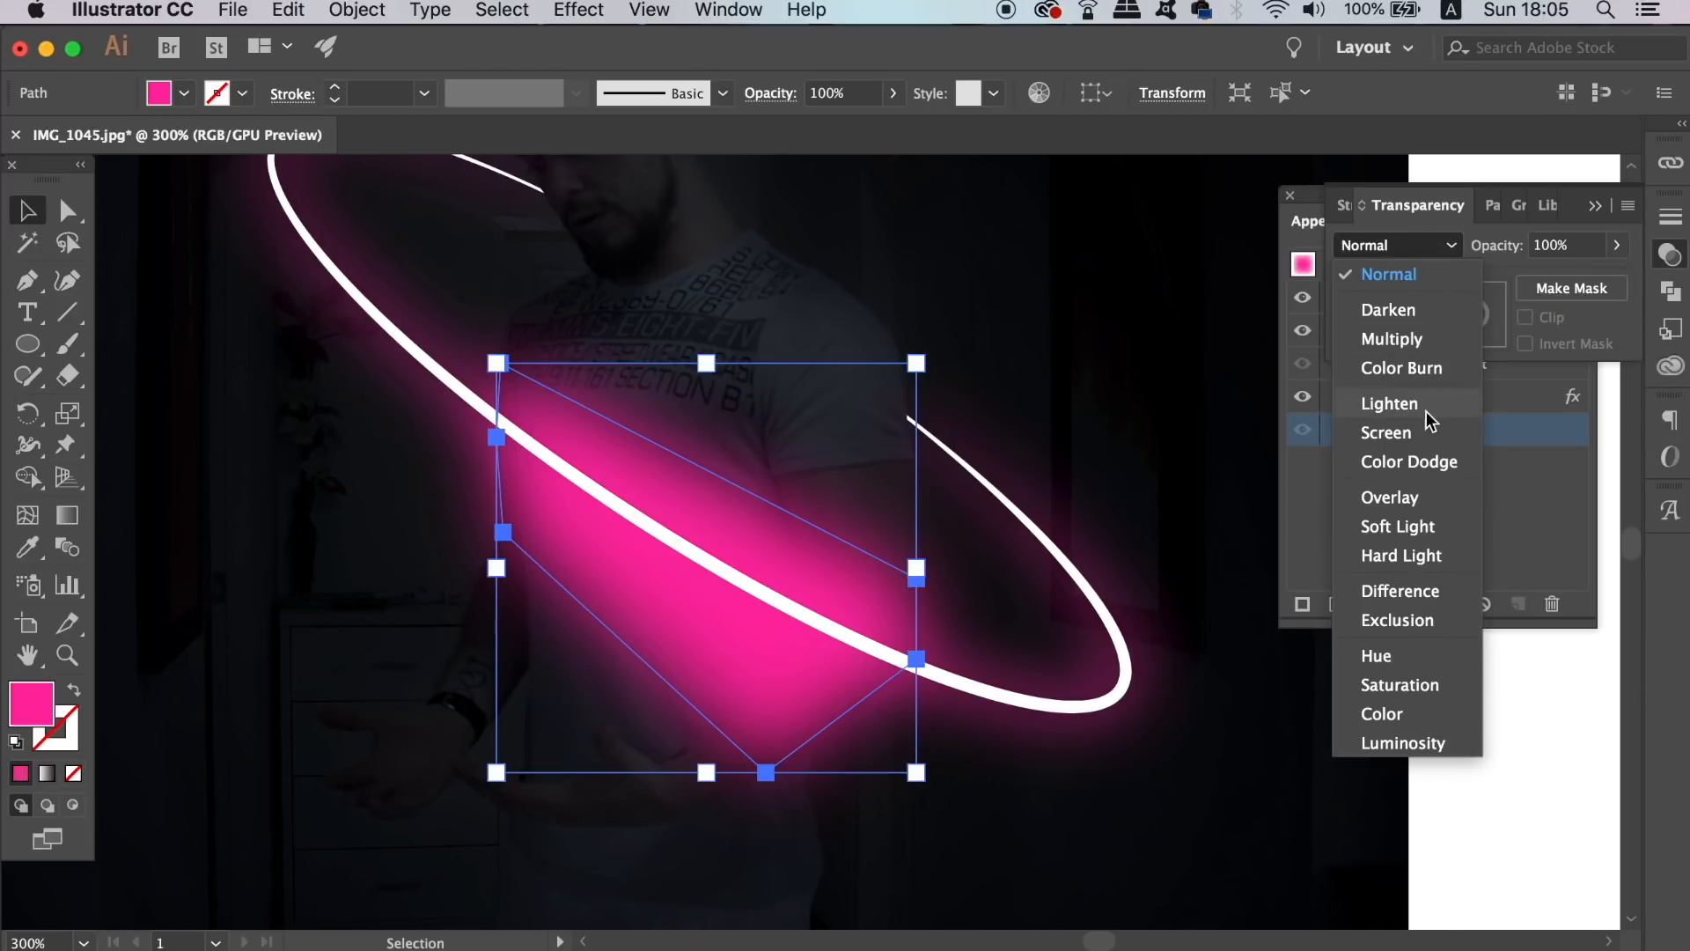
{"action": "left_click", "coordinate": [1391, 497]}
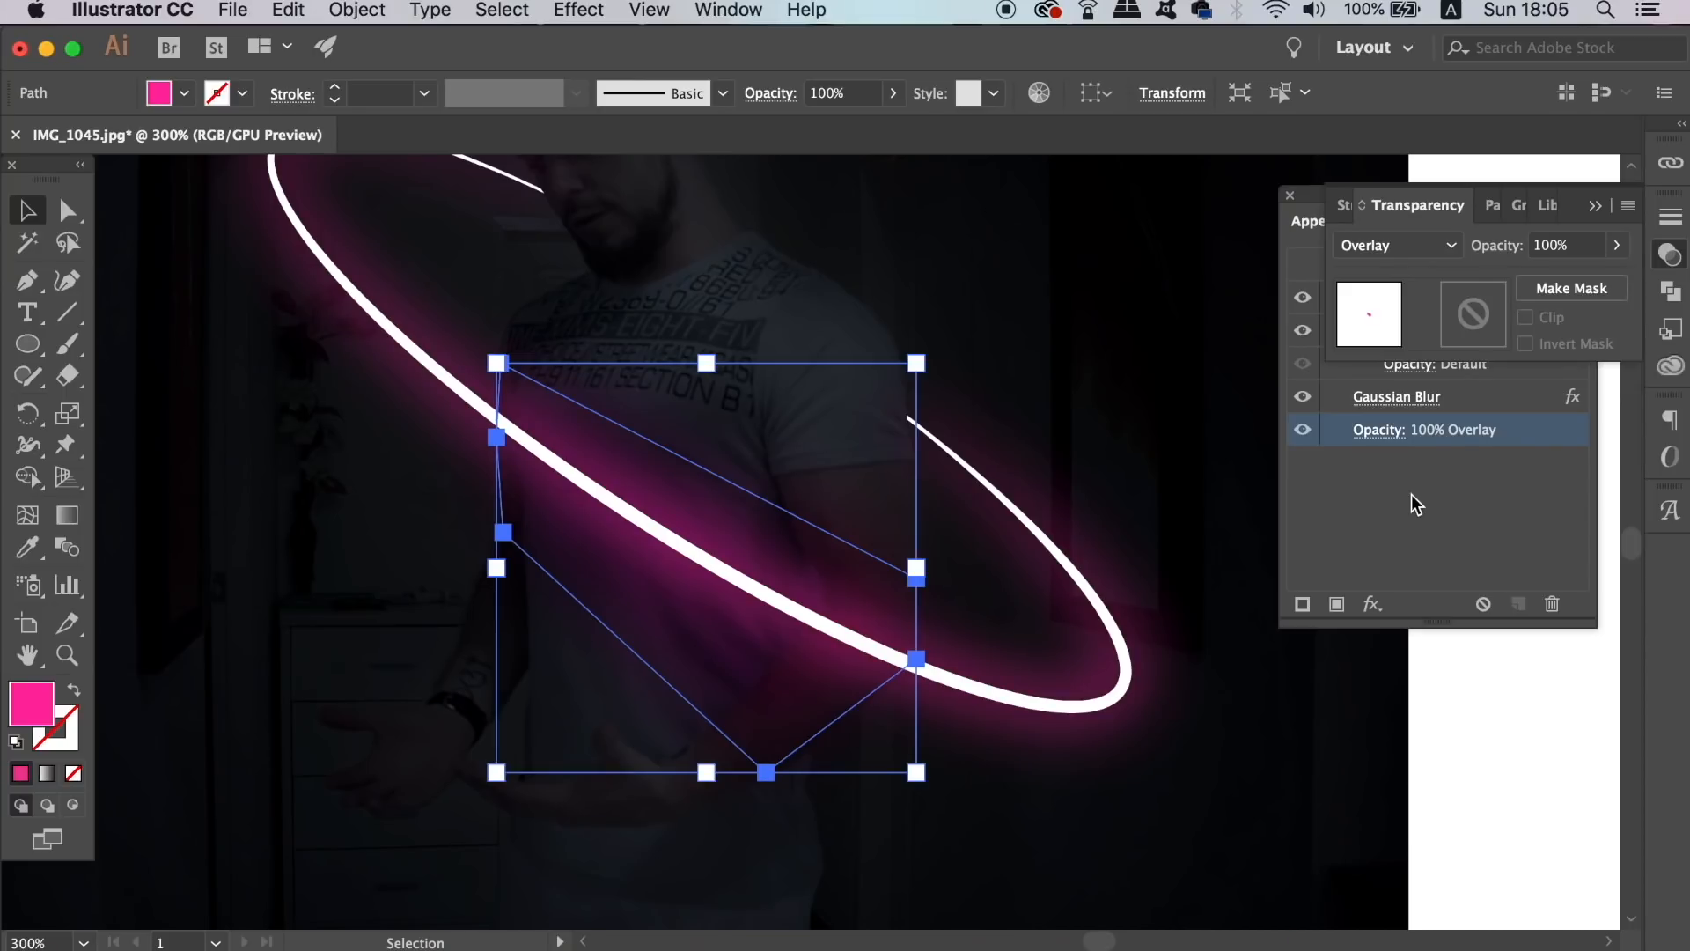
Step: Paste a copy of the glow in front and set it to Soft Light
{"action": "key", "text": "cmd+c"}
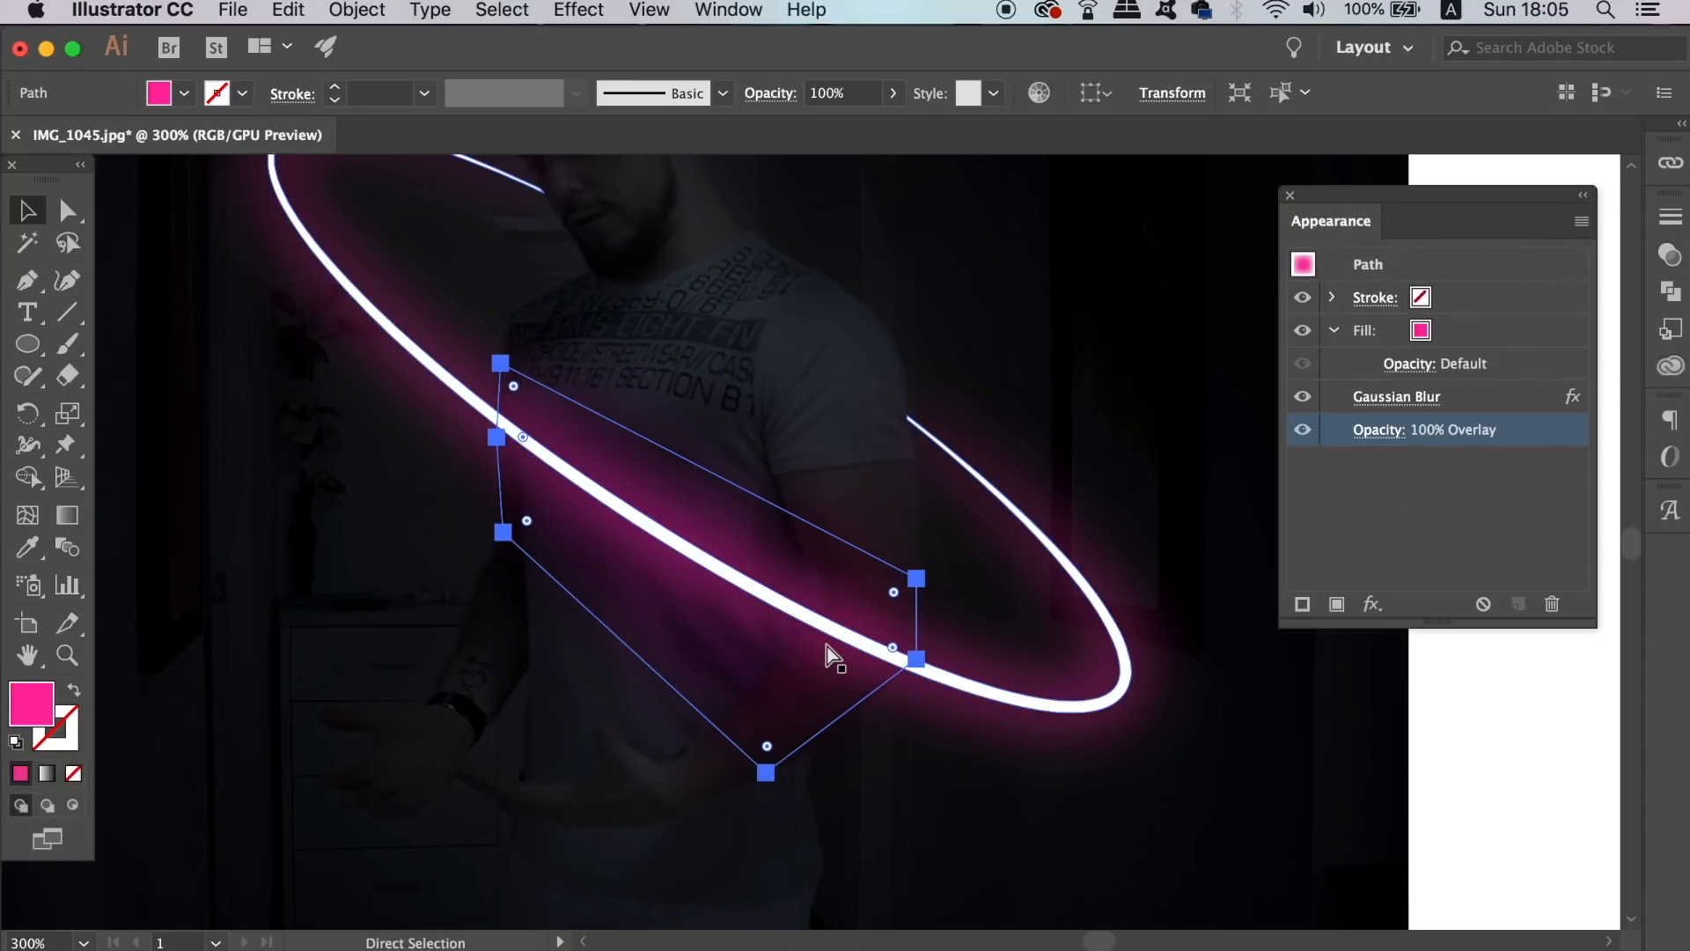
{"action": "key", "text": "cmd+f"}
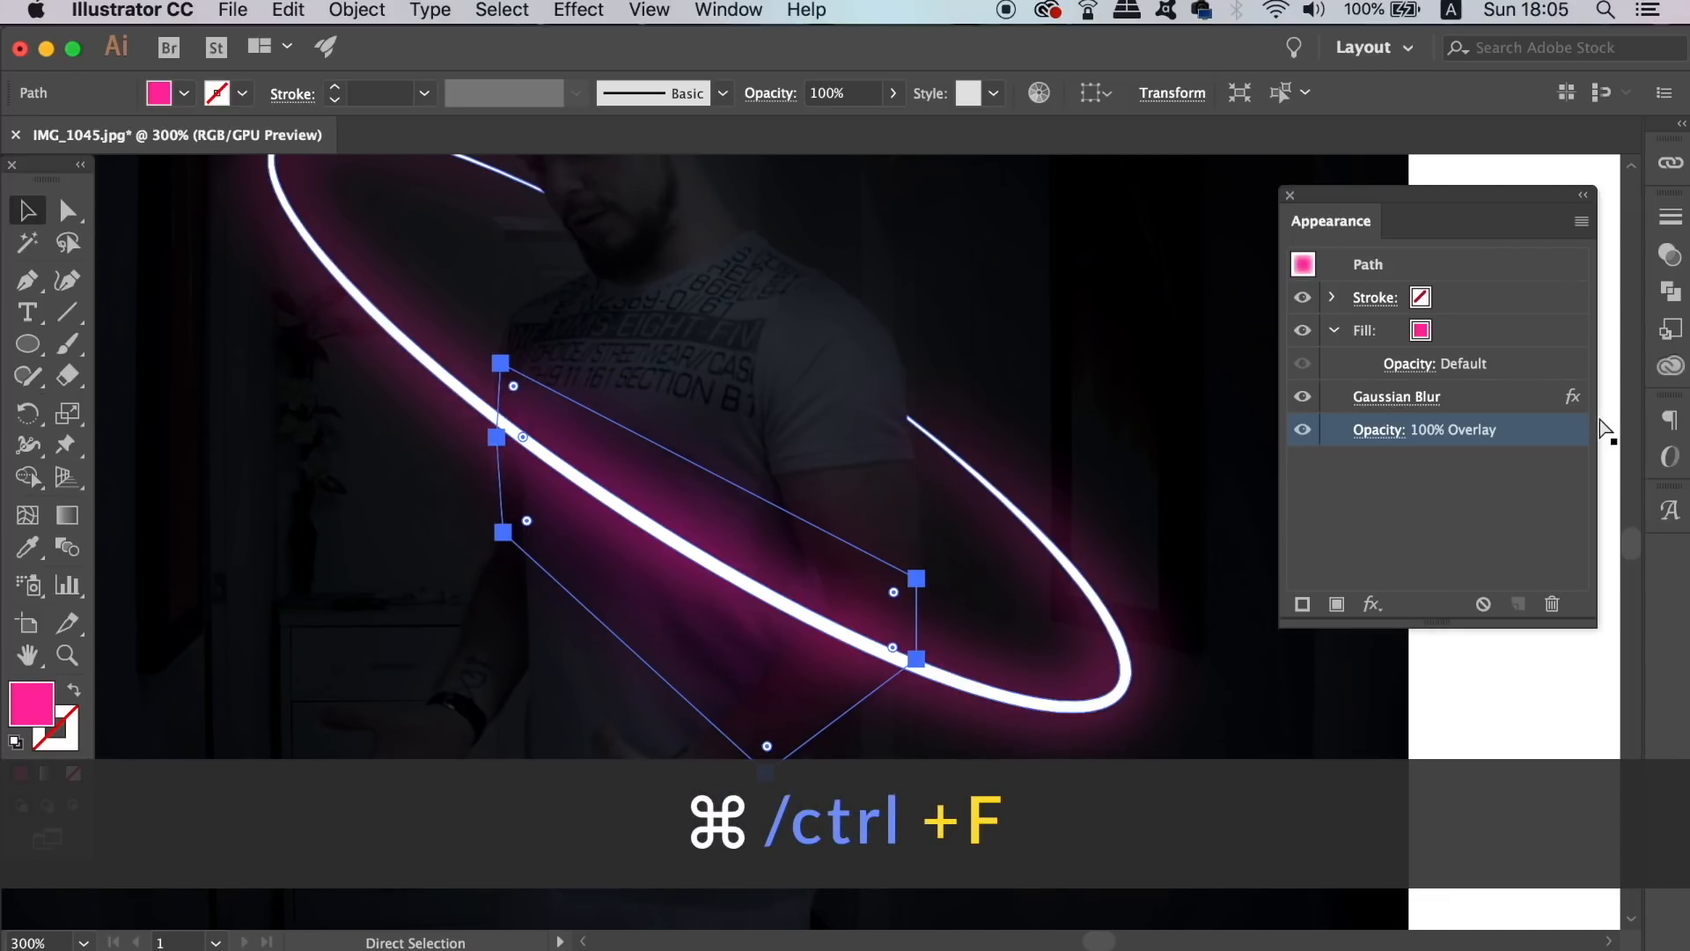
{"action": "key", "text": "cmd+f"}
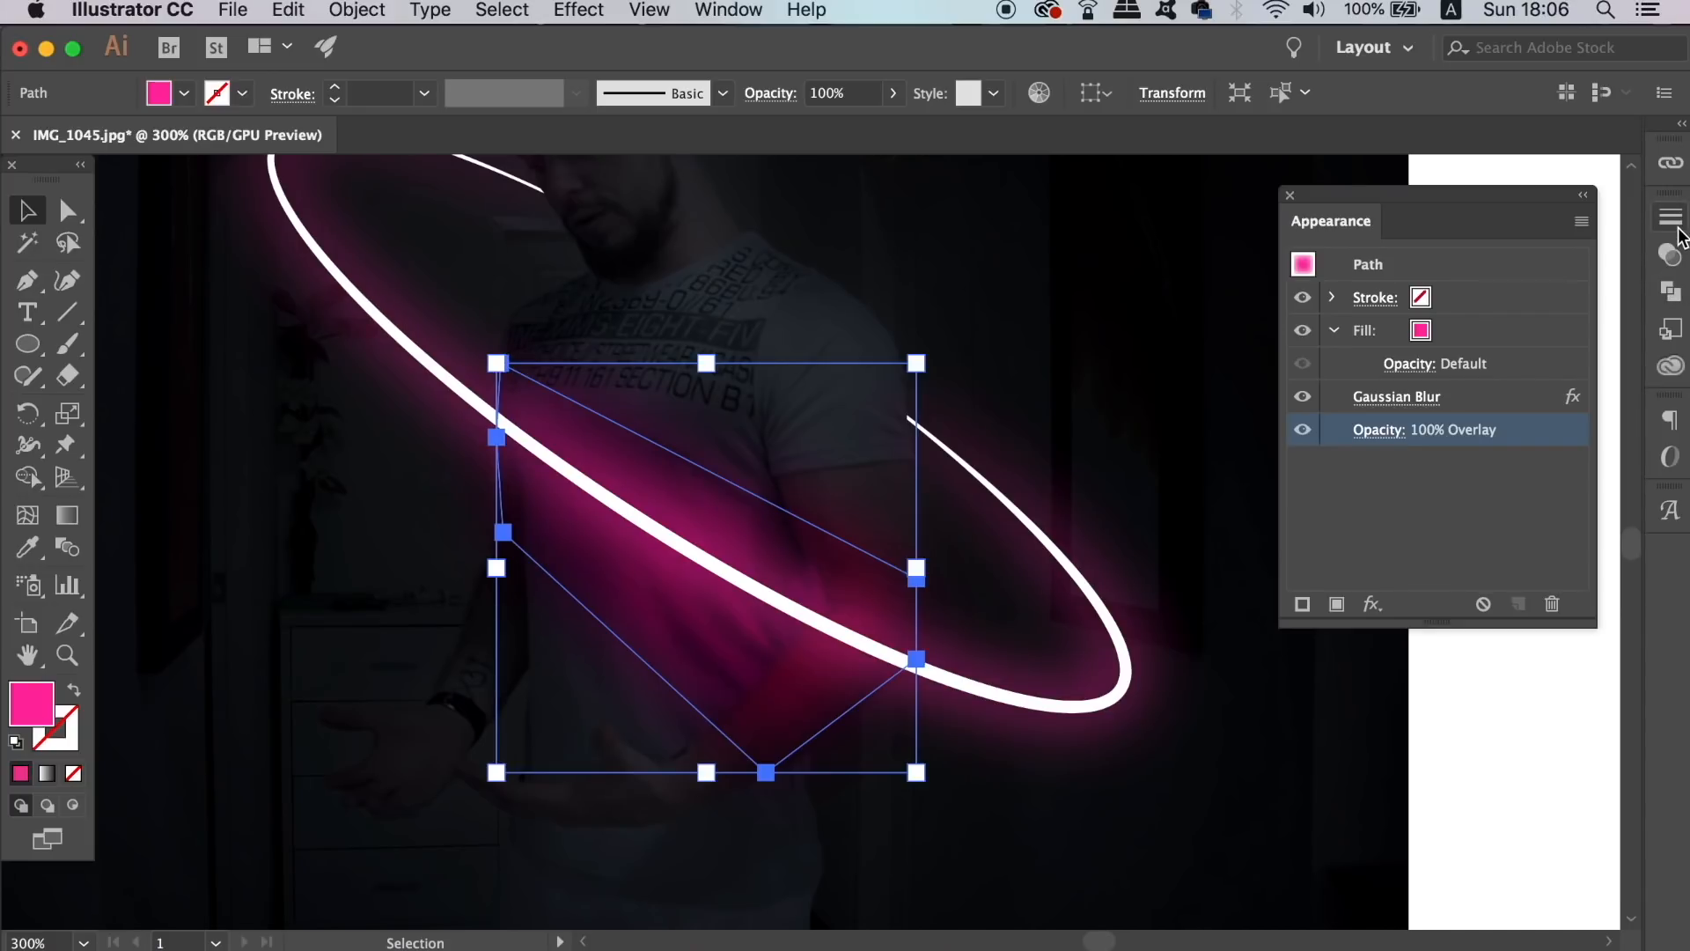
{"action": "mouse_move", "coordinate": [1671, 258]}
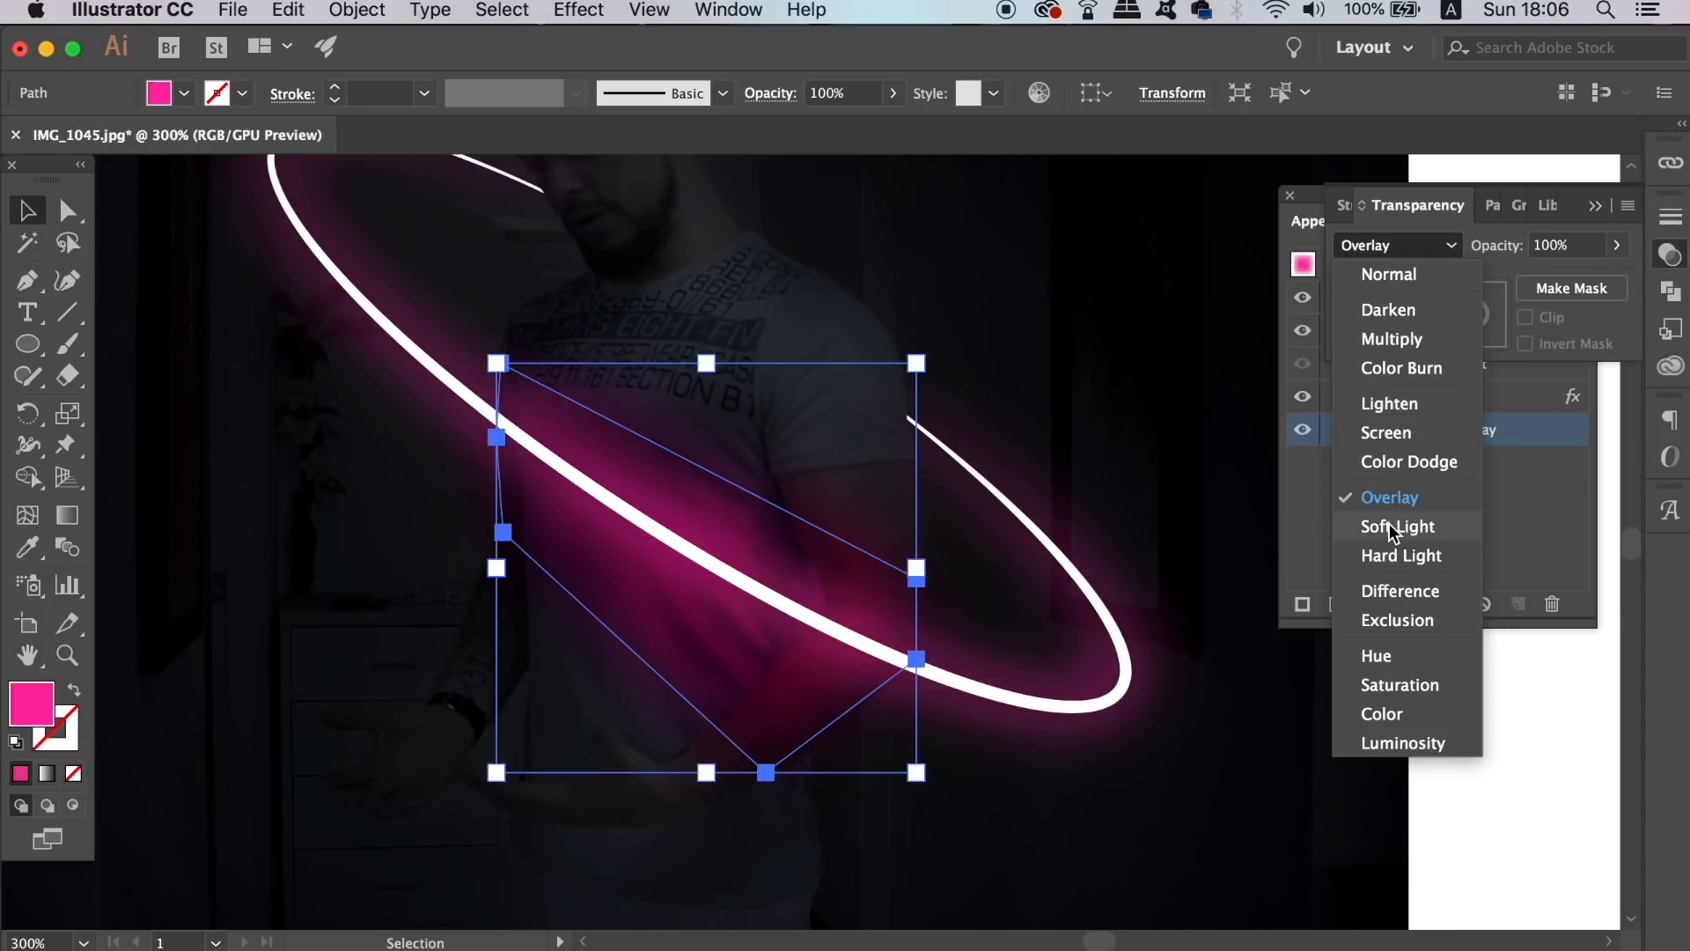
{"action": "left_click", "coordinate": [1396, 526]}
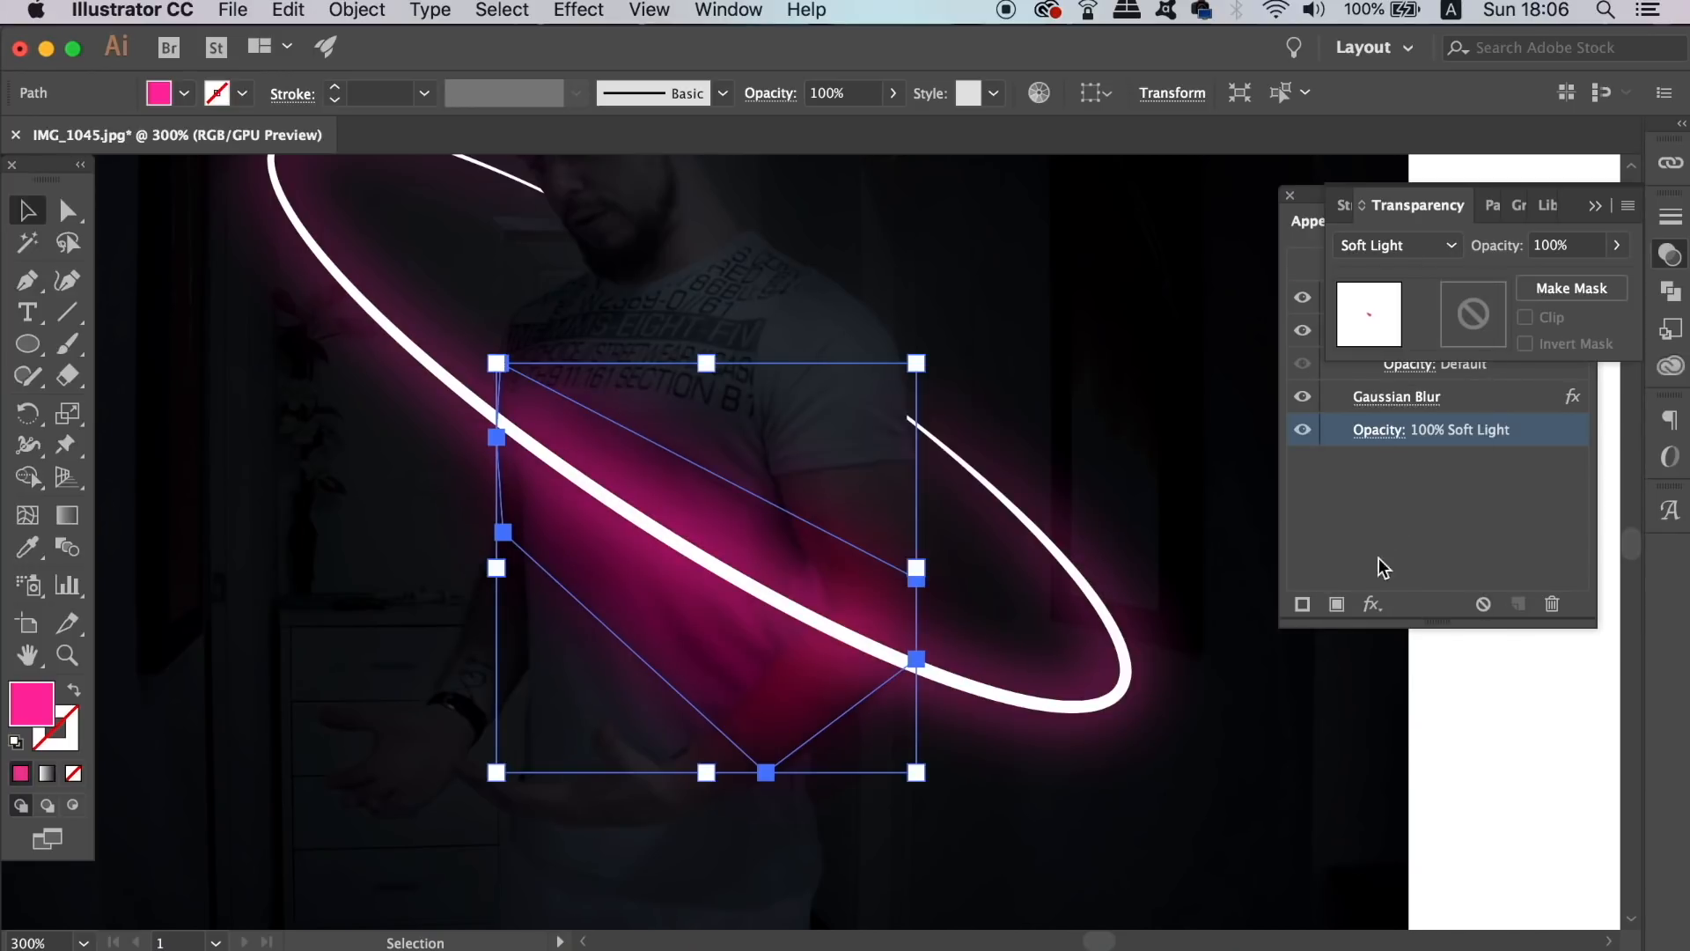